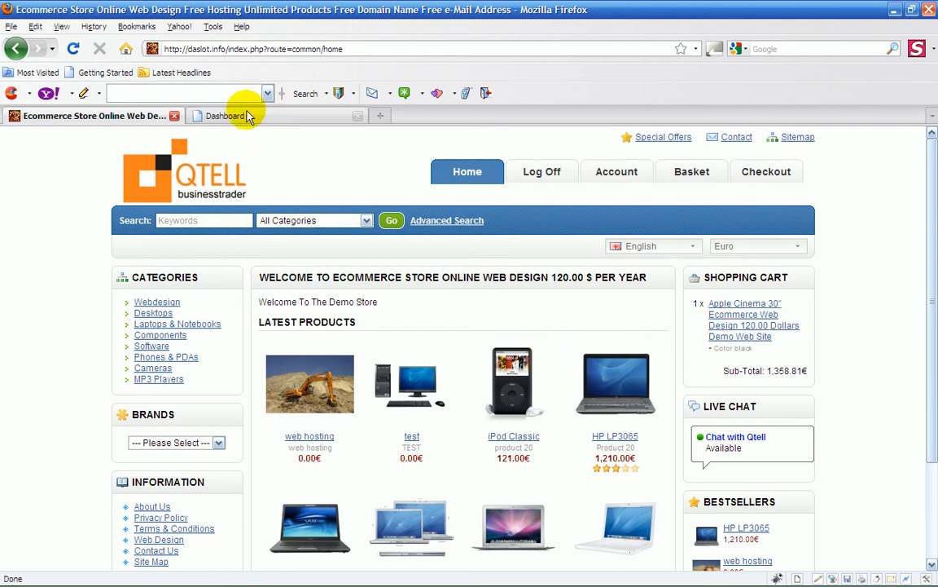
Glance at the admin dashboard, then open the storefront Apple Cinema 30" product page
left_click(228, 115)
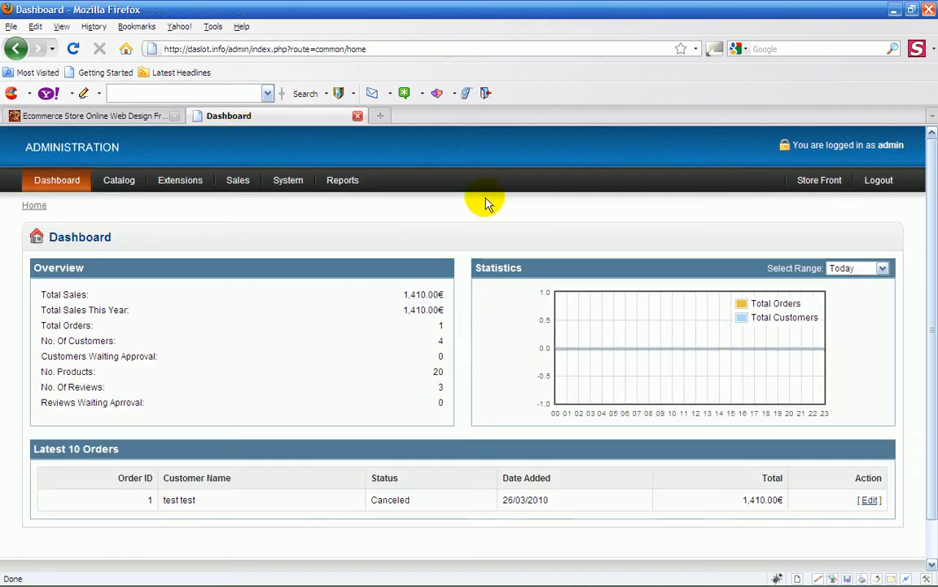
left_click(93, 114)
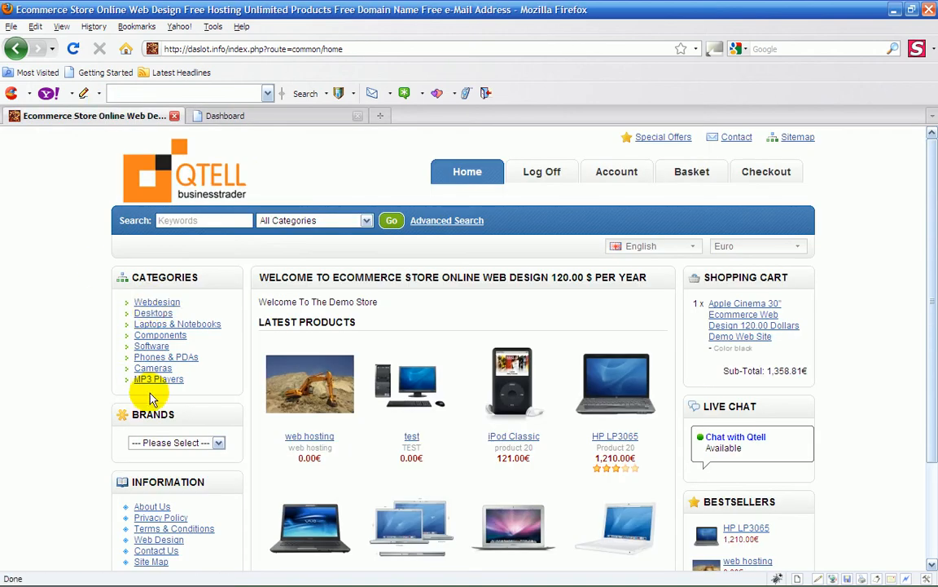
mouse_move(334, 529)
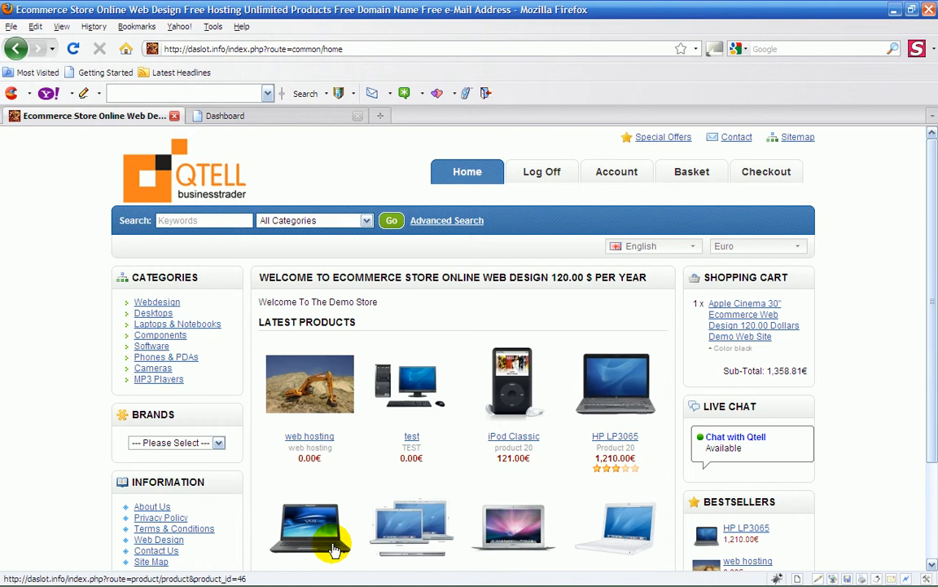
mouse_move(668, 292)
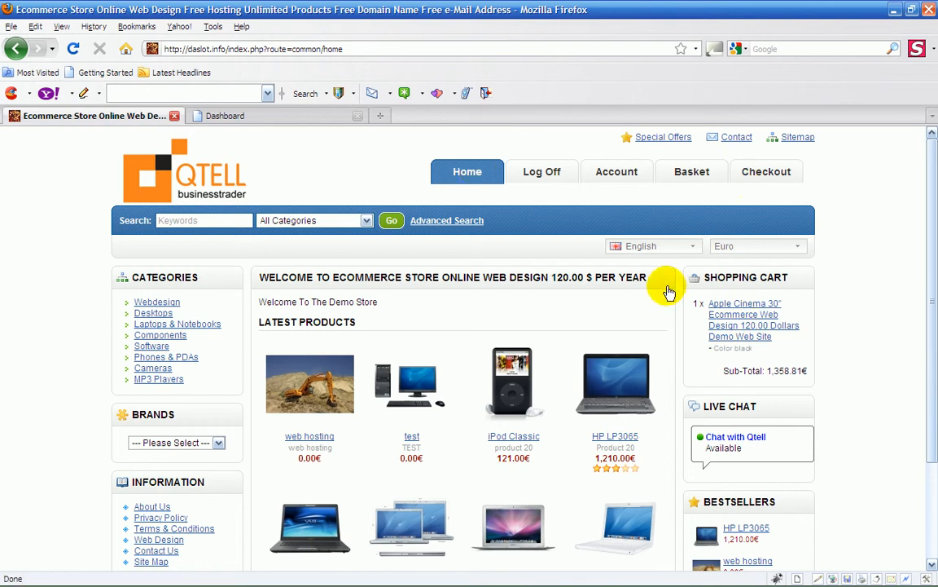
left_click(744, 314)
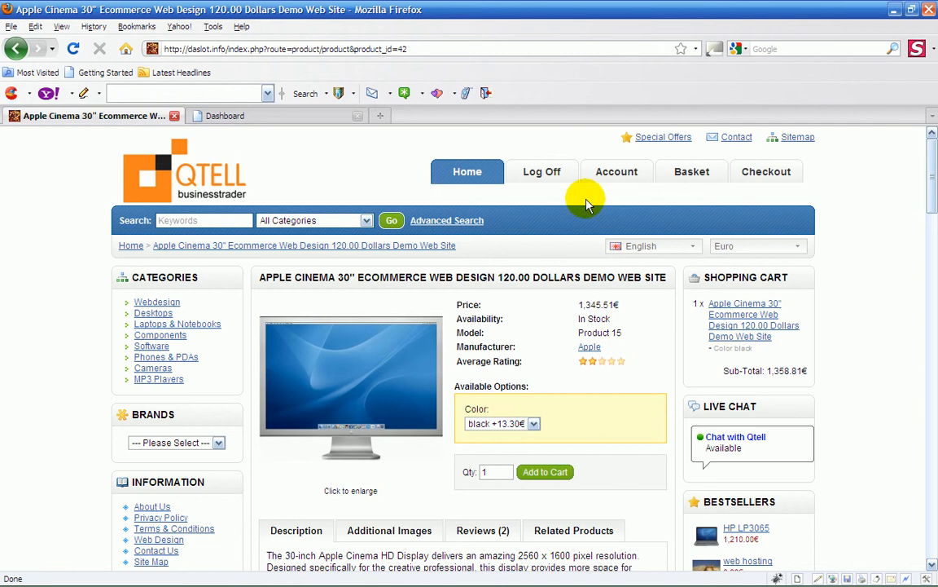
scroll("down", 3)
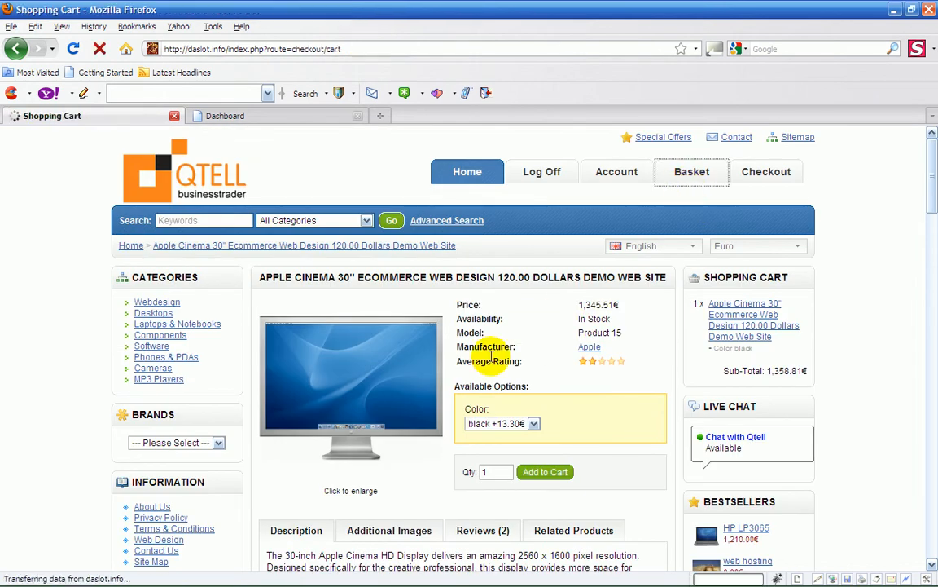
Remove the Apple Cinema 30" item from the cart, then browse the Apple brand
left_click(692, 172)
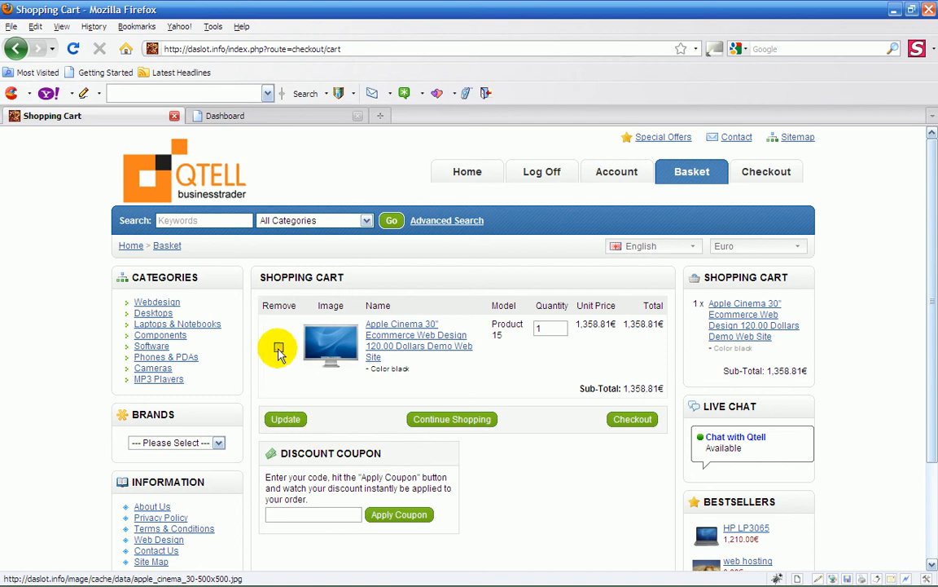
left_click(278, 347)
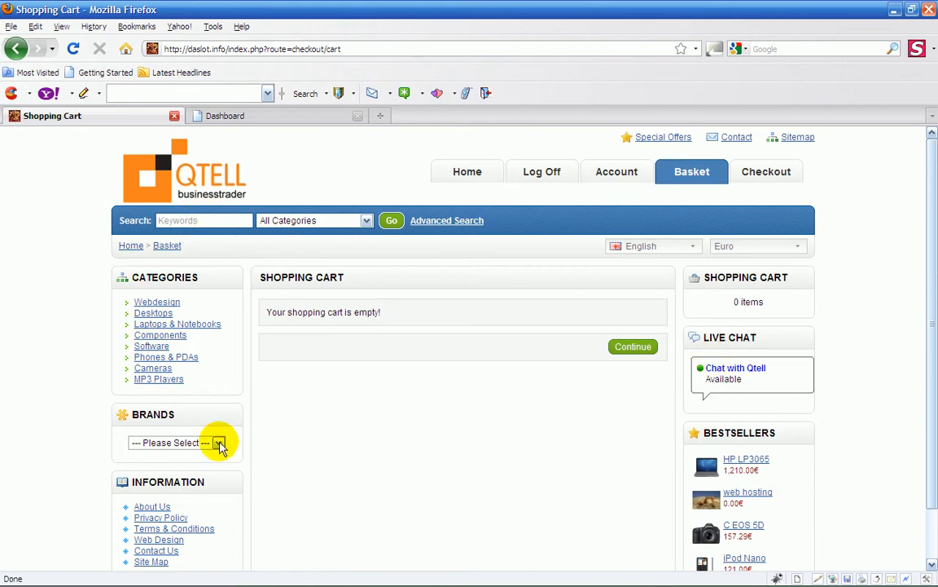
left_click(175, 442)
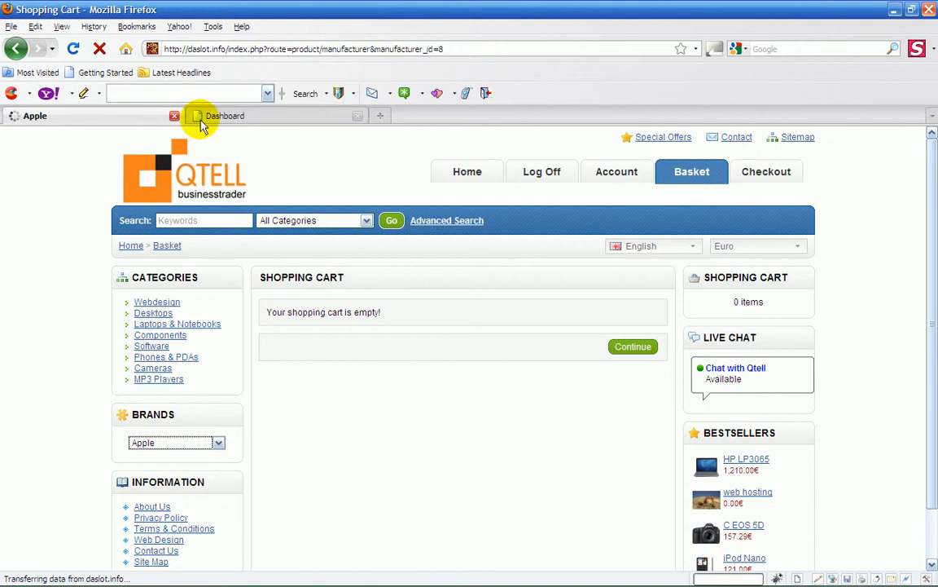
Check admin shipping methods (only Free Shipping enabled), then return to the Apple listing
left_click(228, 115)
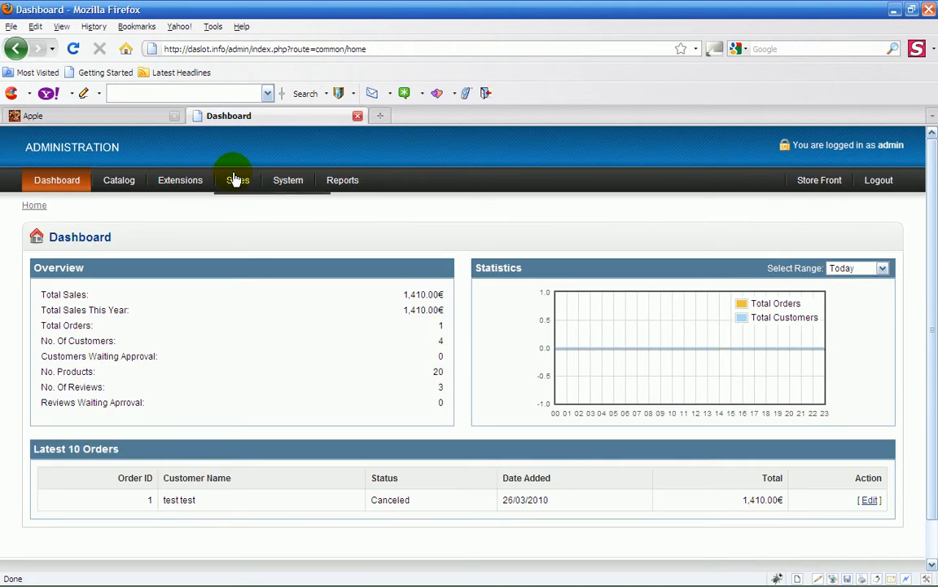
left_click(237, 180)
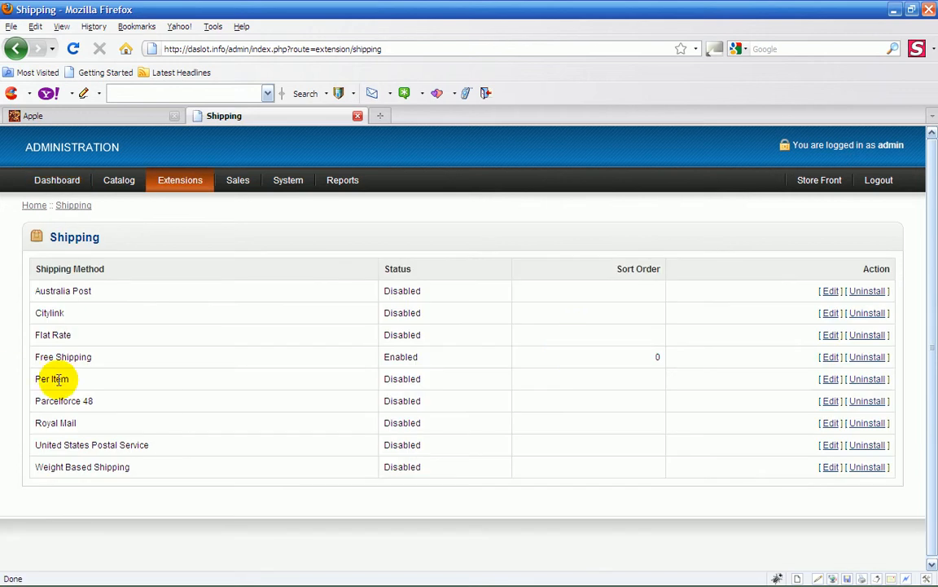
mouse_move(51, 464)
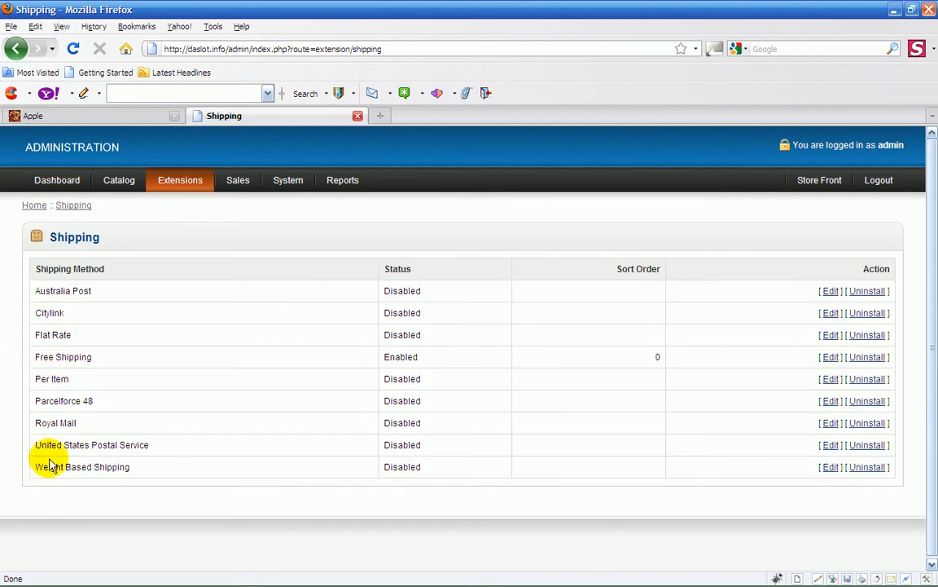
mouse_move(134, 377)
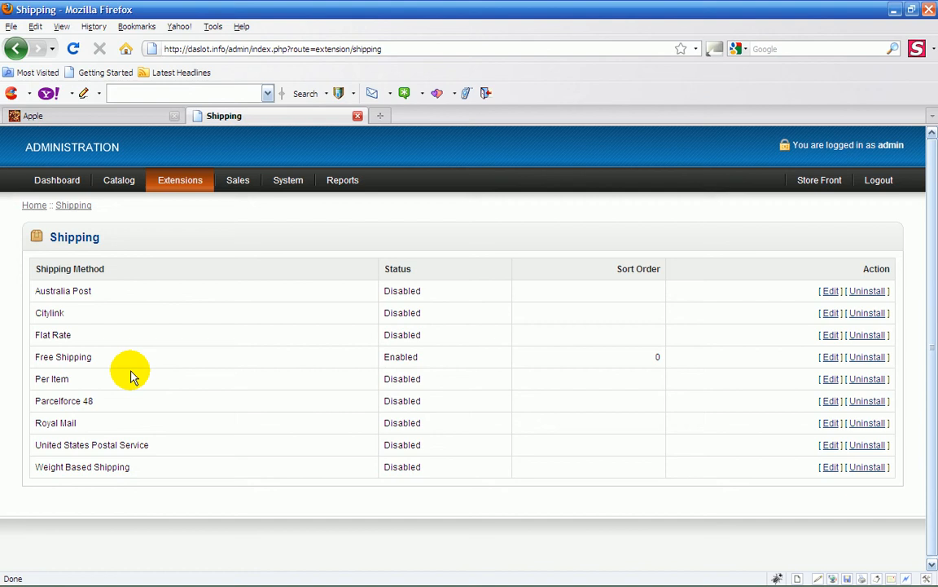
left_click(34, 116)
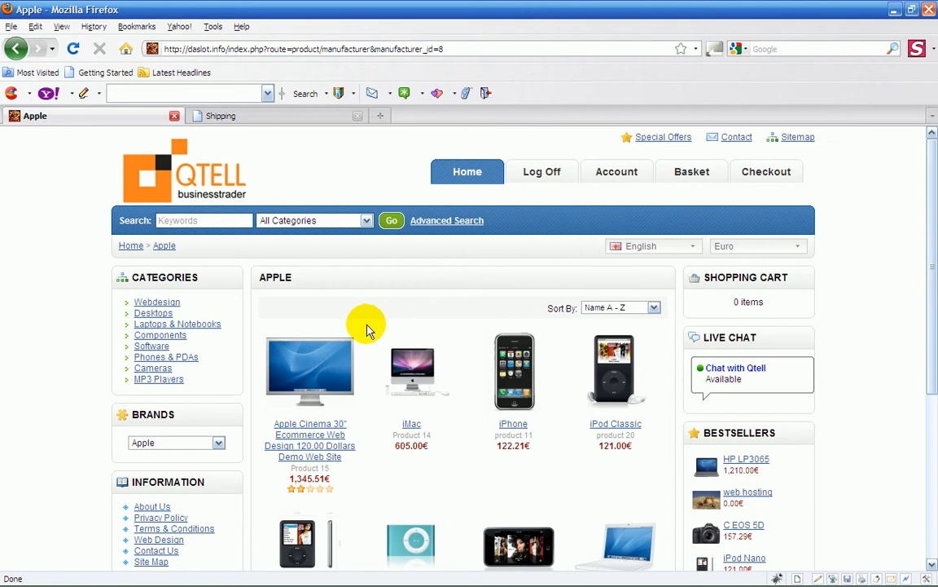
mouse_move(365, 270)
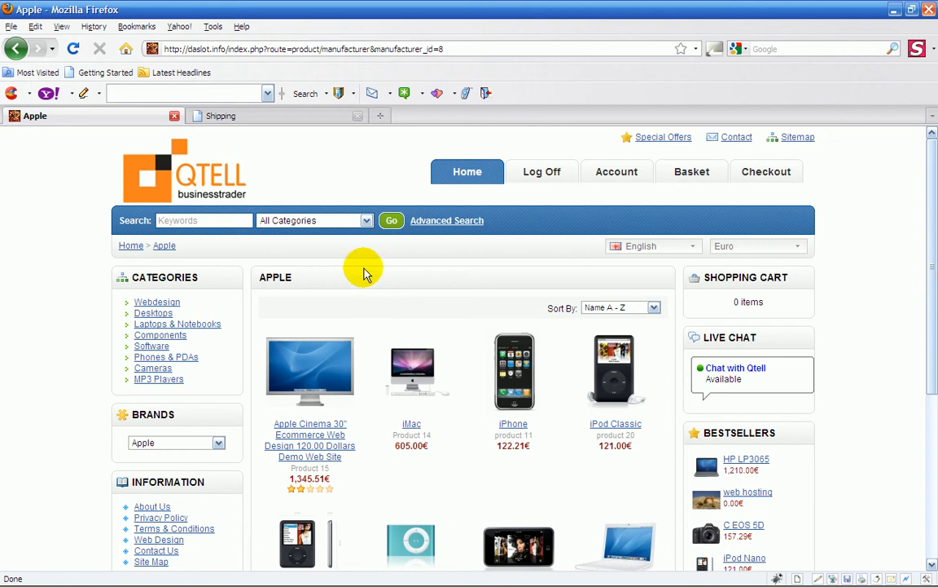
mouse_move(277, 367)
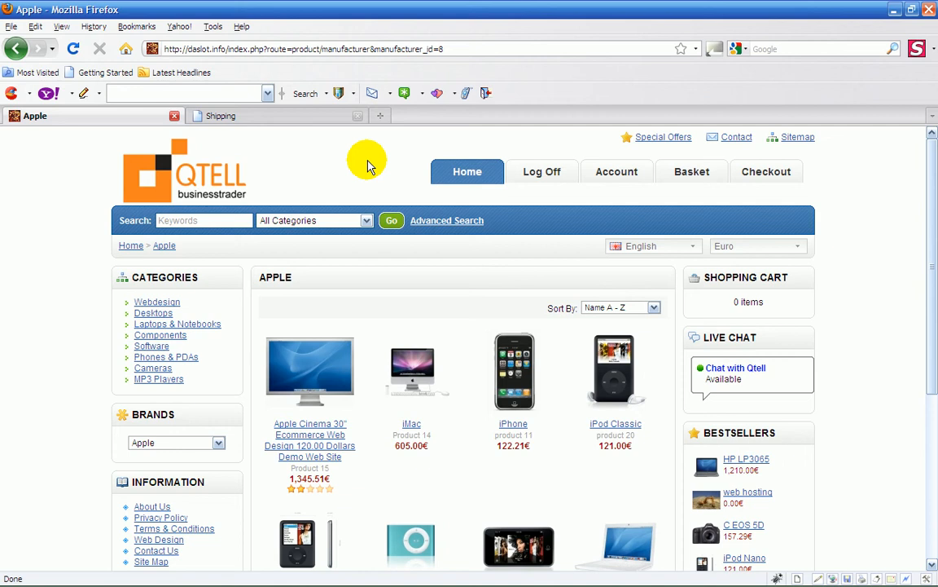
mouse_move(489, 342)
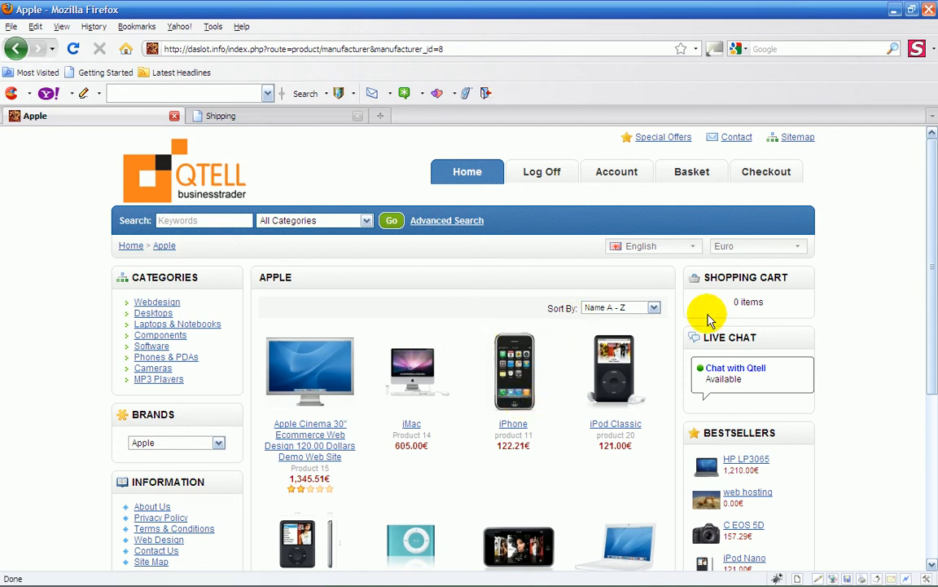
mouse_move(727, 305)
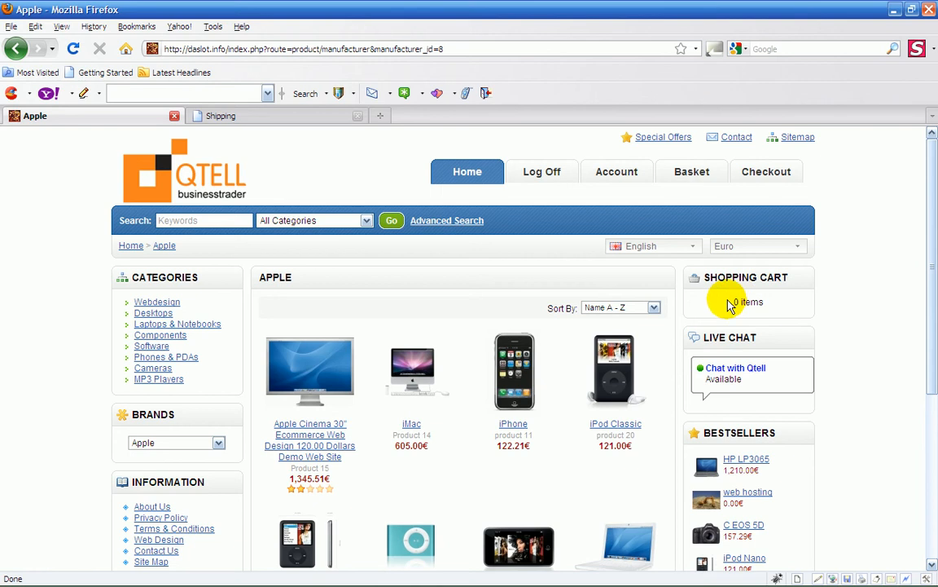
mouse_move(239, 353)
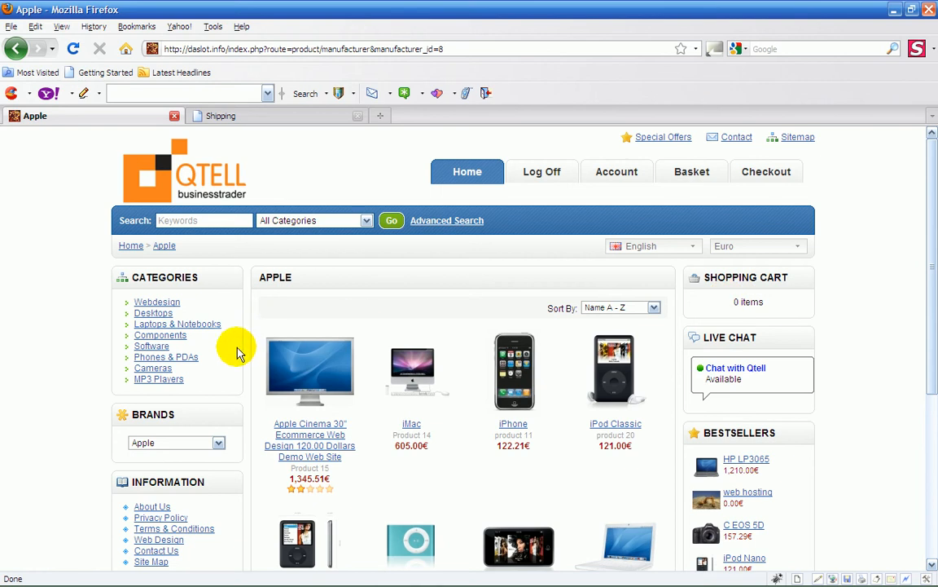
mouse_move(353, 469)
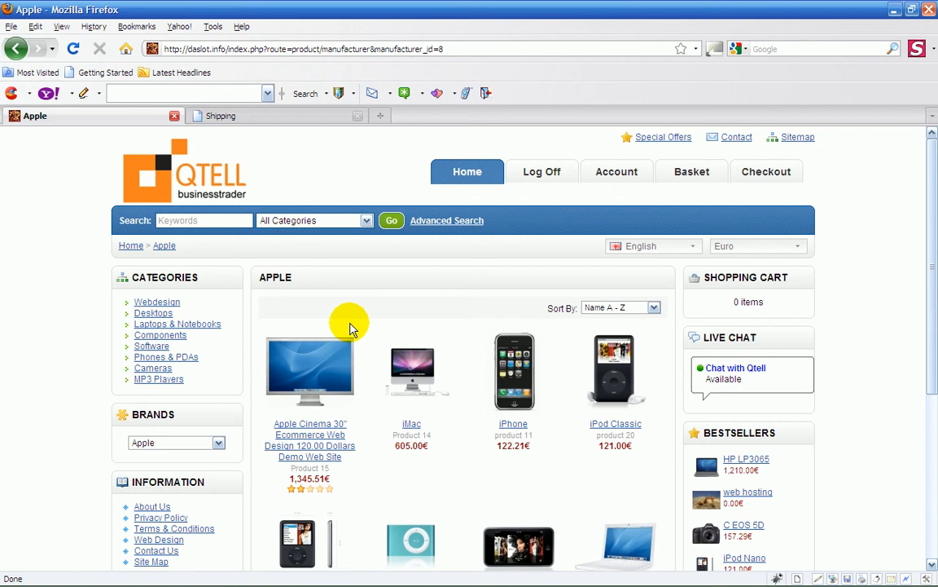
mouse_move(269, 330)
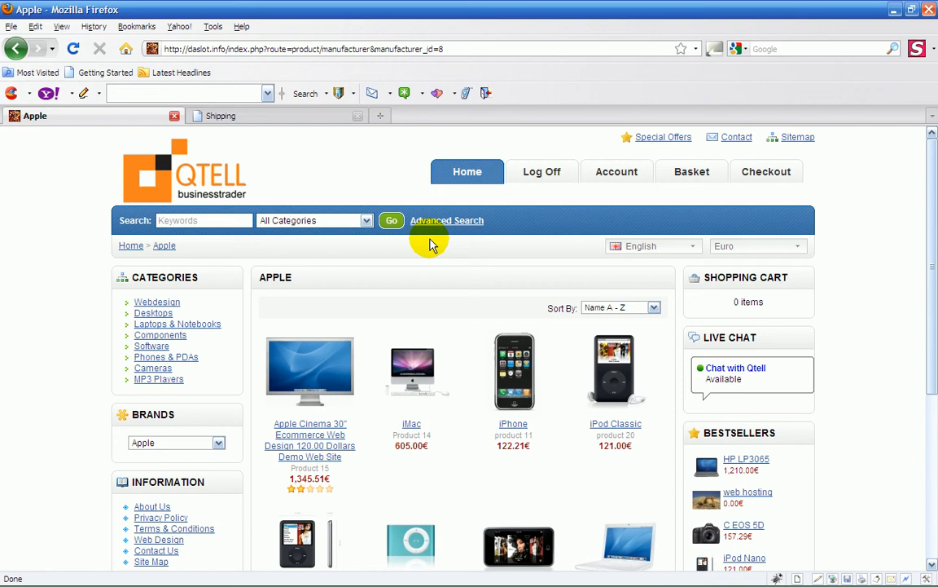
mouse_move(554, 308)
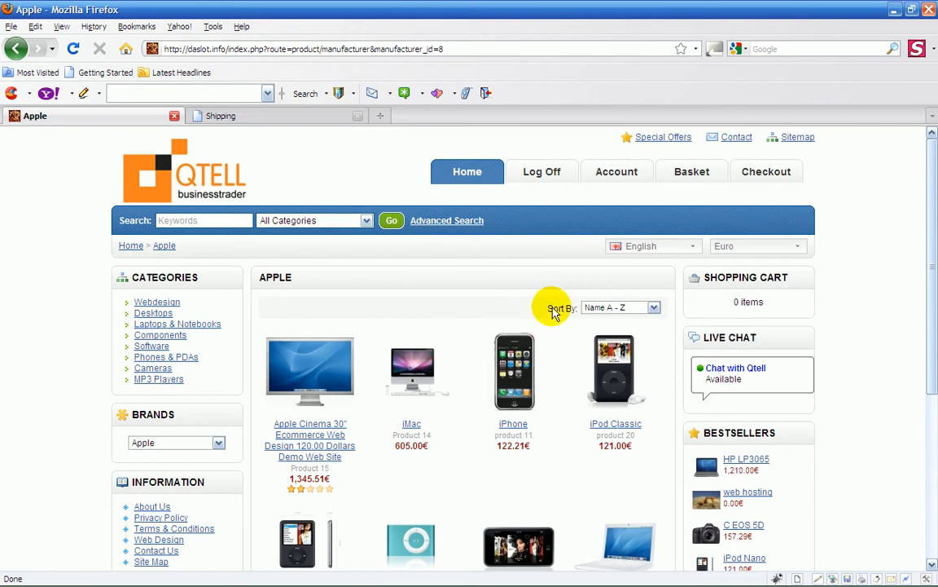
mouse_move(224, 118)
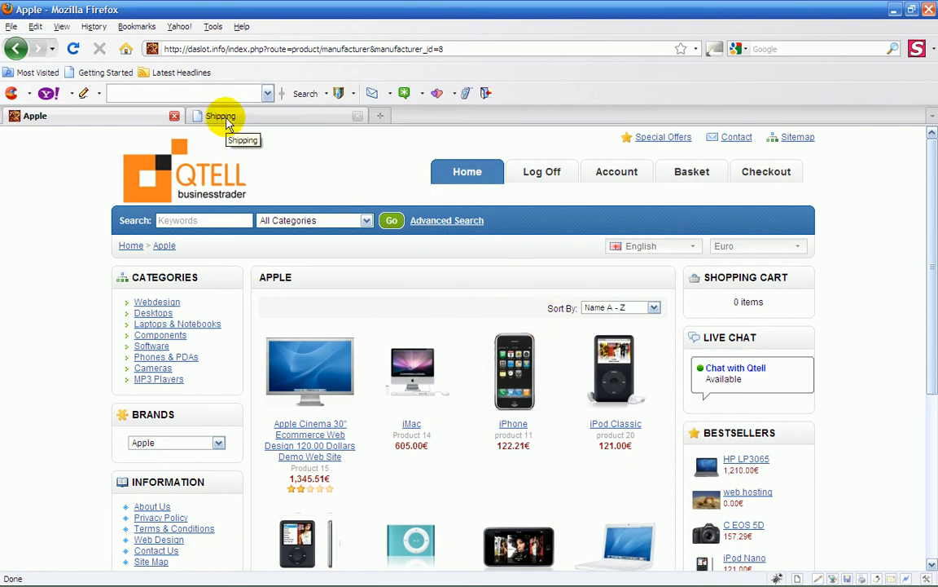
left_click(222, 116)
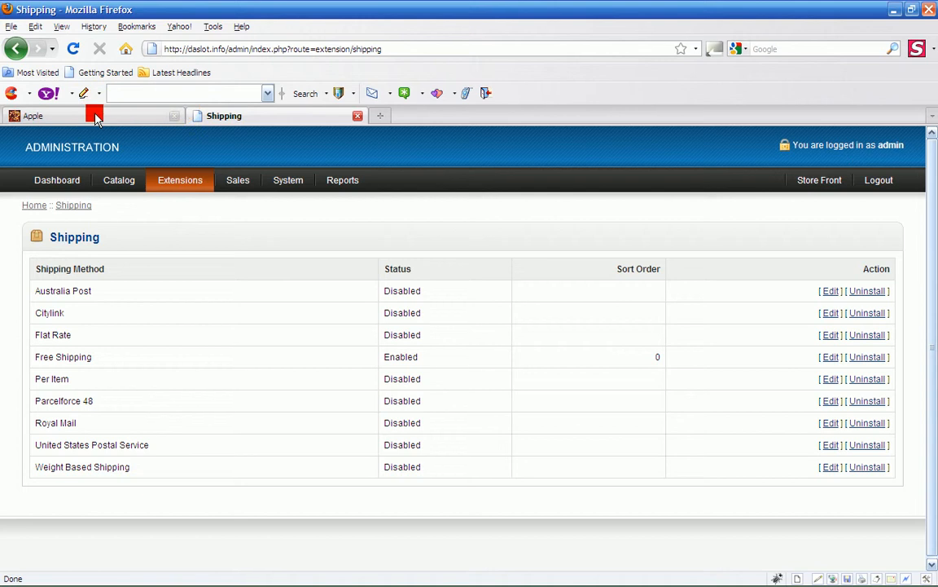
left_click(32, 115)
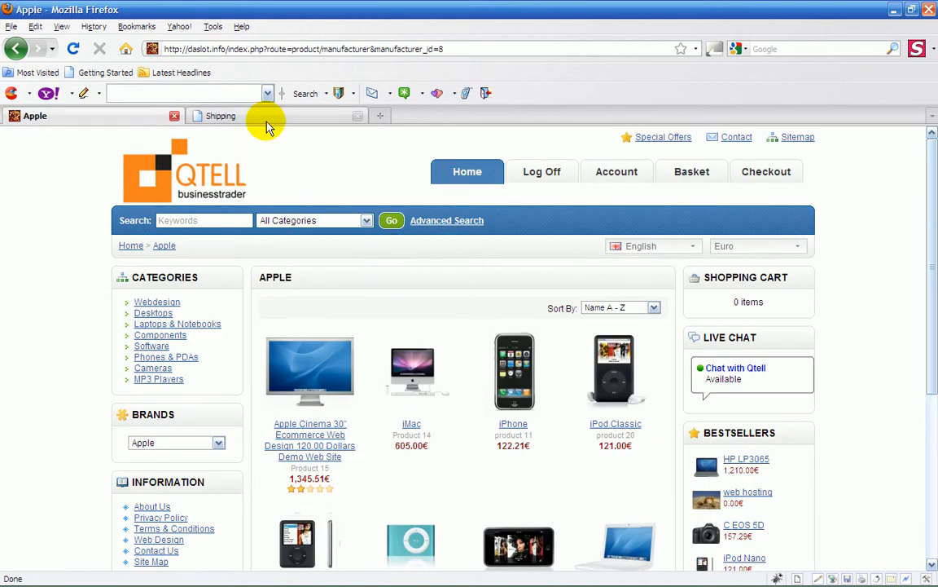
Switch to the admin panel and open the Catalog > Products list
left_click(221, 115)
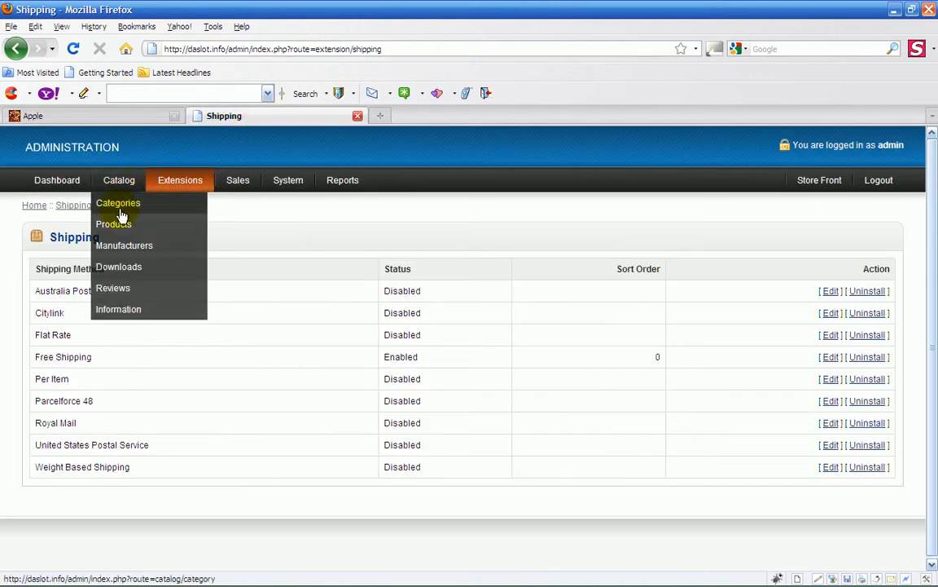
mouse_move(113, 224)
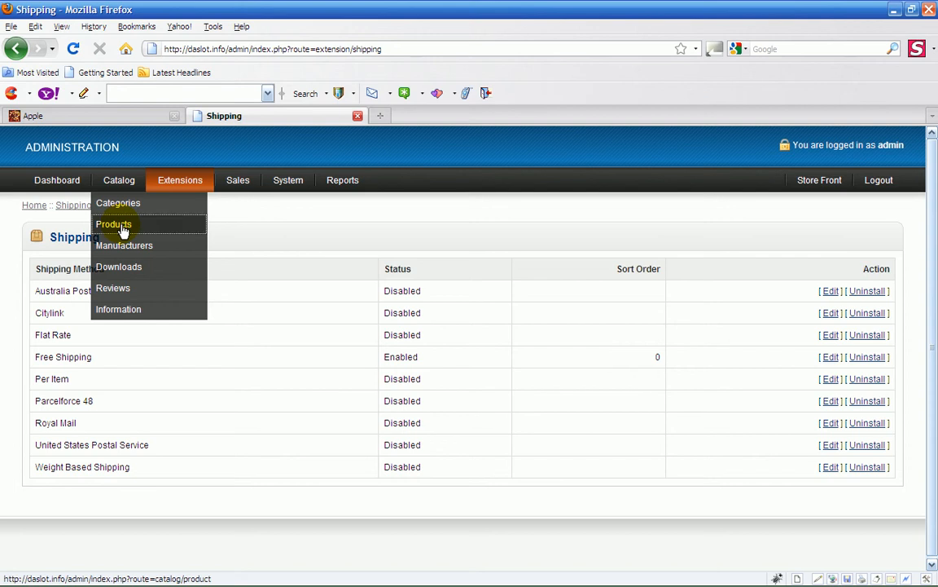
left_click(113, 224)
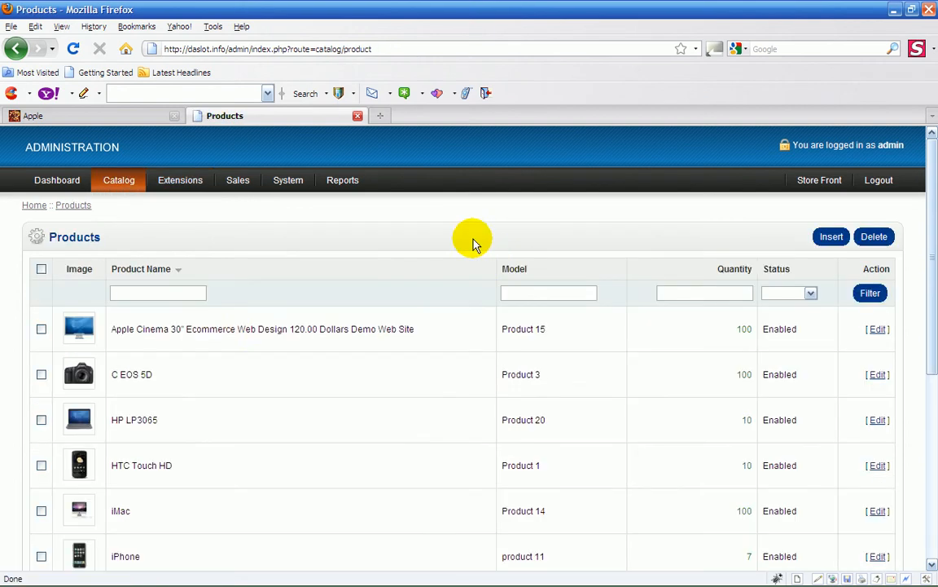
mouse_move(744, 297)
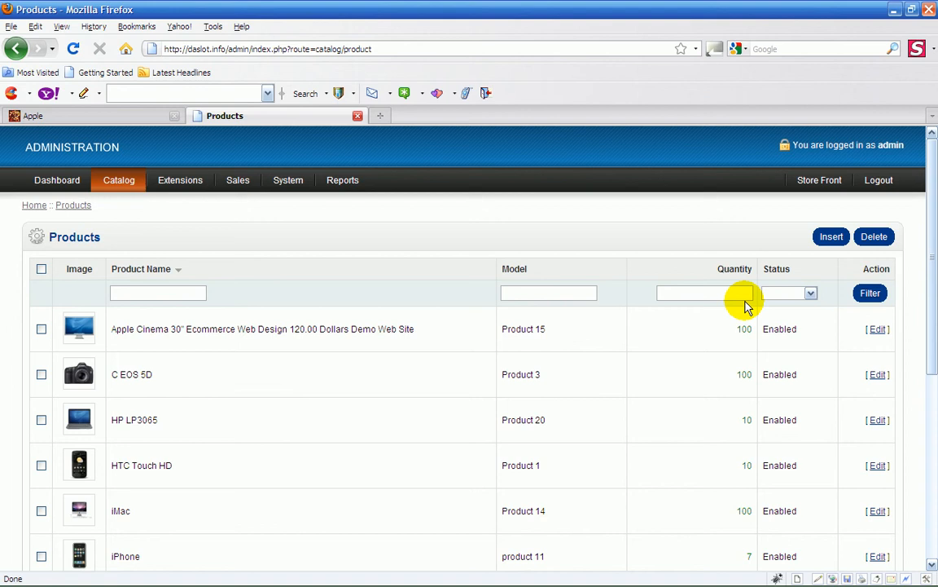
mouse_move(851, 321)
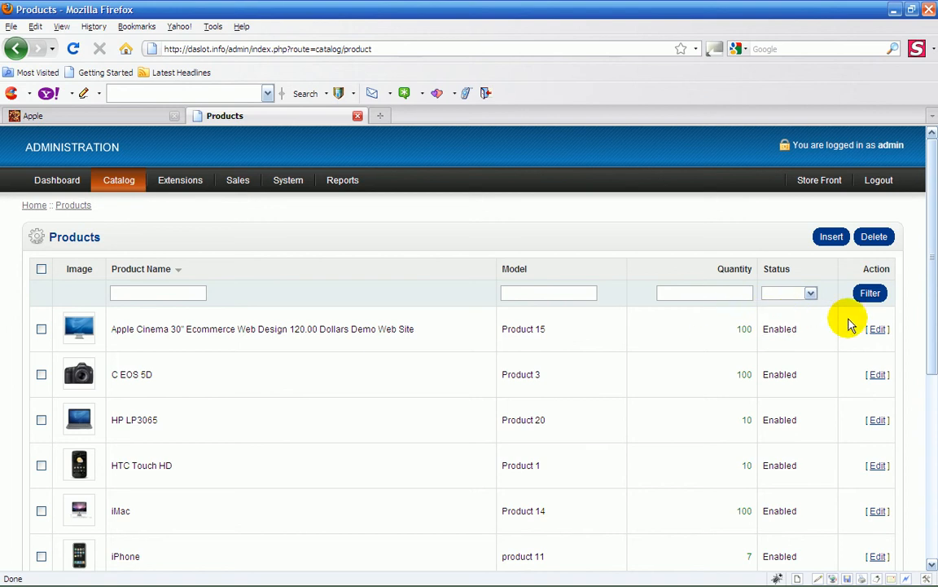
mouse_move(593, 328)
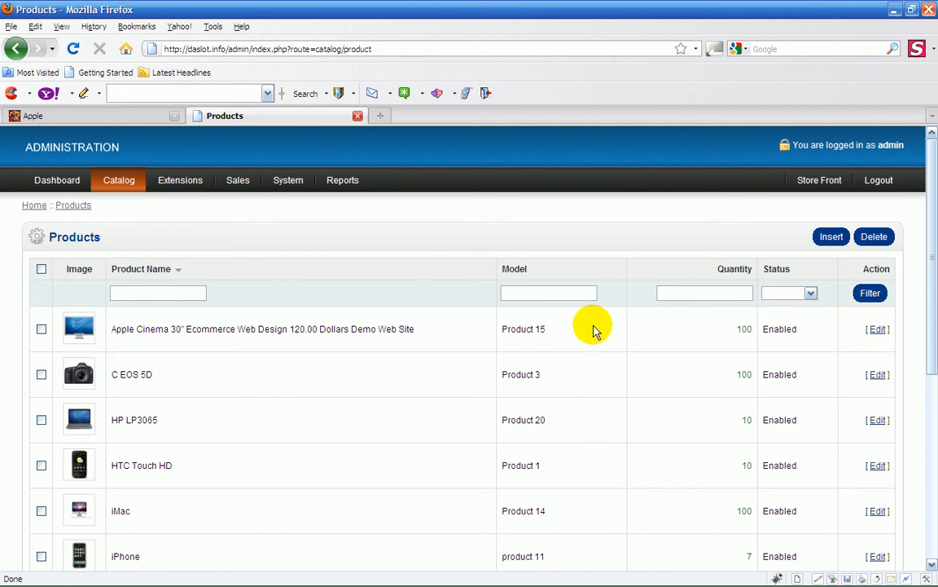
mouse_move(257, 423)
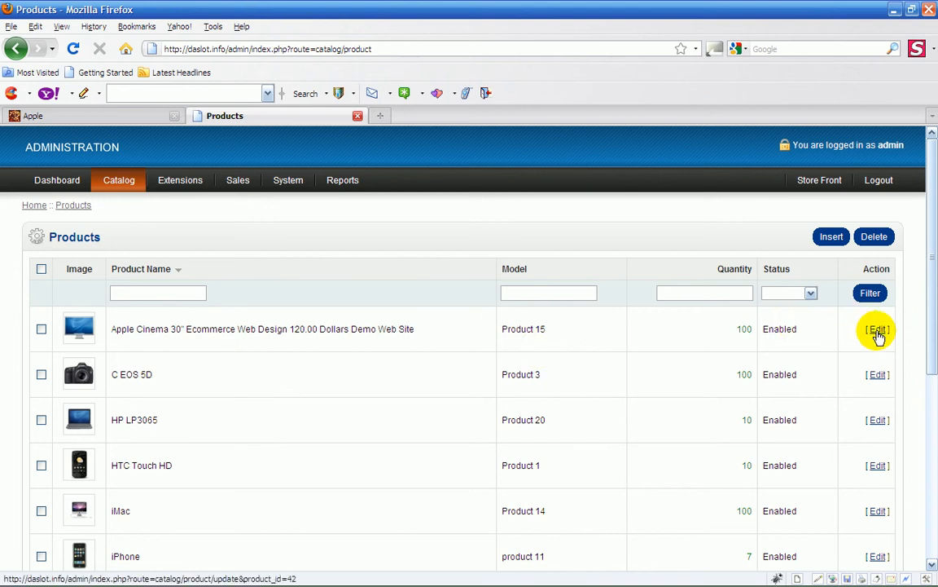
Edit Apple Cinema 30" after checking its storefront page lists only a black colour
left_click(877, 328)
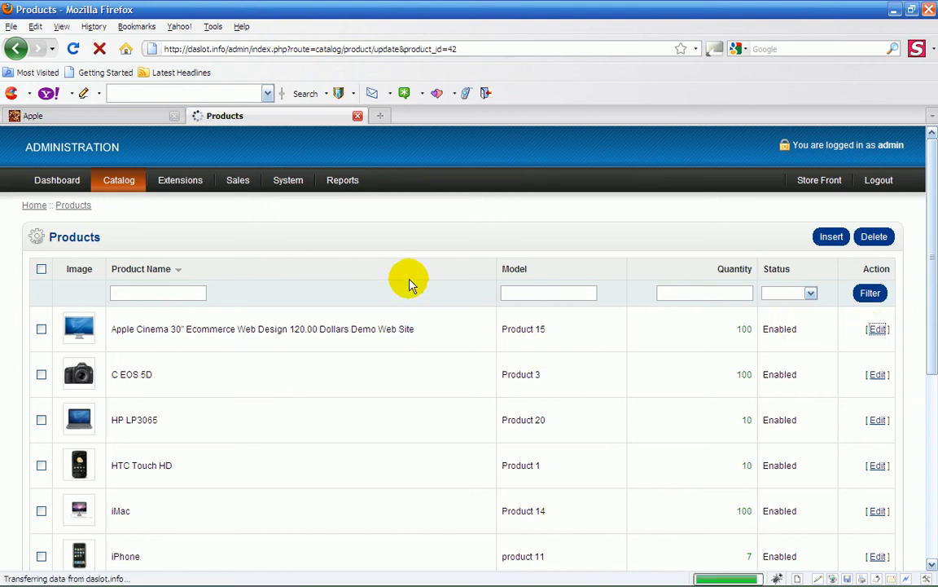
left_click(877, 328)
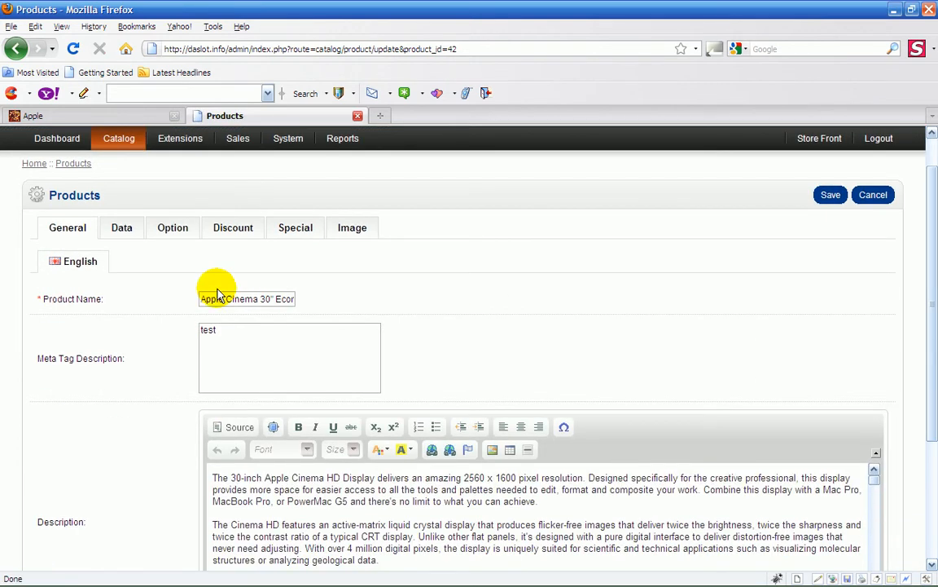
left_click(202, 298)
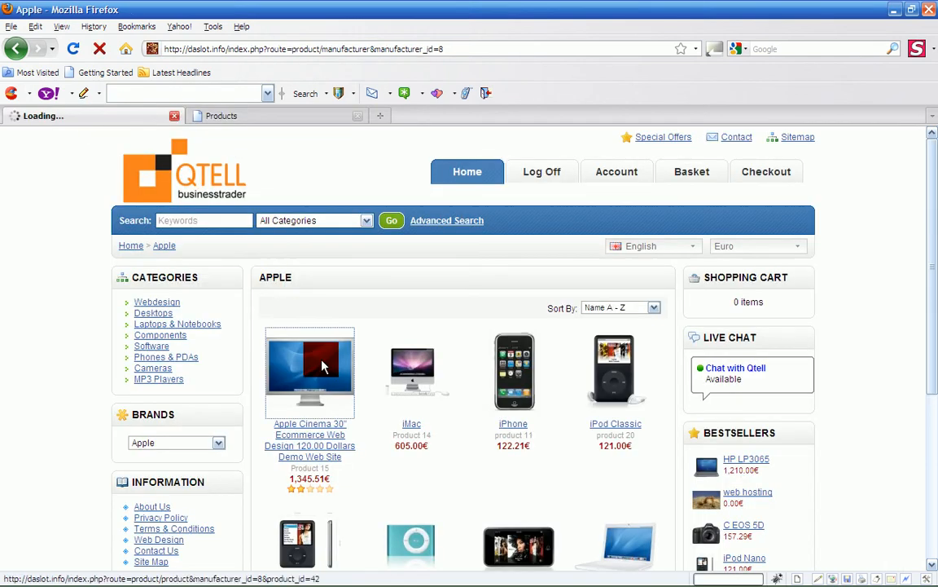
left_click(310, 371)
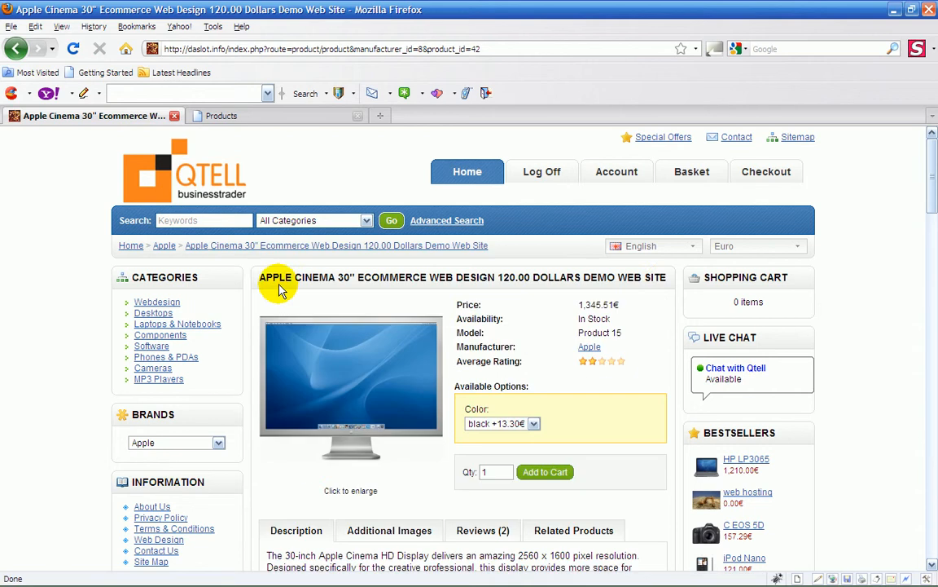
mouse_move(584, 273)
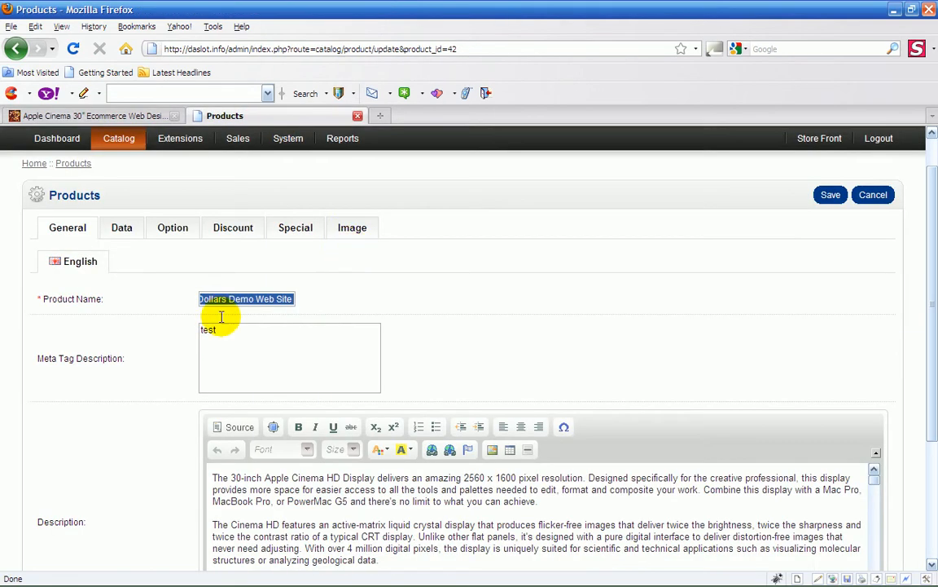
mouse_move(285, 362)
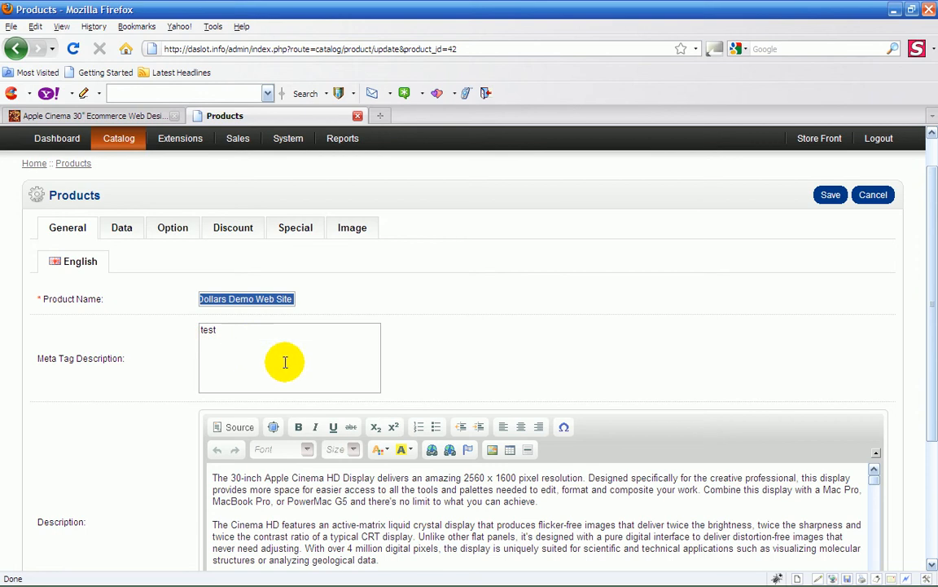
scroll("down", 3)
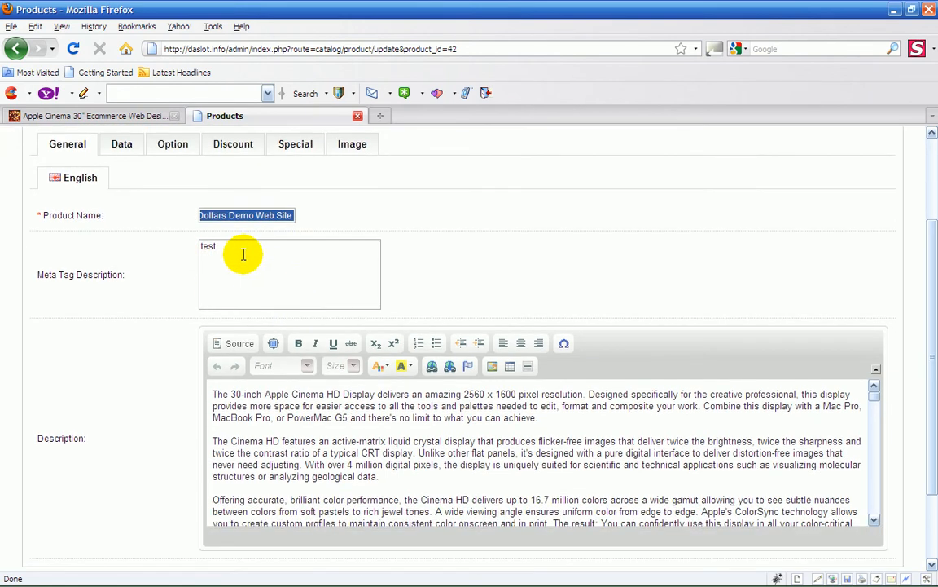
mouse_move(615, 243)
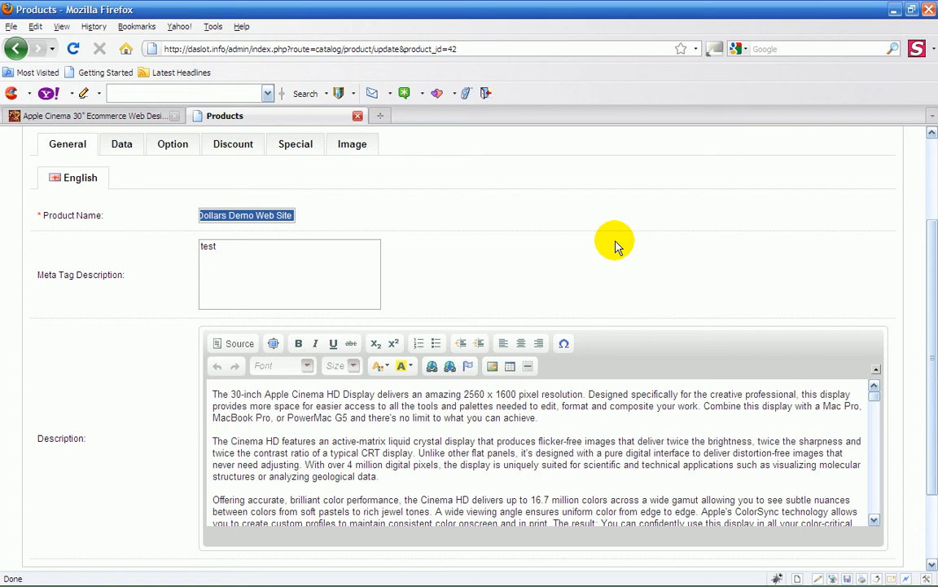
mouse_move(544, 242)
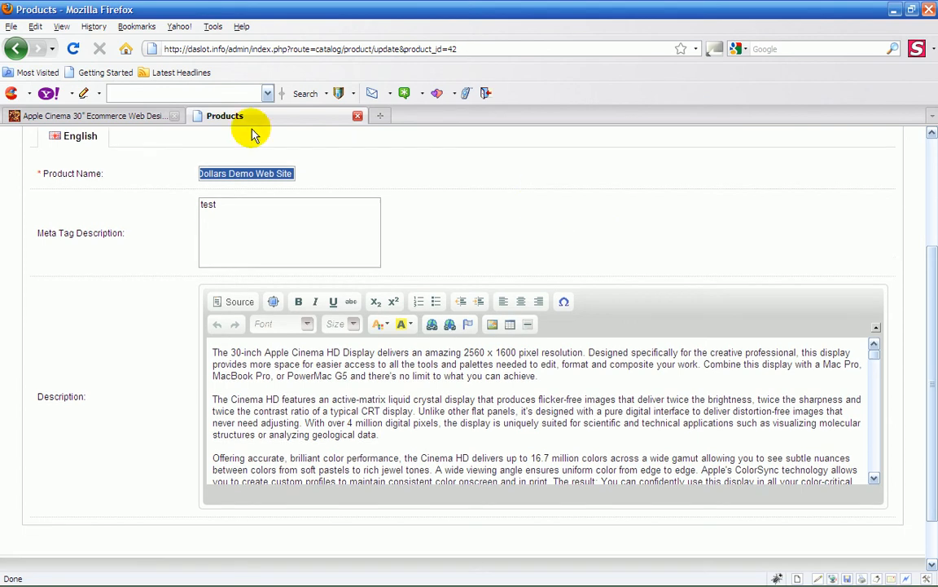
mouse_move(466, 198)
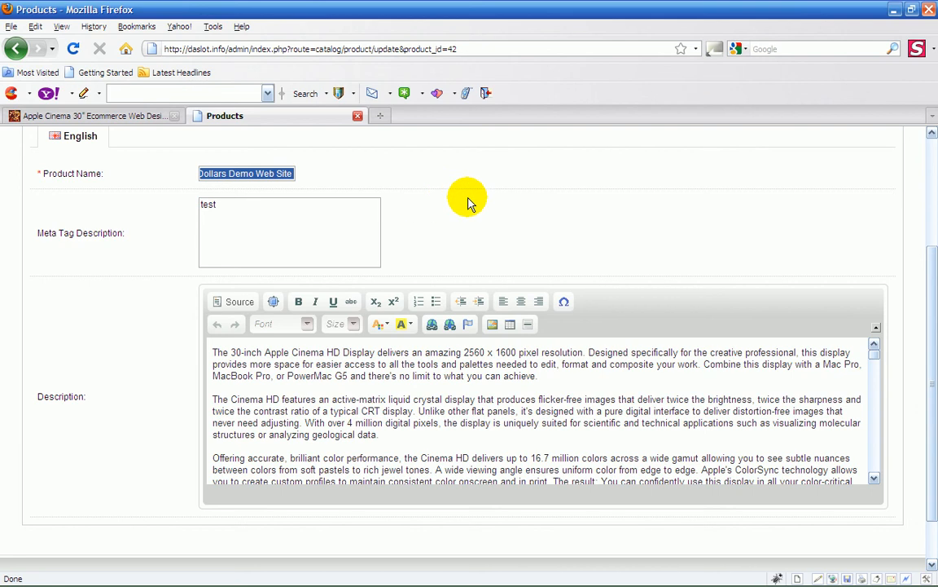
mouse_move(866, 356)
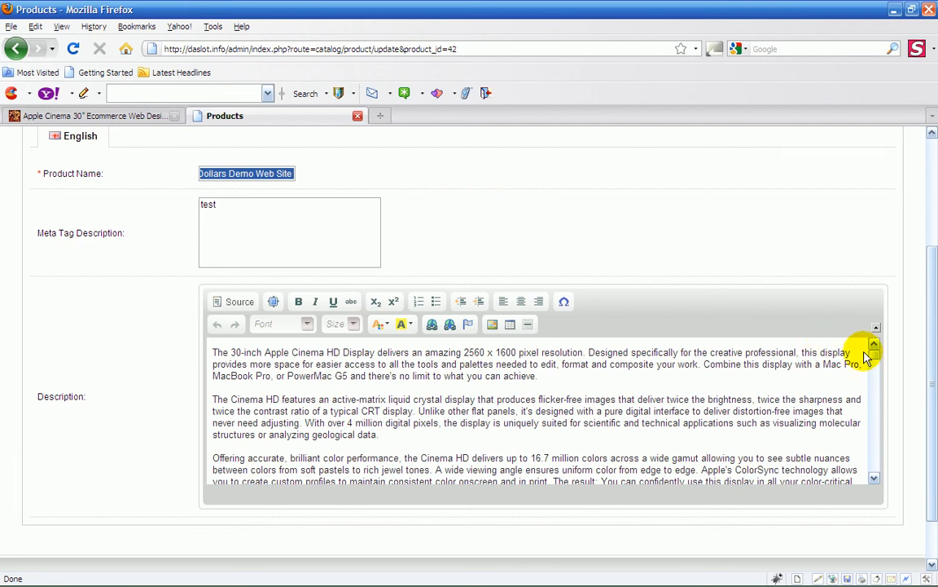
scroll("down", 3)
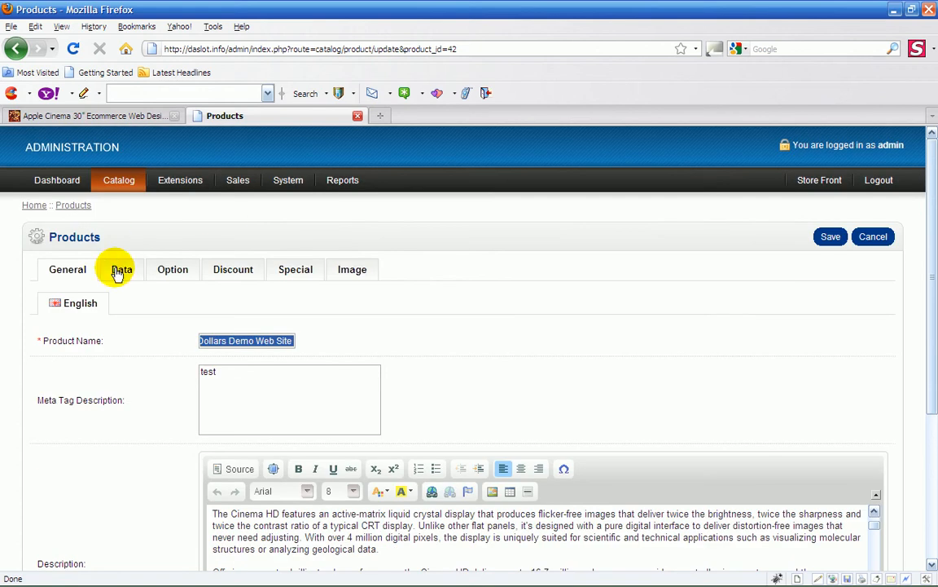
View the Data tab: model Product 15, location Ireland, quantity 100, price 1111.99
left_click(121, 269)
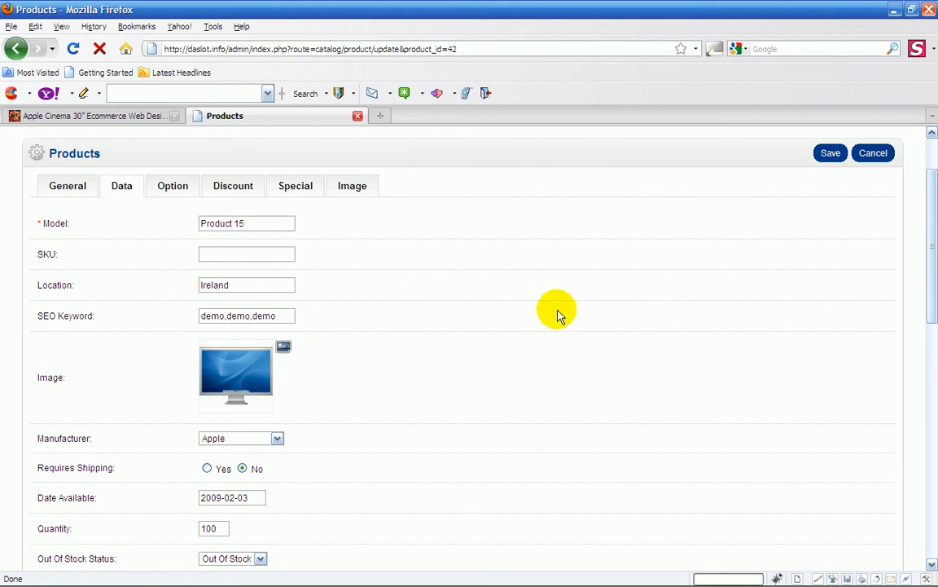
mouse_move(448, 317)
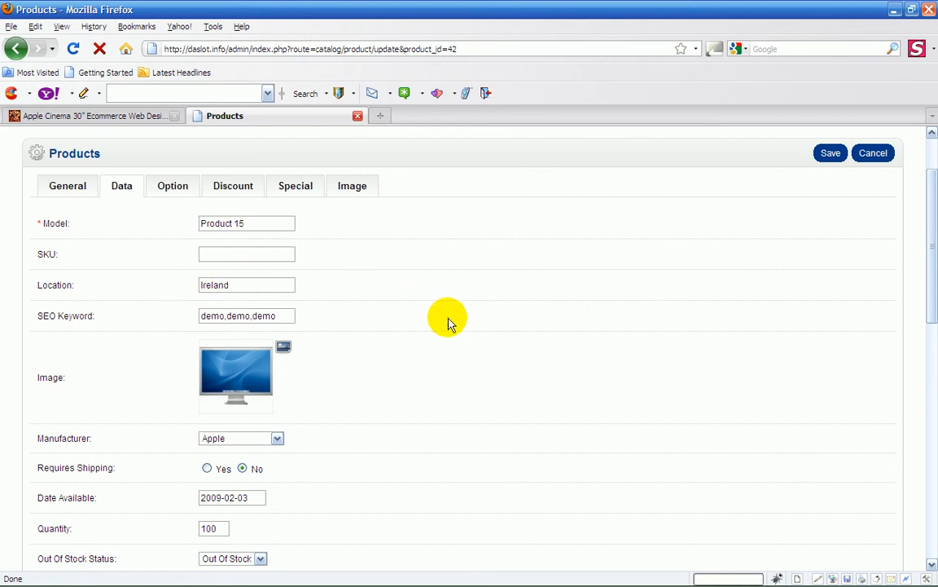
mouse_move(96, 230)
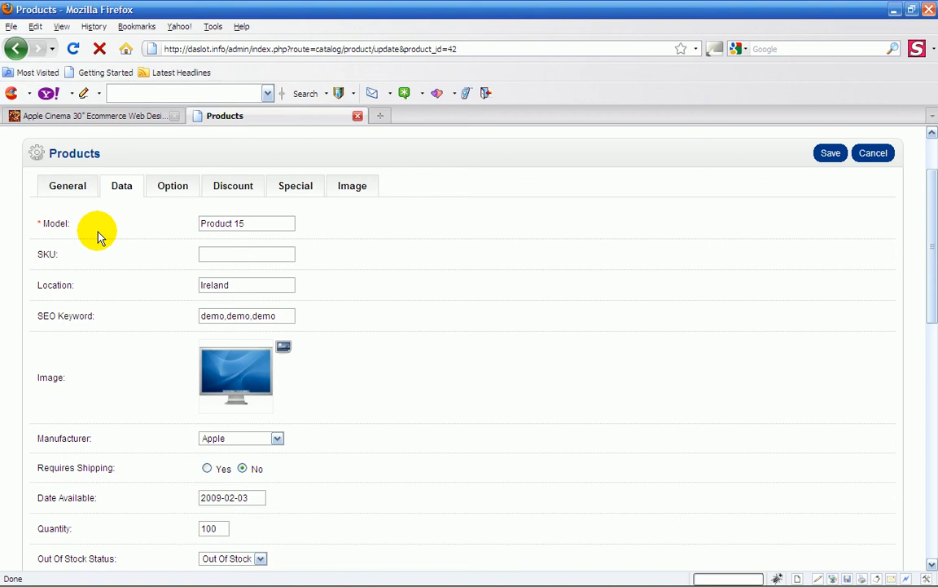
mouse_move(90, 271)
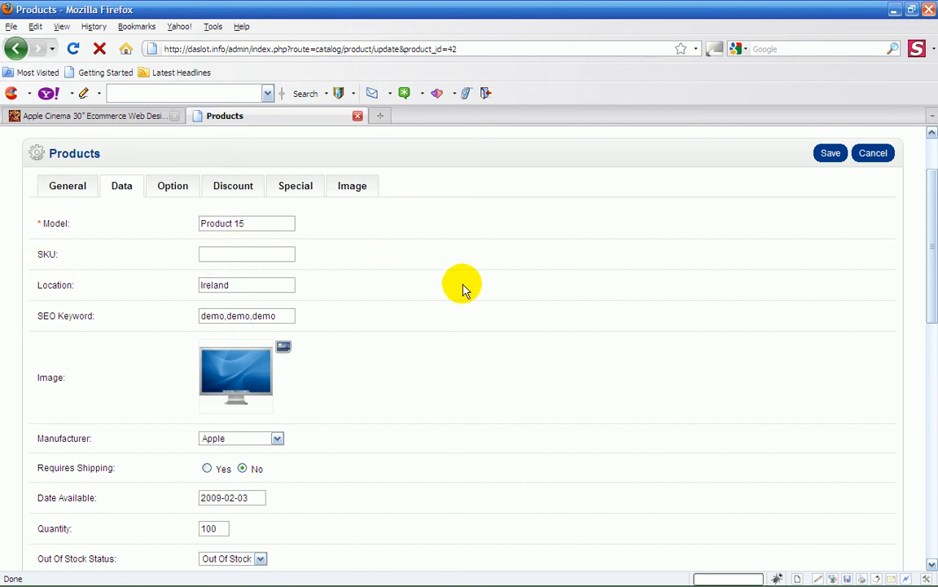
mouse_move(343, 289)
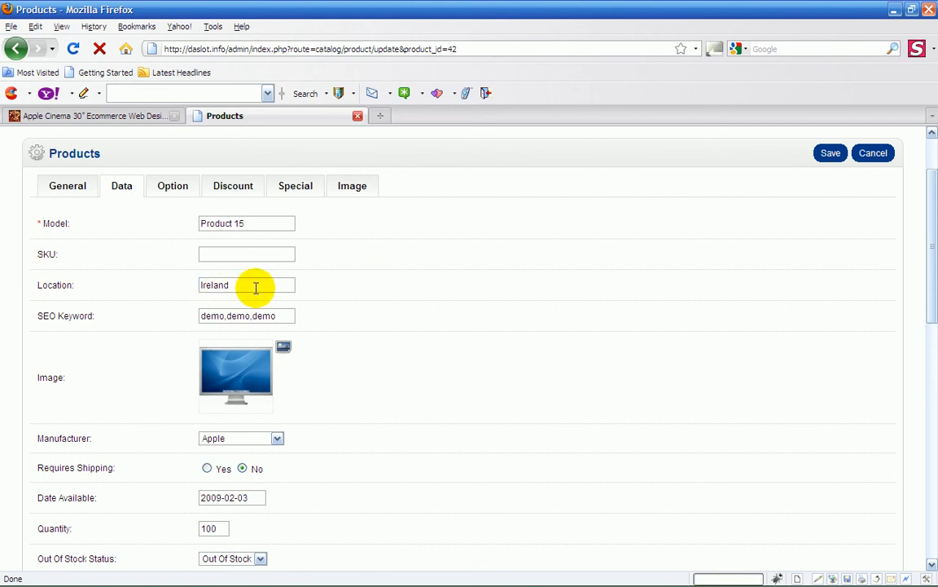
mouse_move(78, 322)
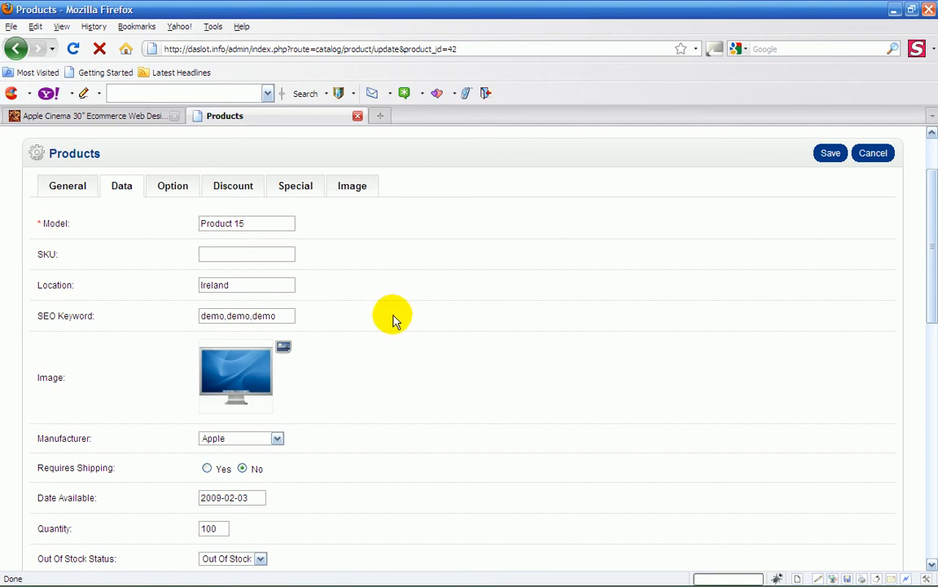
scroll("down", 3)
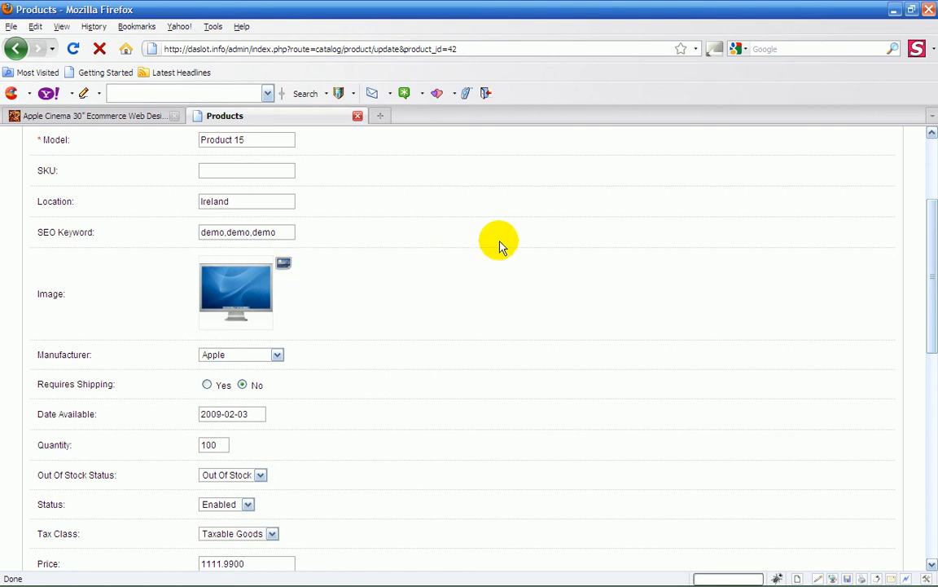
scroll("down", 3)
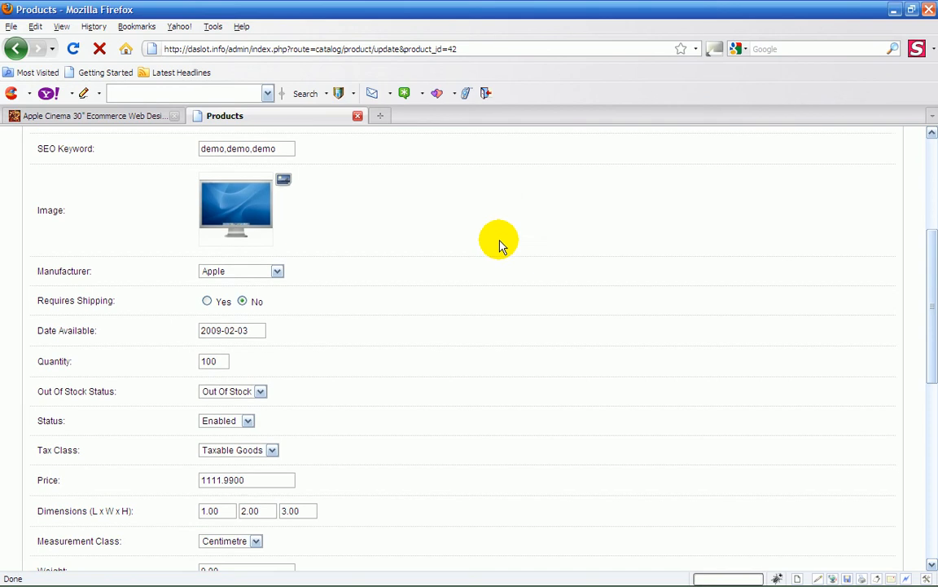
mouse_move(31, 280)
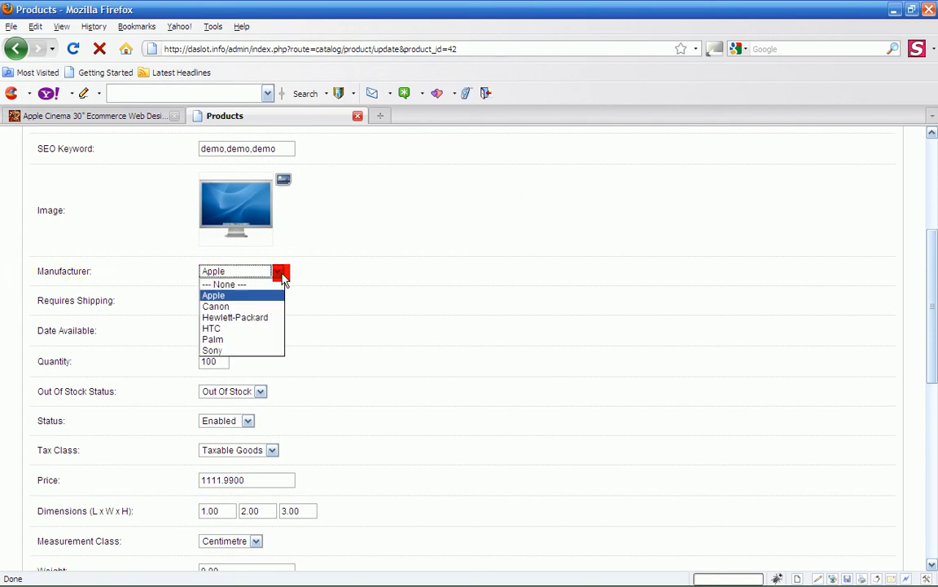
mouse_move(236, 295)
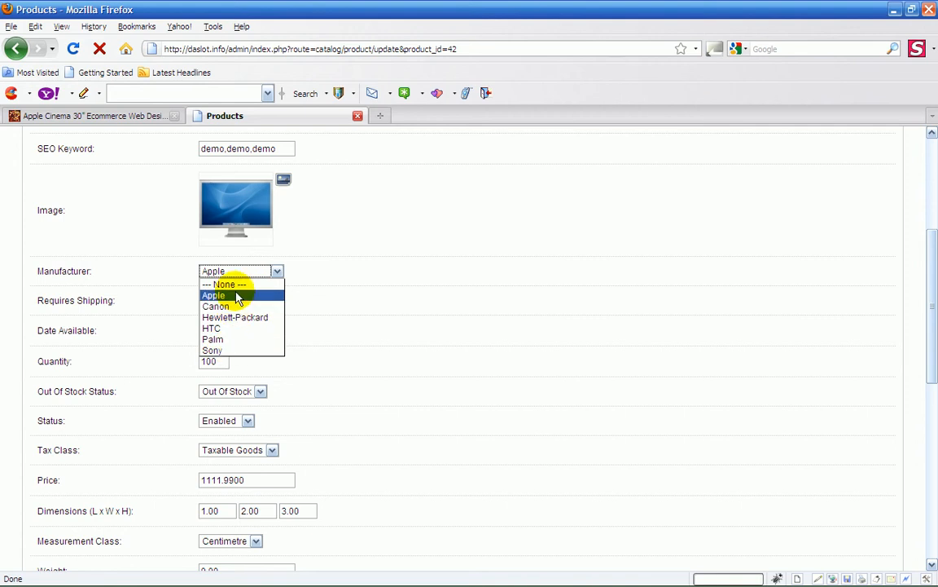
left_click(213, 295)
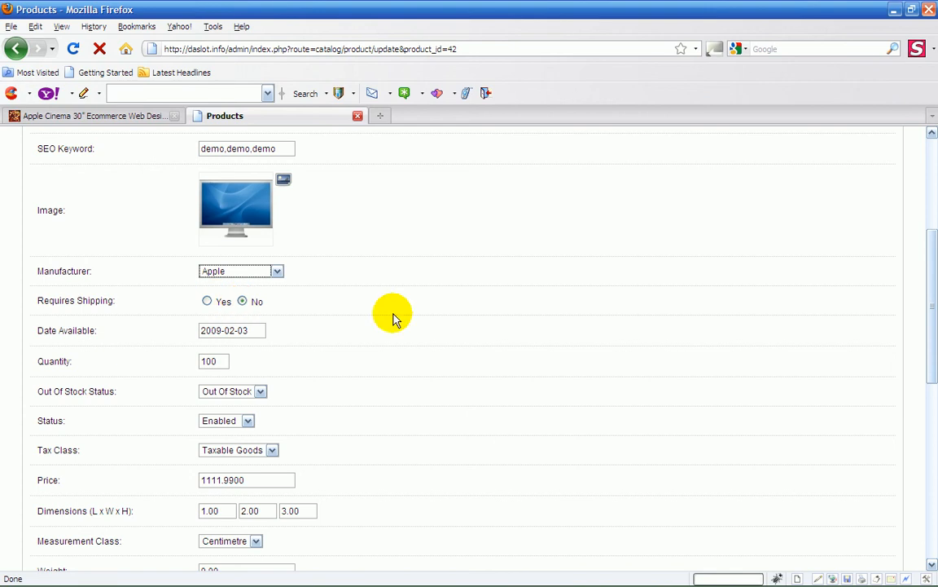
mouse_move(151, 314)
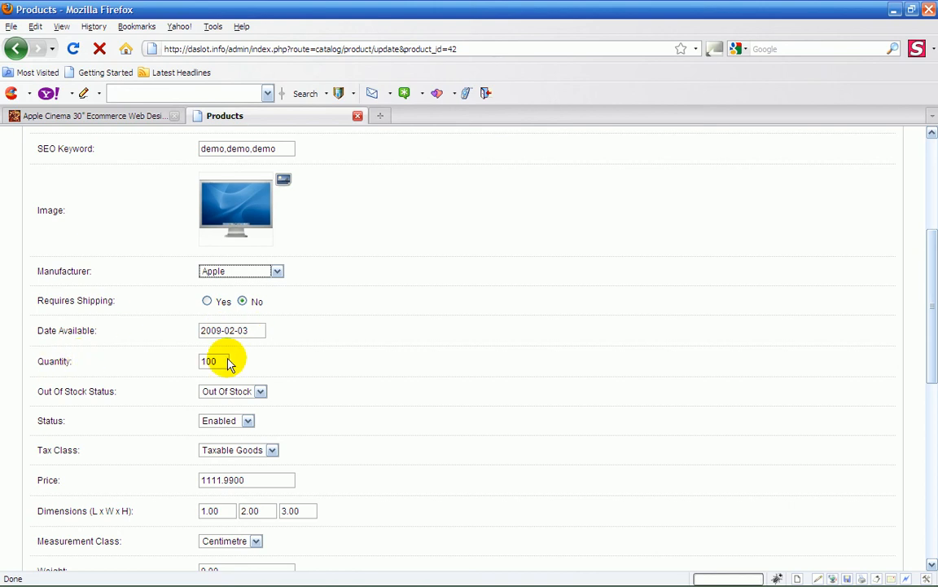
scroll("down", 3)
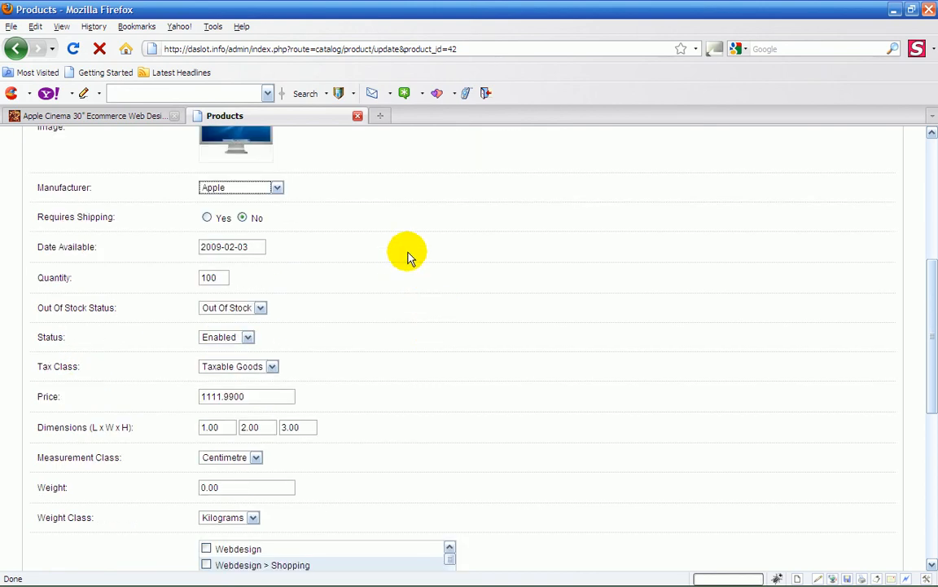
mouse_move(42, 318)
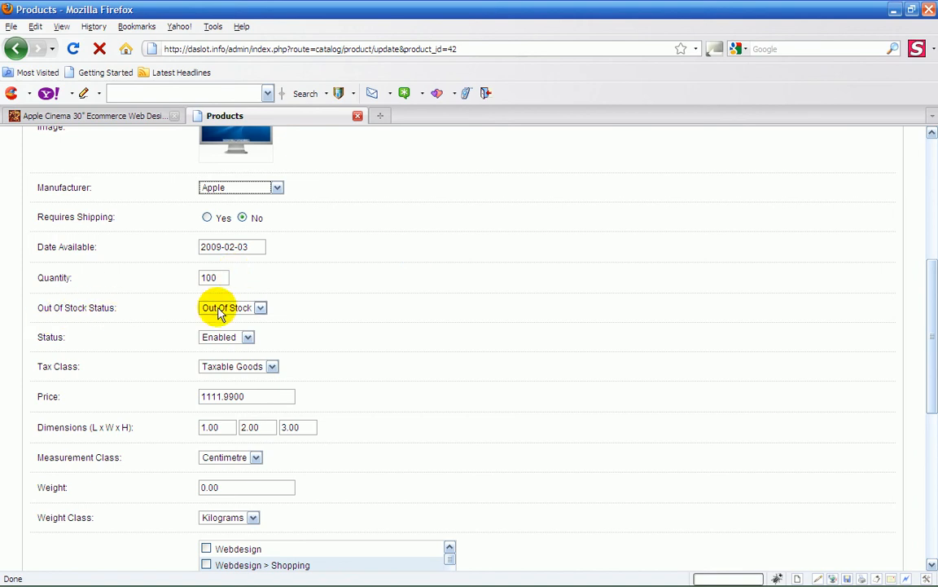
mouse_move(273, 308)
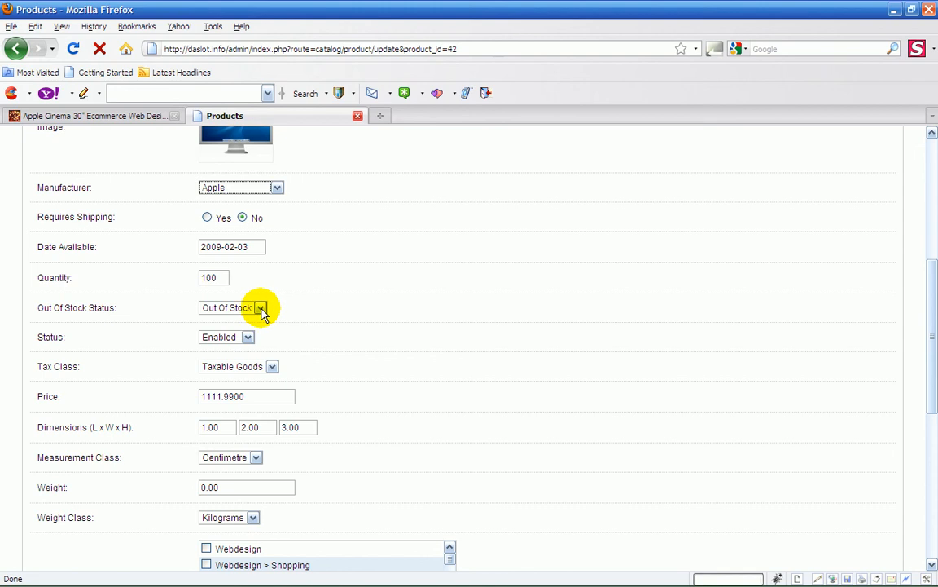
left_click(262, 307)
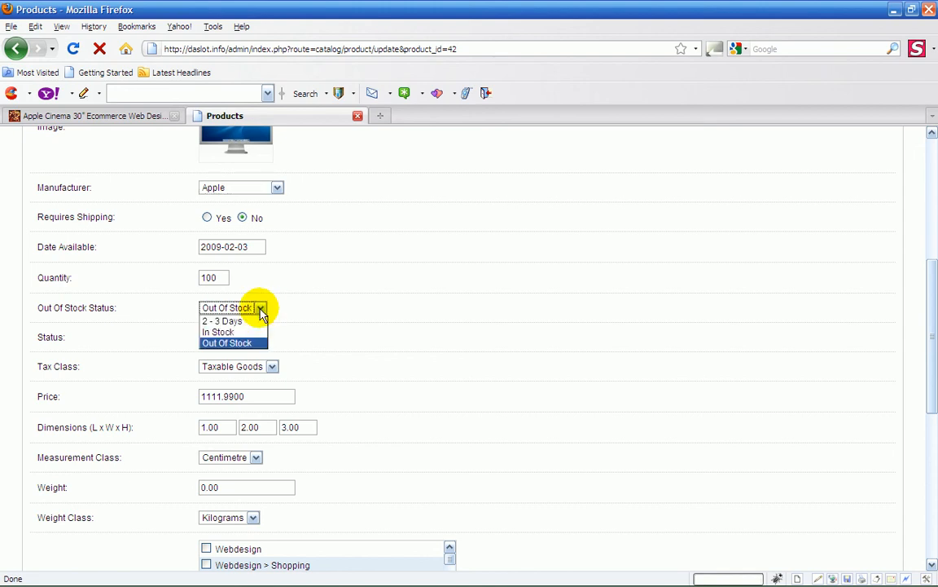
mouse_move(220, 331)
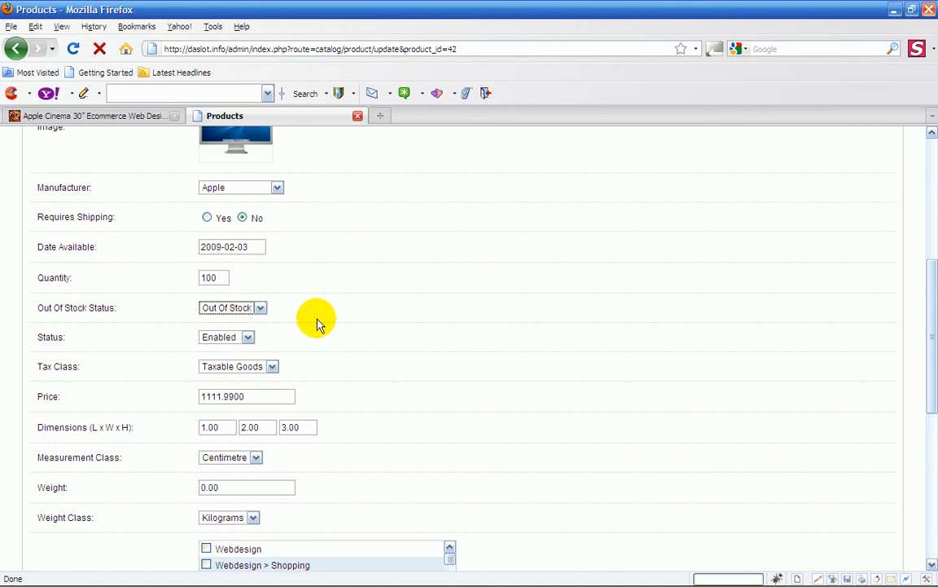
mouse_move(433, 277)
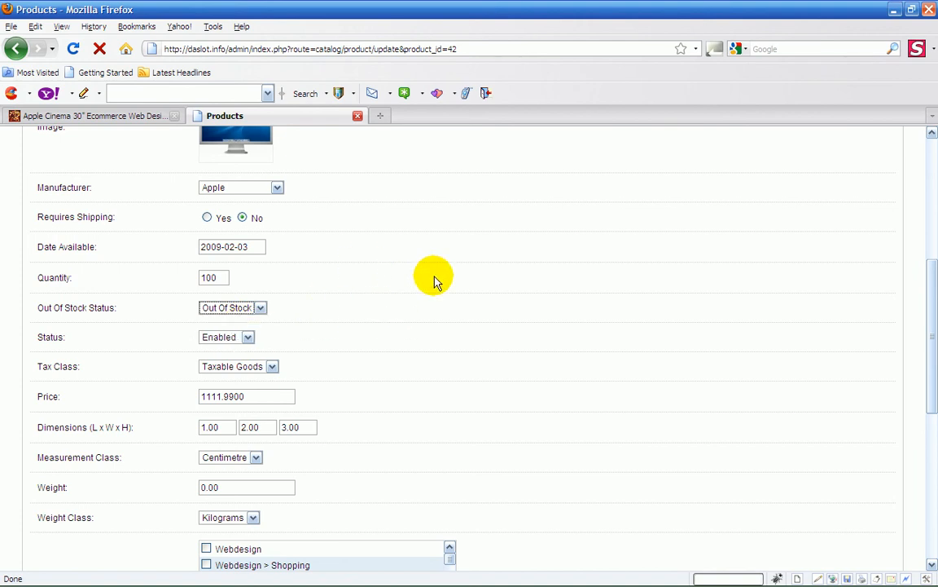
mouse_move(365, 289)
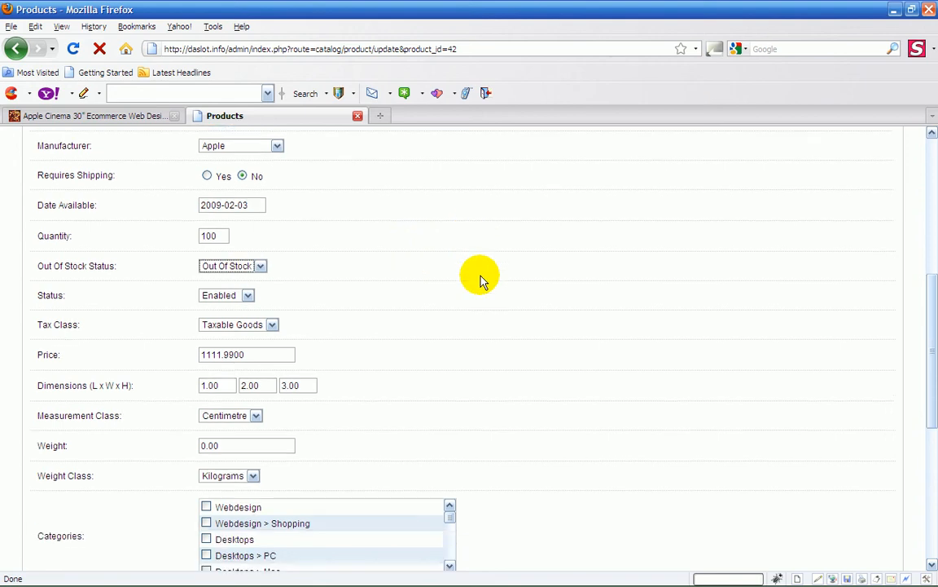
mouse_move(422, 293)
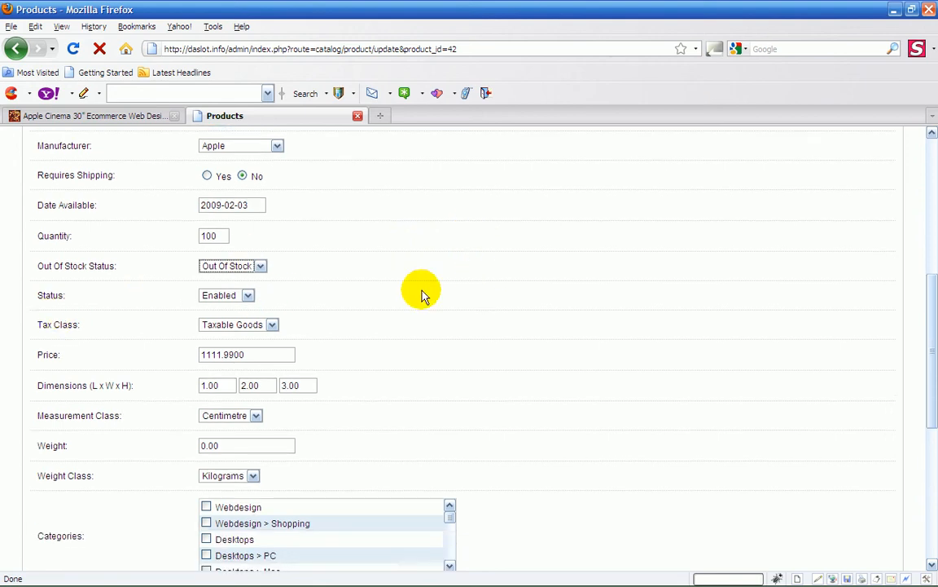
Scroll through the General tab fields and categories, then view the storefront Apple Cinema page
scroll("down", 3)
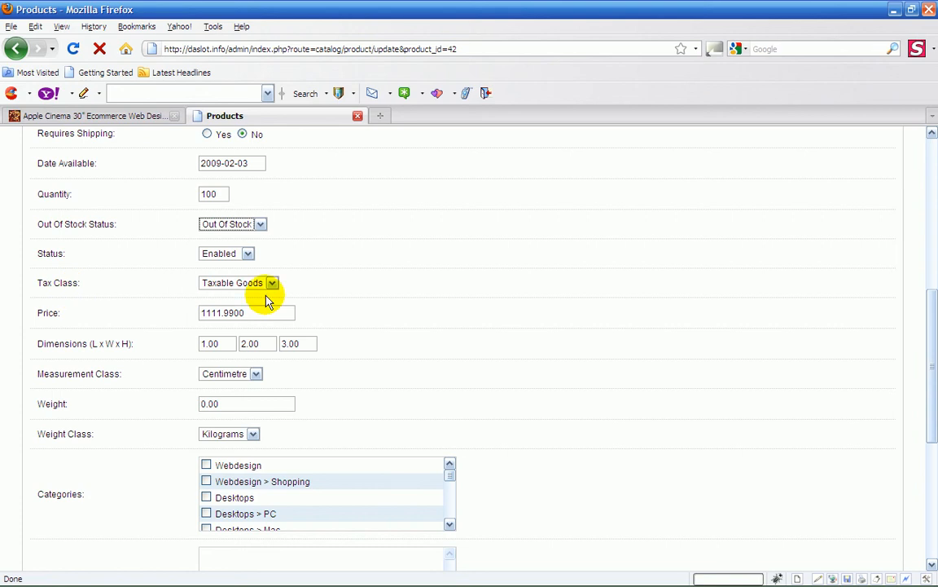
mouse_move(549, 266)
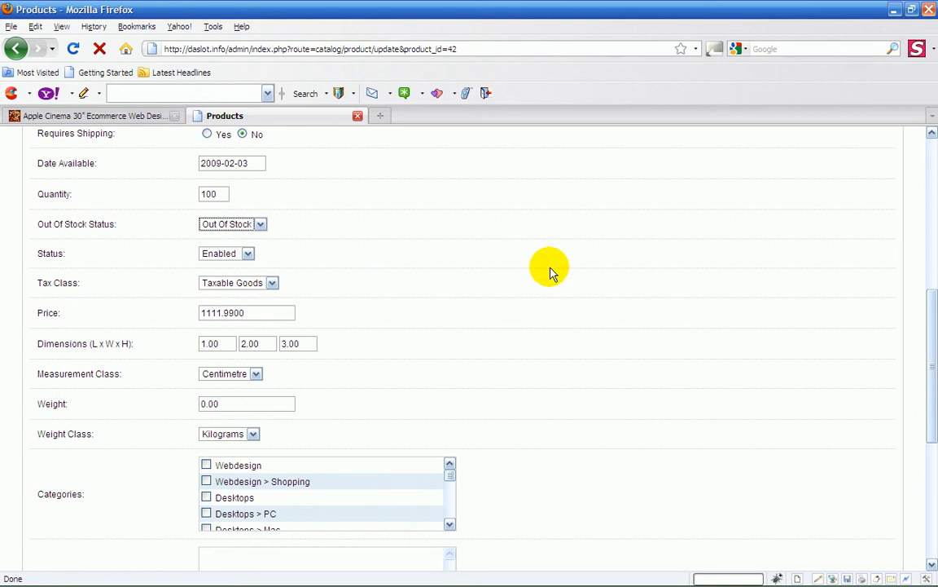
mouse_move(269, 289)
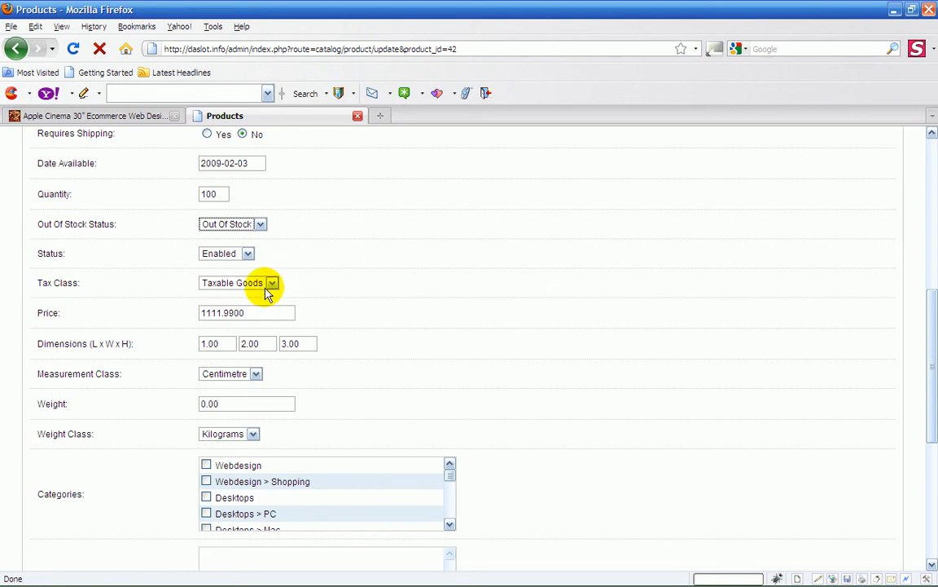
mouse_move(362, 280)
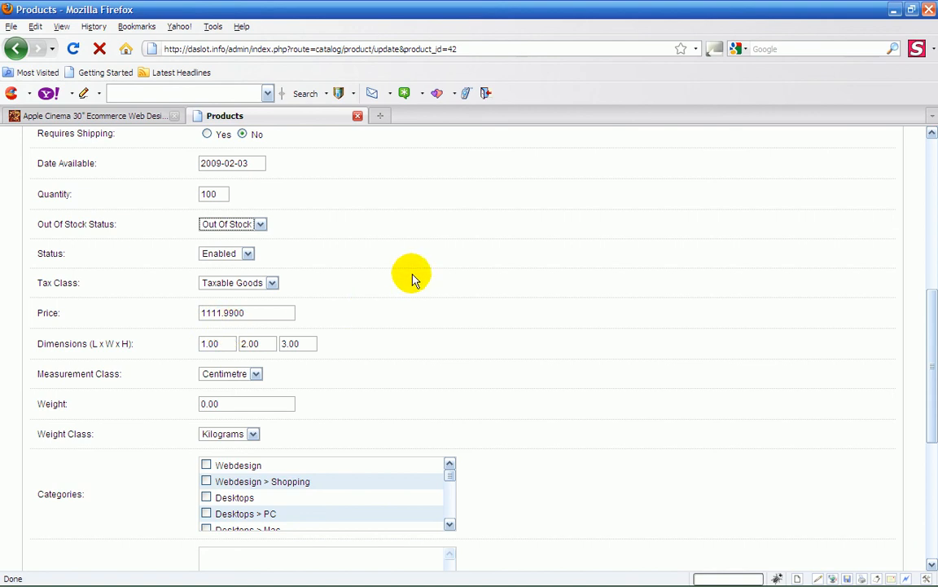
scroll("down", 3)
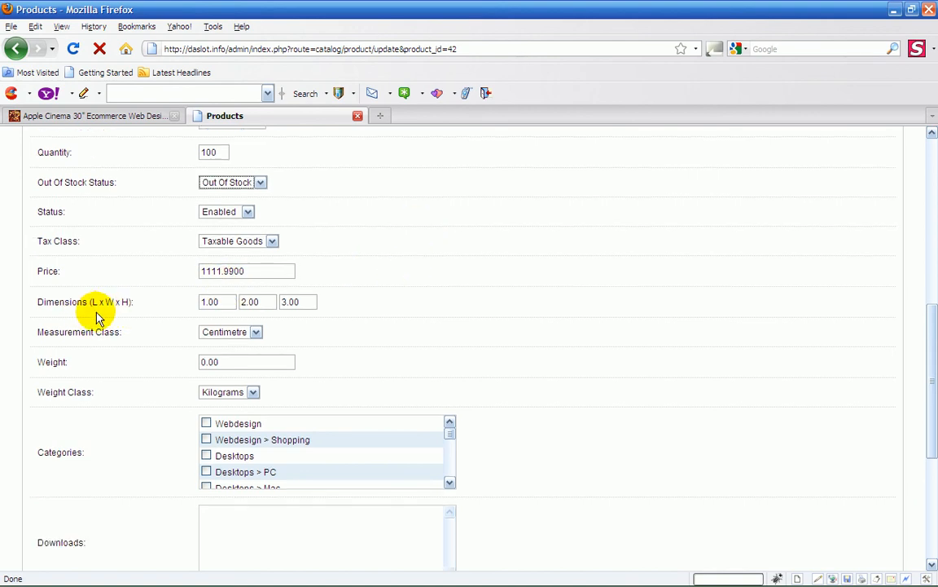
scroll("down", 3)
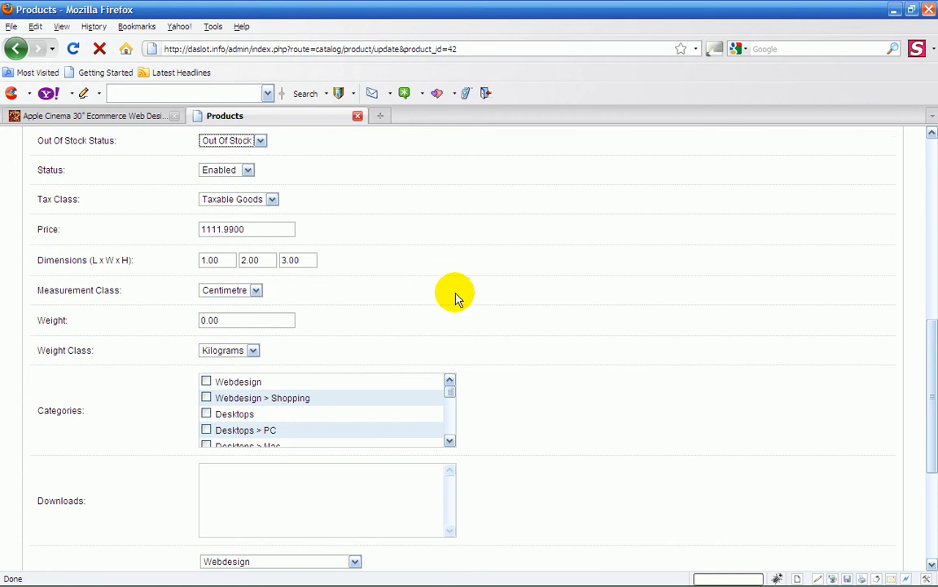
mouse_move(284, 295)
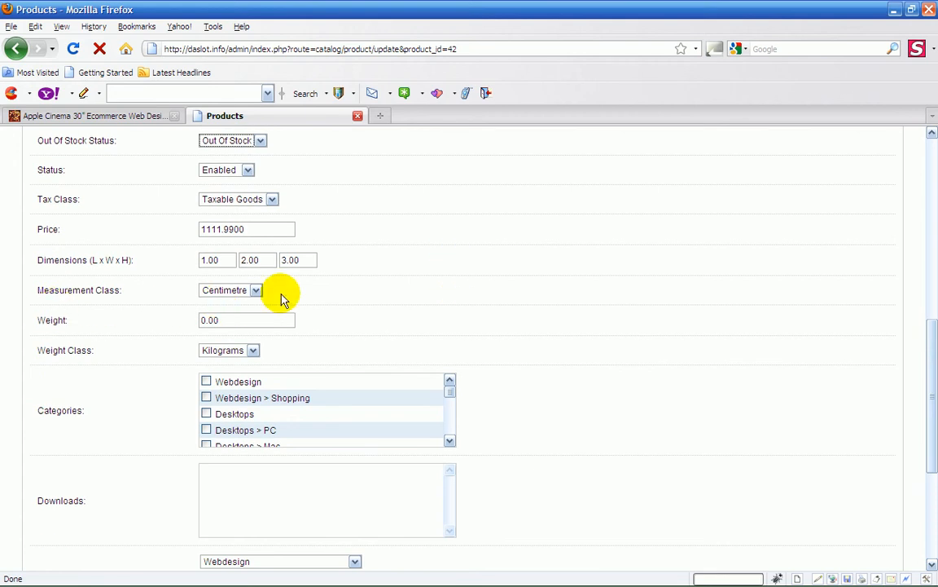
mouse_move(487, 296)
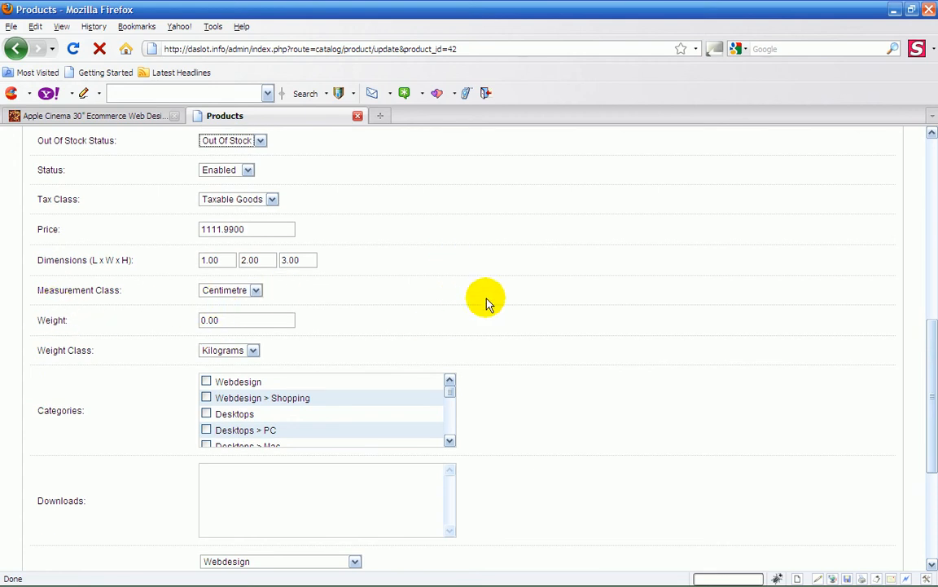
scroll("down", 3)
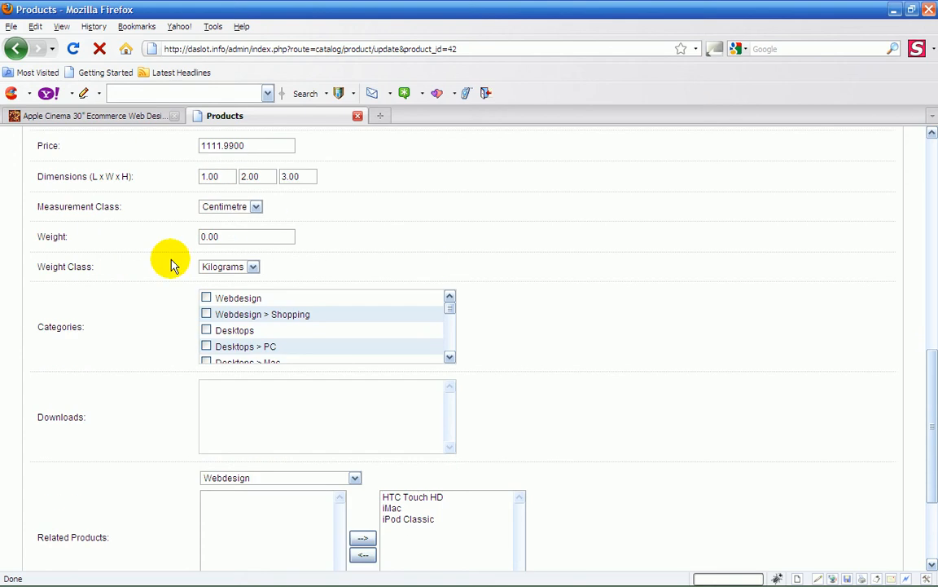
mouse_move(445, 251)
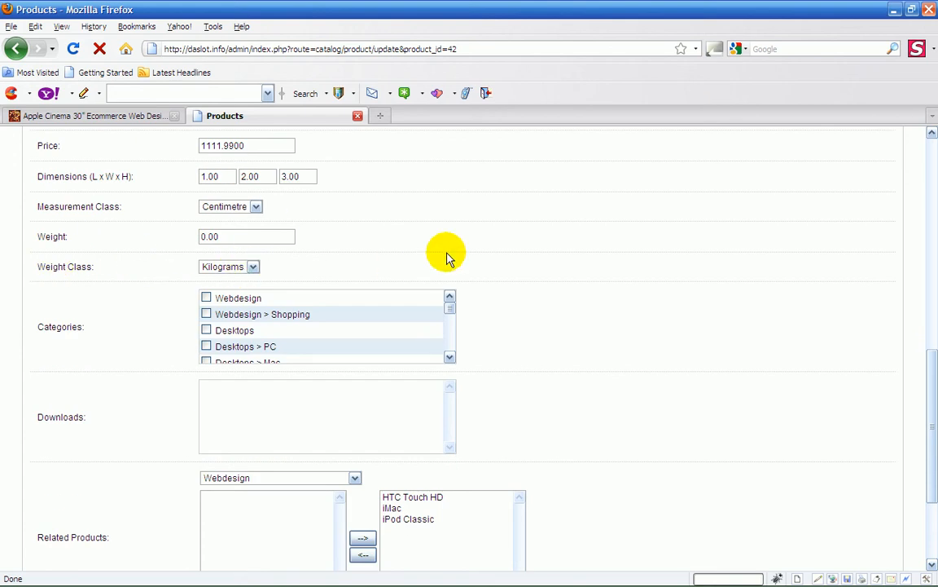
mouse_move(400, 247)
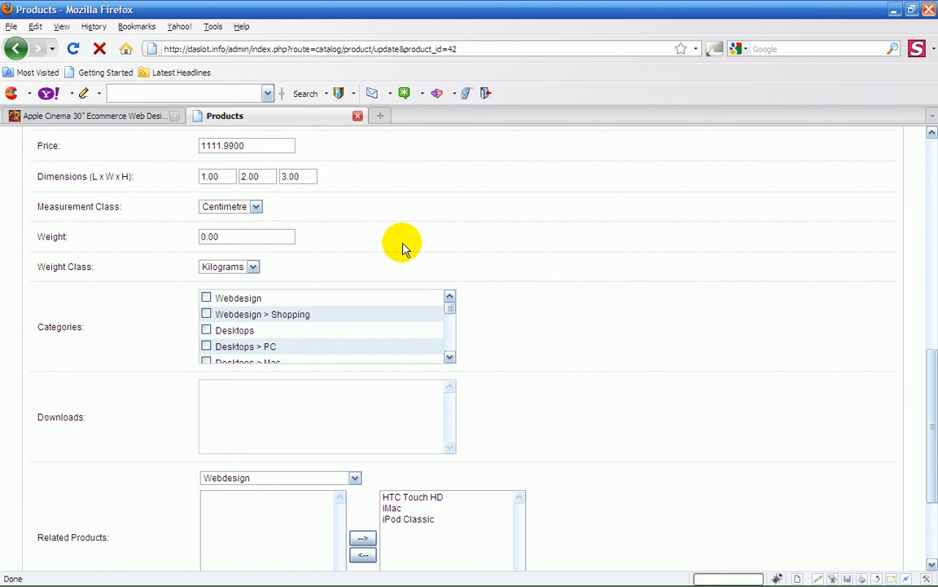
scroll("down", 3)
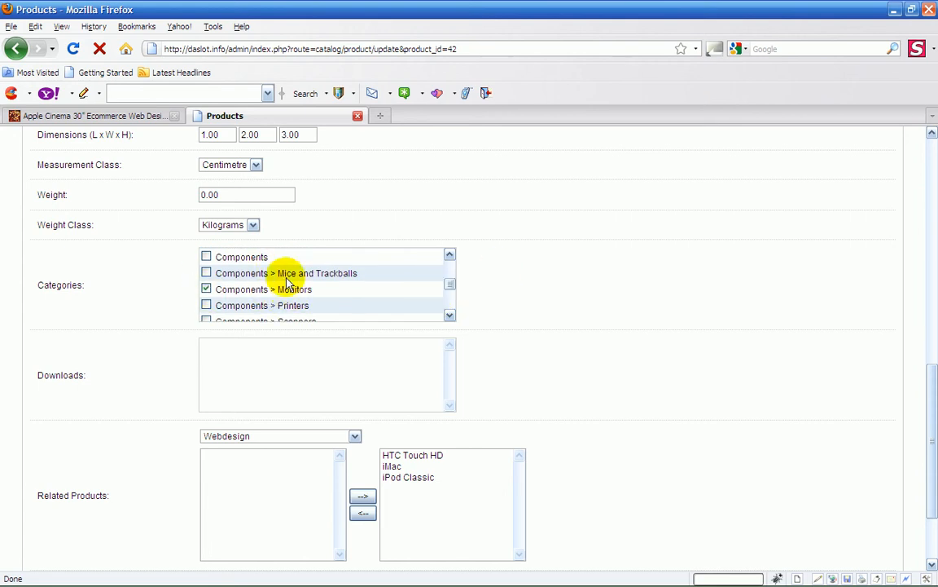
scroll("down", 3)
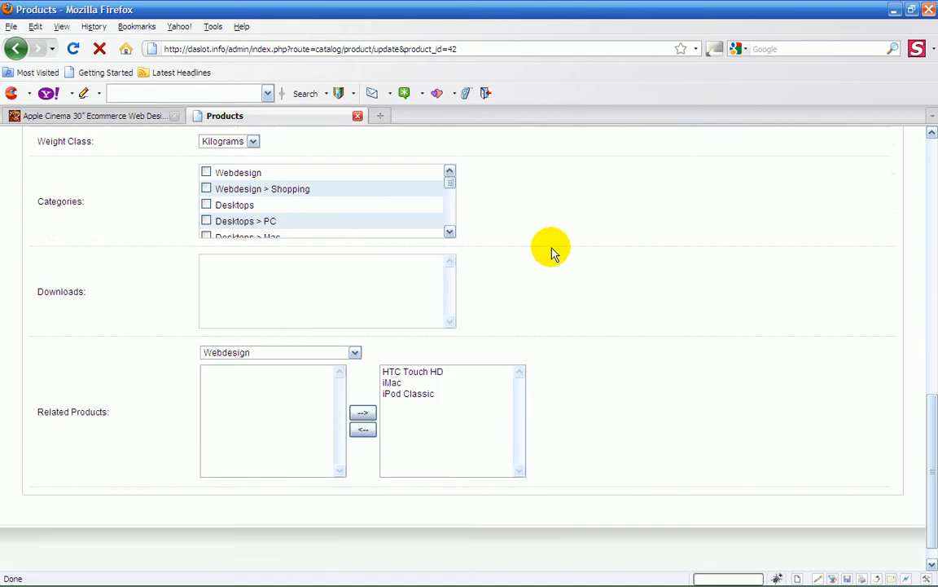
scroll("up", 3)
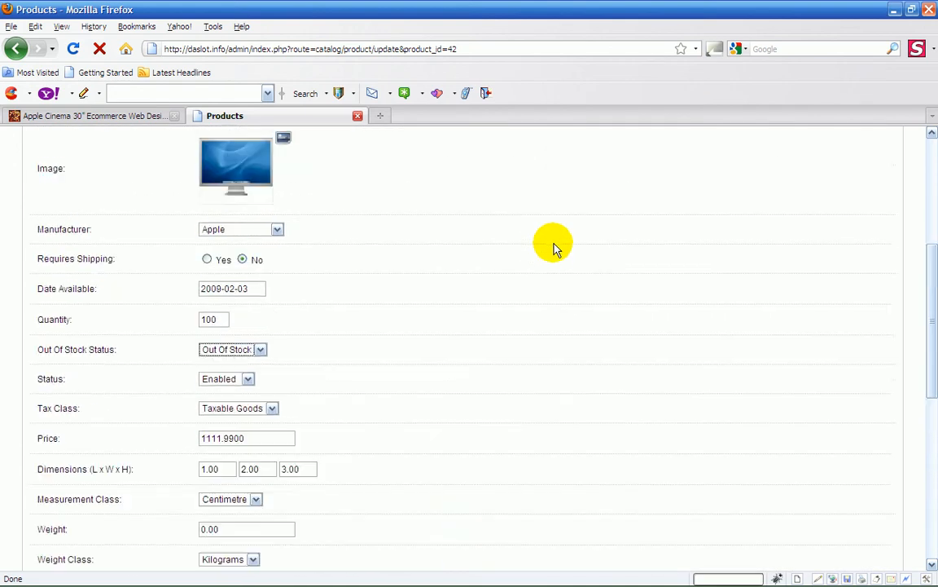
left_click(114, 115)
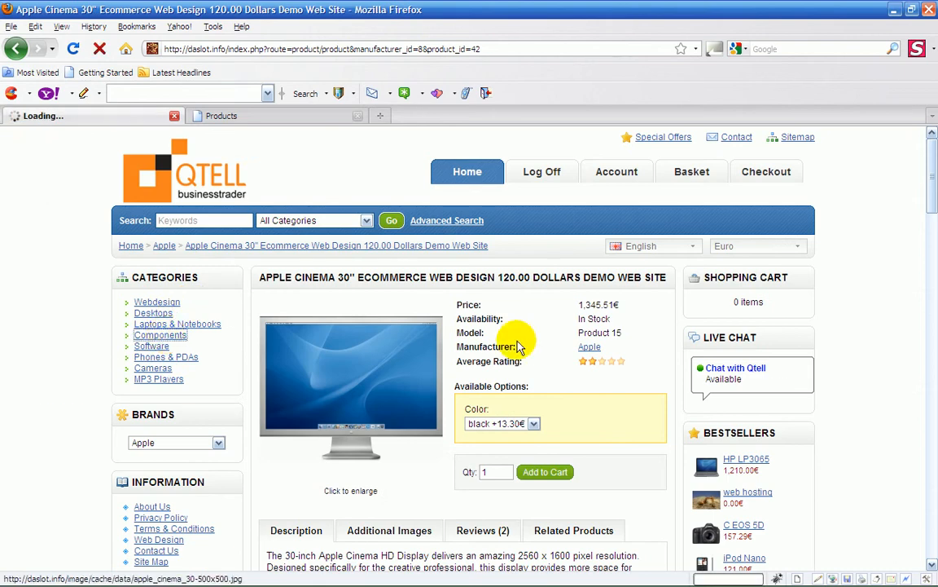
Browse Components > Monitors to the Apple Cinema 30" at 1,345.51€, then return to admin
left_click(159, 335)
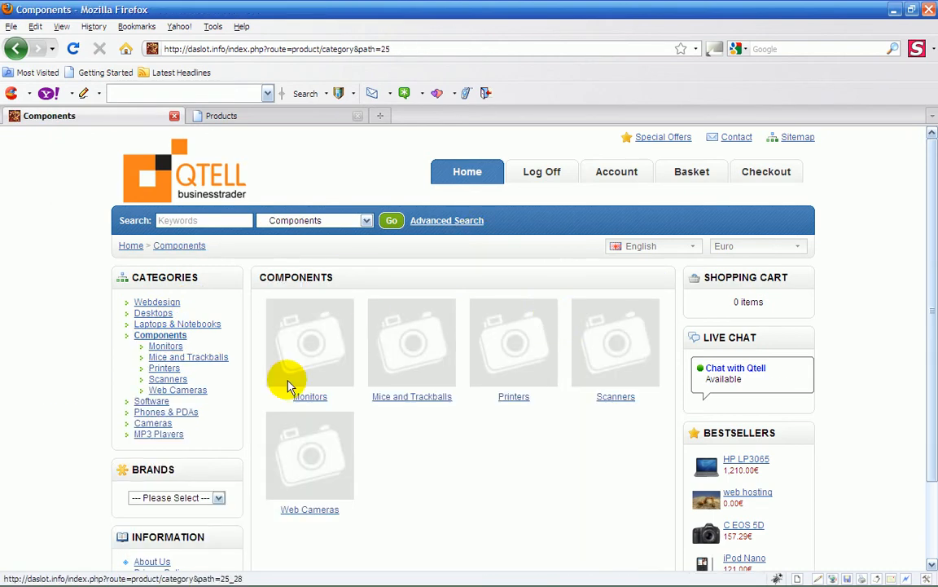
left_click(309, 396)
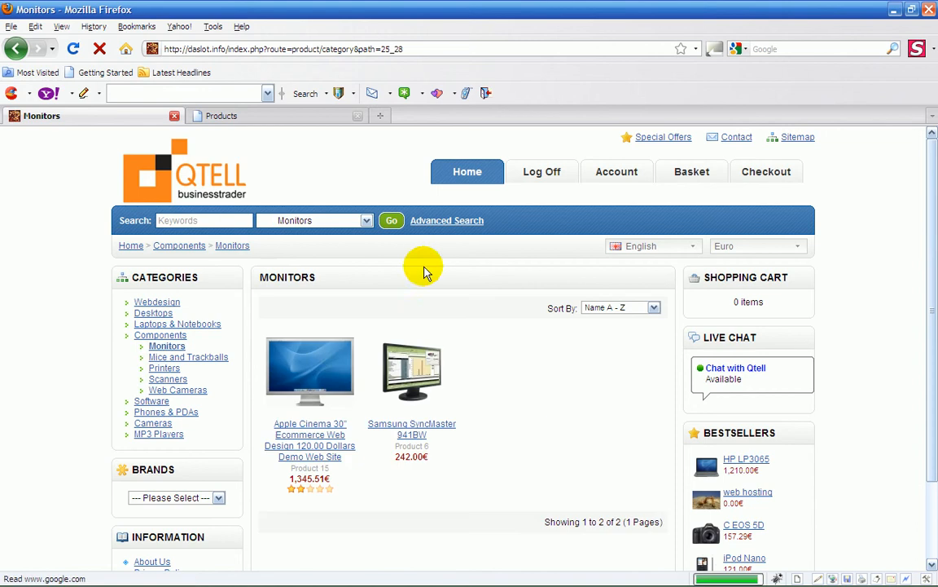
left_click(310, 371)
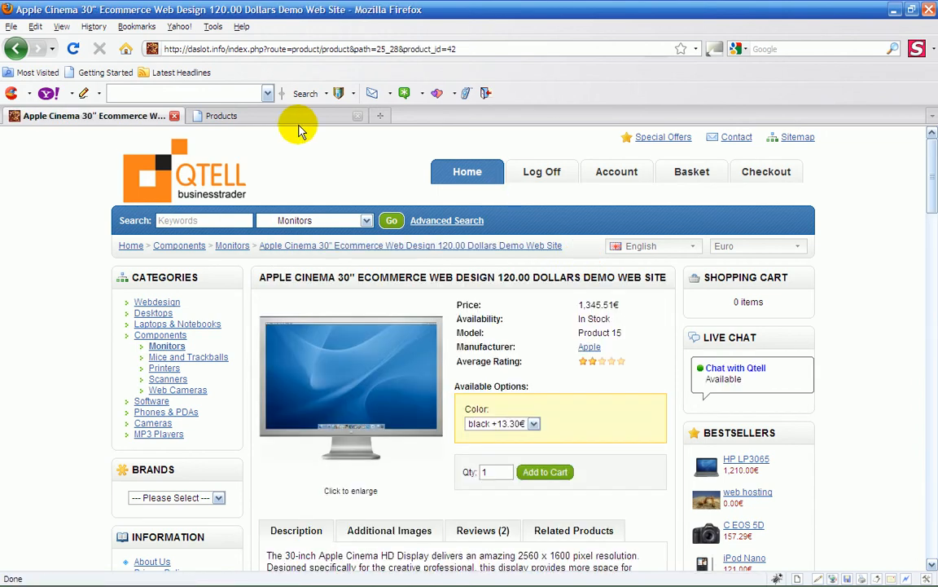
left_click(221, 115)
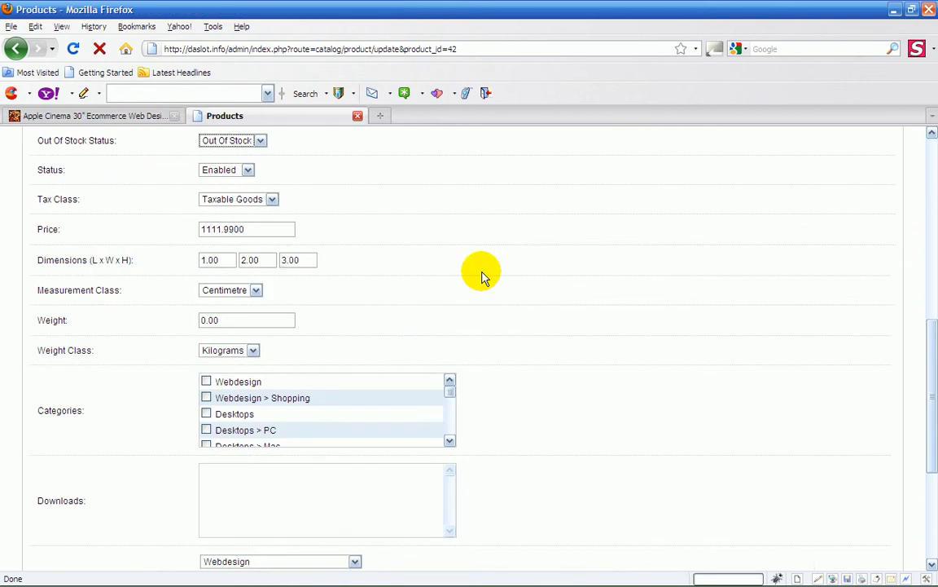
Add MacBook, MacBook Air, MacBook Pro and Sony VAIO as related products
scroll("down", 3)
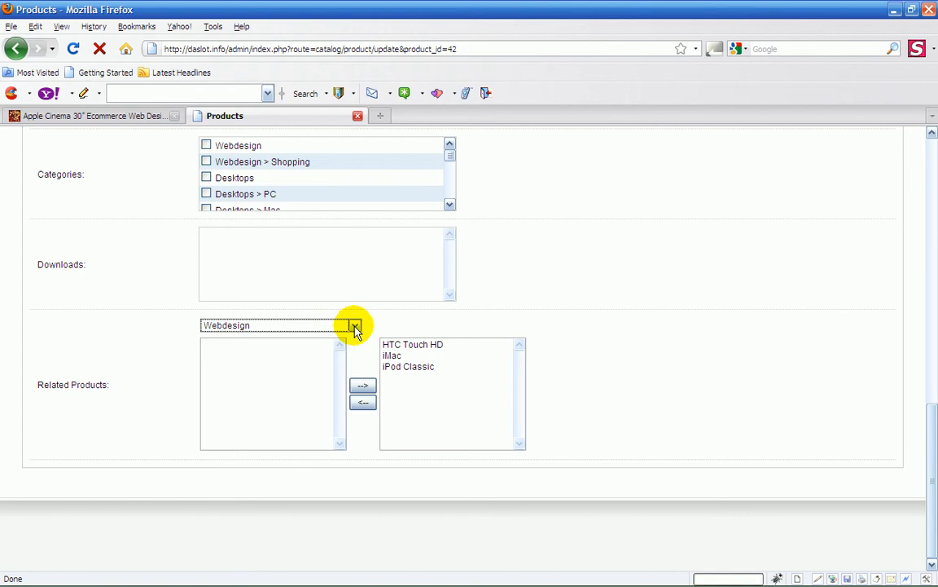
left_click(354, 325)
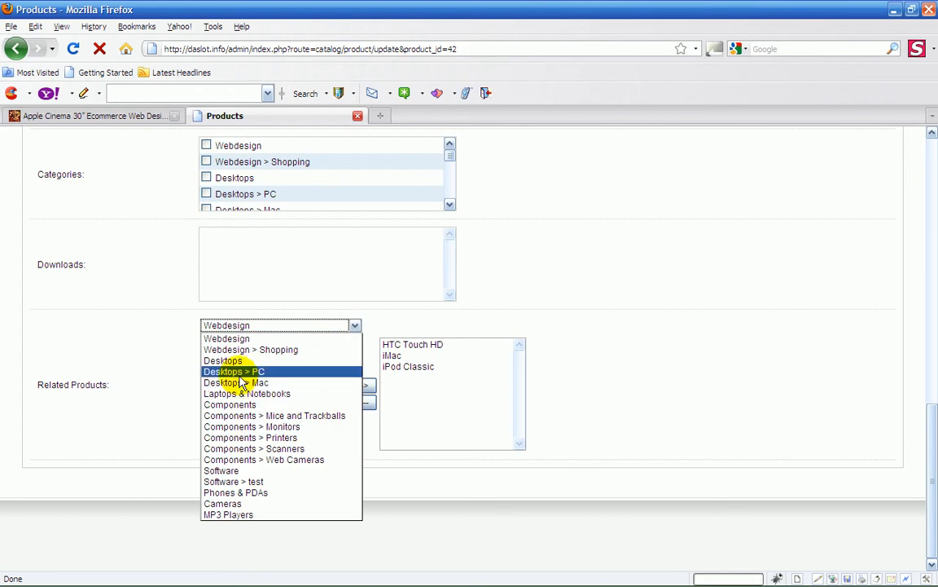
left_click(233, 371)
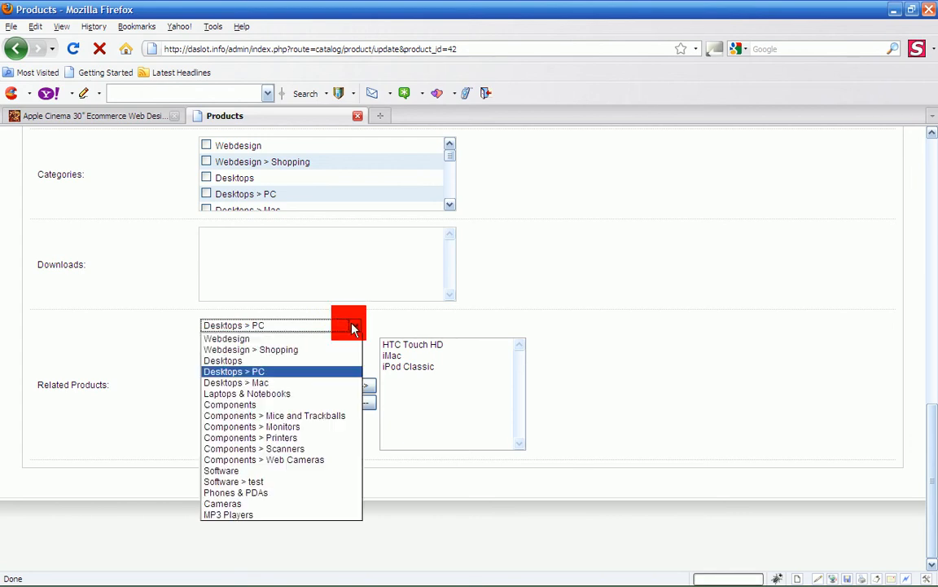
left_click(275, 415)
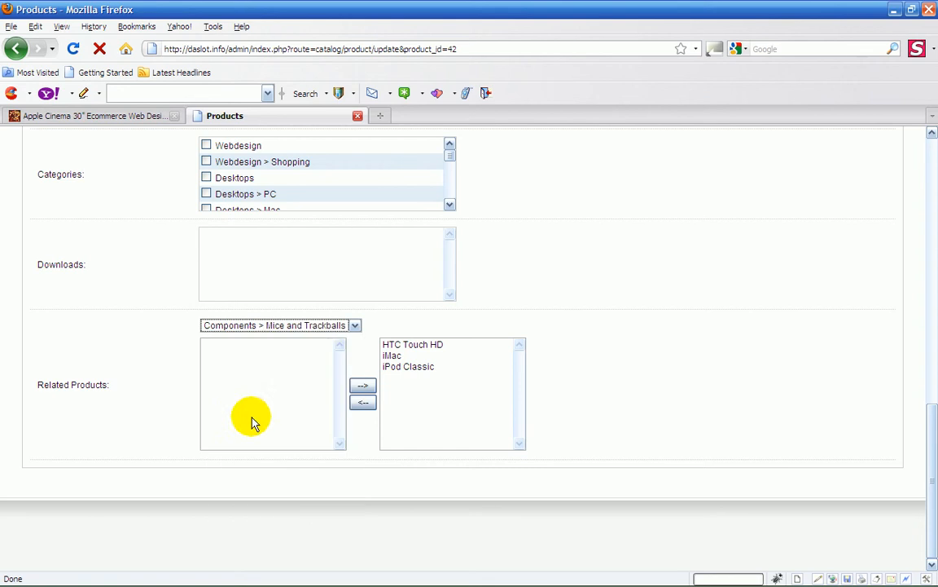
left_click(280, 325)
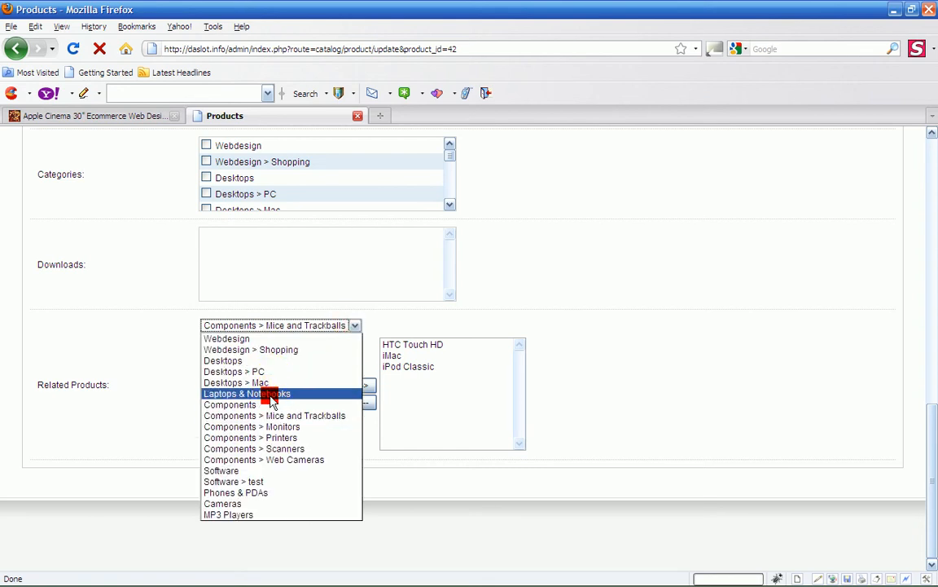
left_click(246, 393)
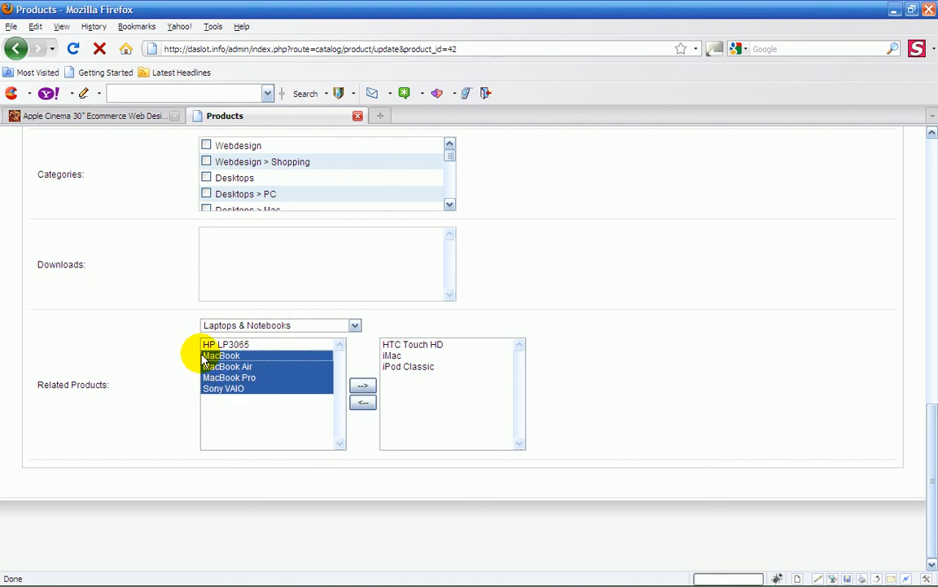
left_click(363, 384)
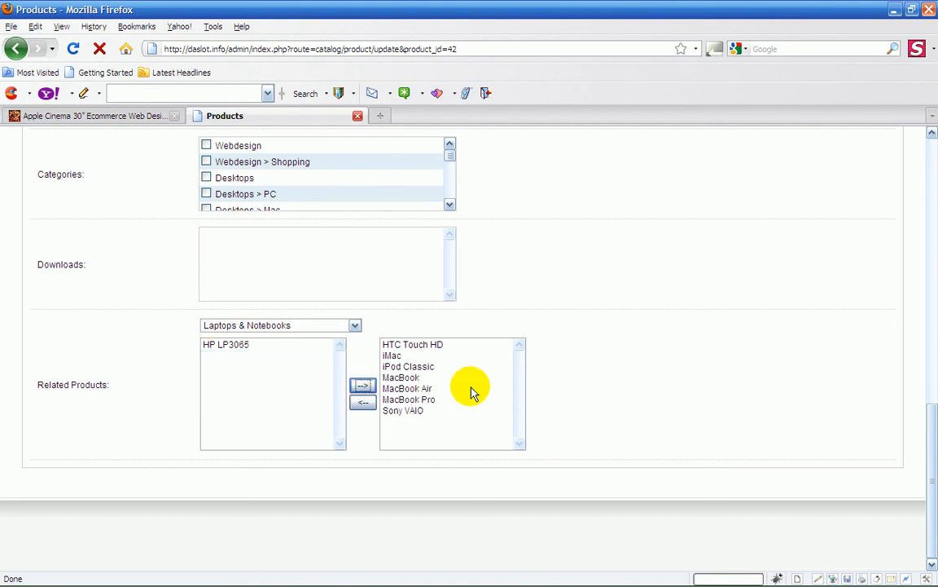
mouse_move(405, 334)
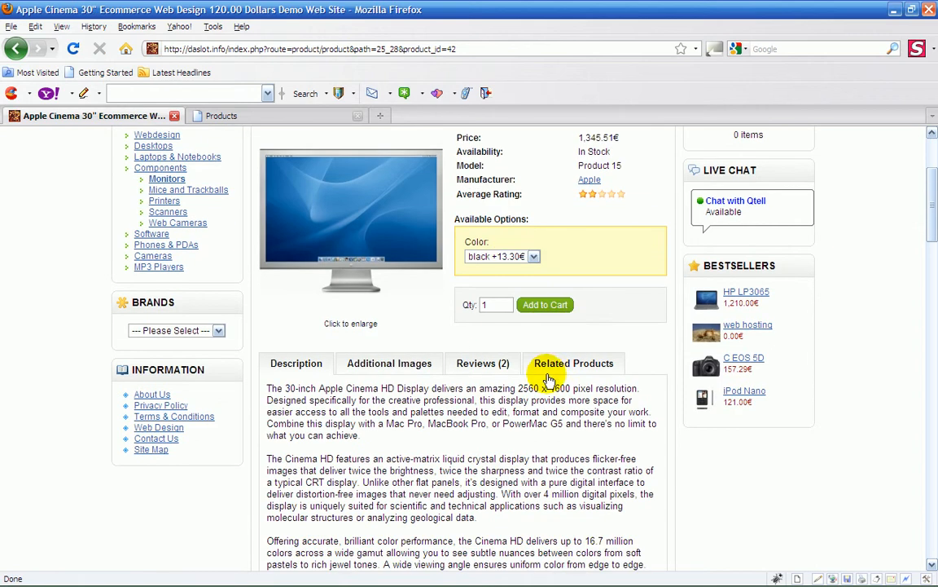
Show the Color option with black at 10.99 and blue at 0.00
left_click(574, 362)
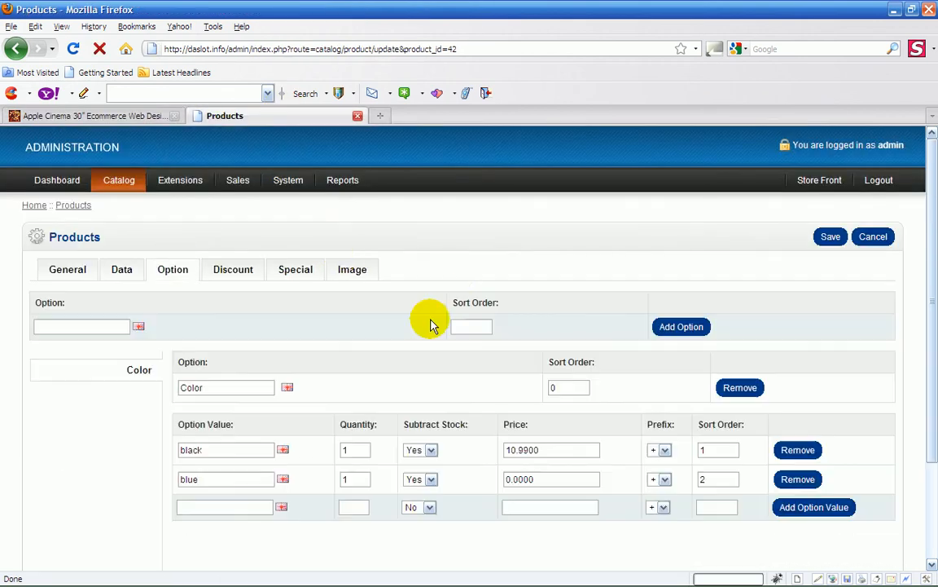
Scroll down to the admin Color option values: black at 10.99 and blue at 0.00
scroll("down", 3)
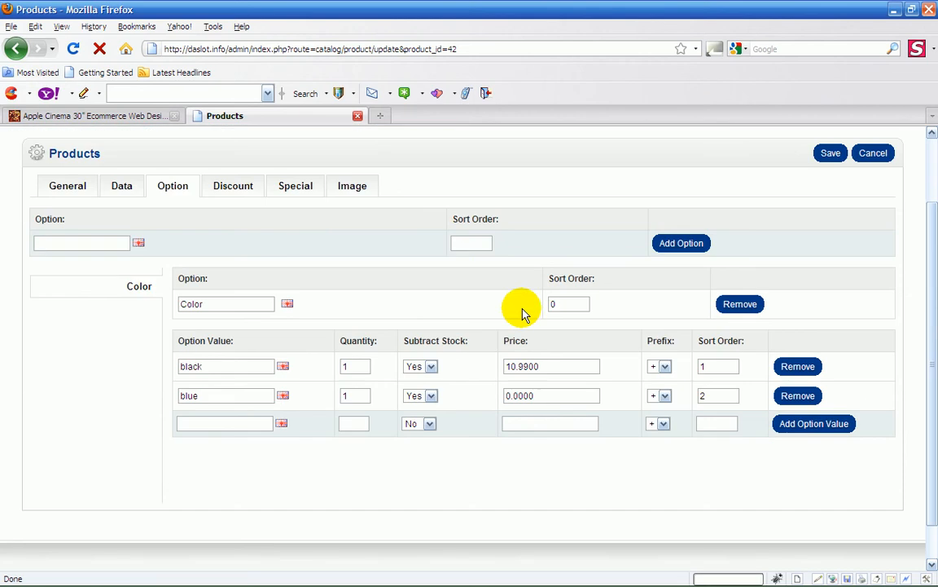
mouse_move(432, 241)
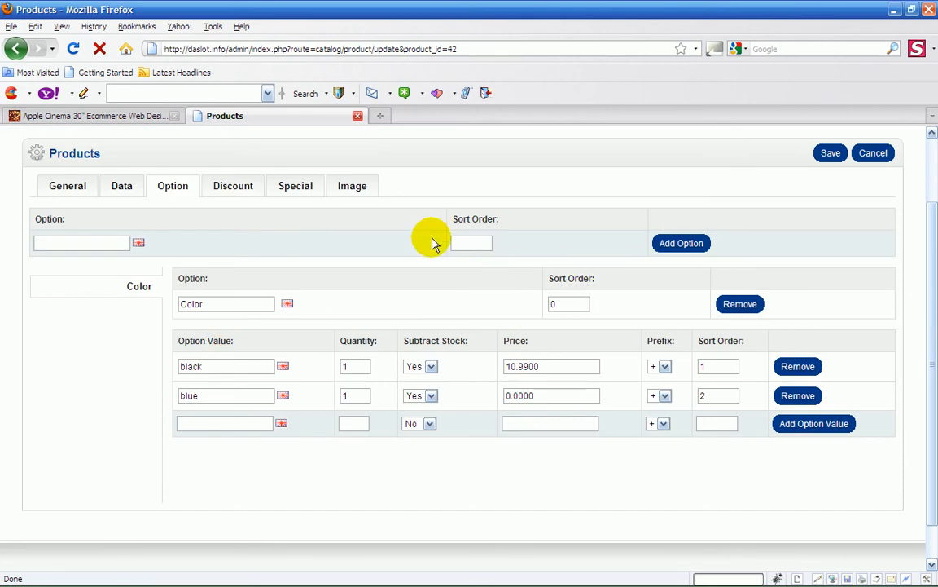
mouse_move(365, 315)
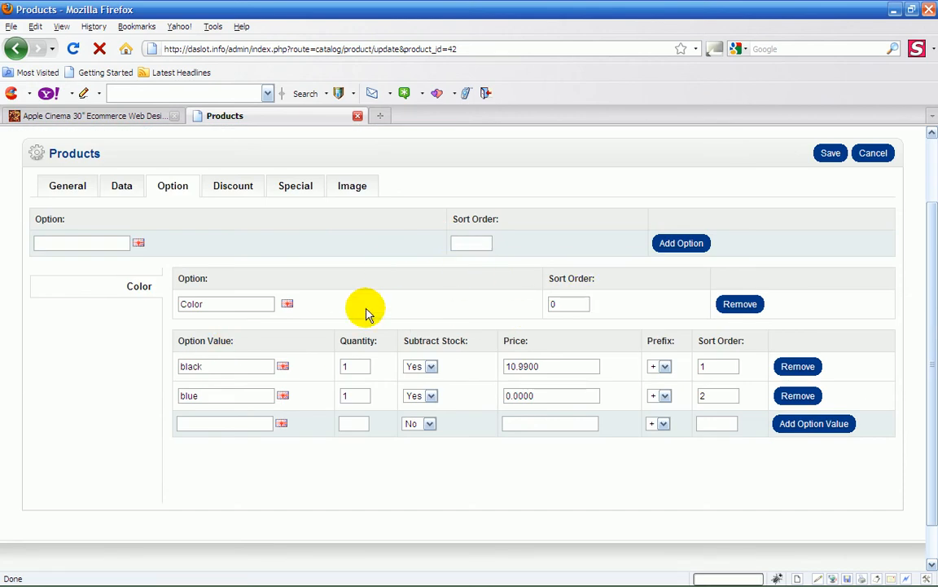
scroll("down", 3)
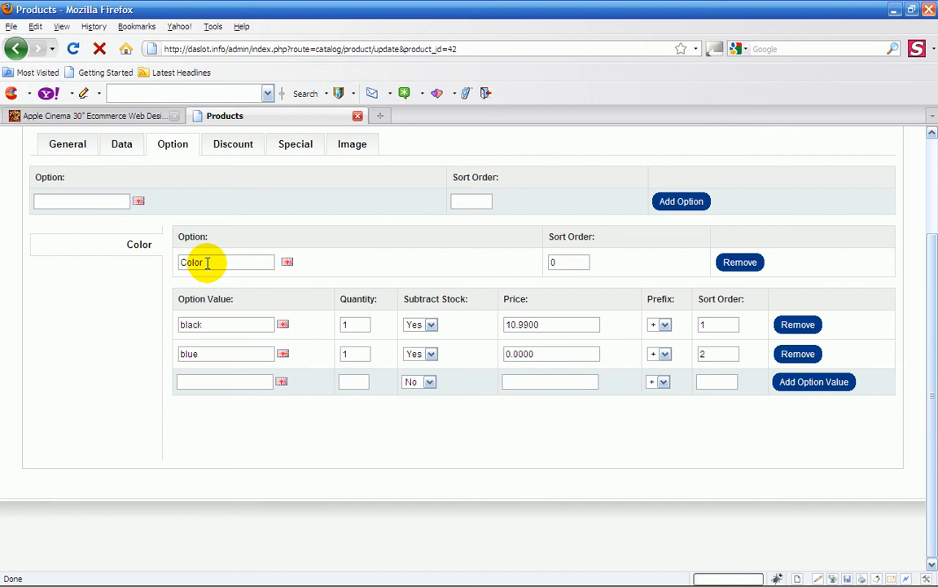
mouse_move(358, 263)
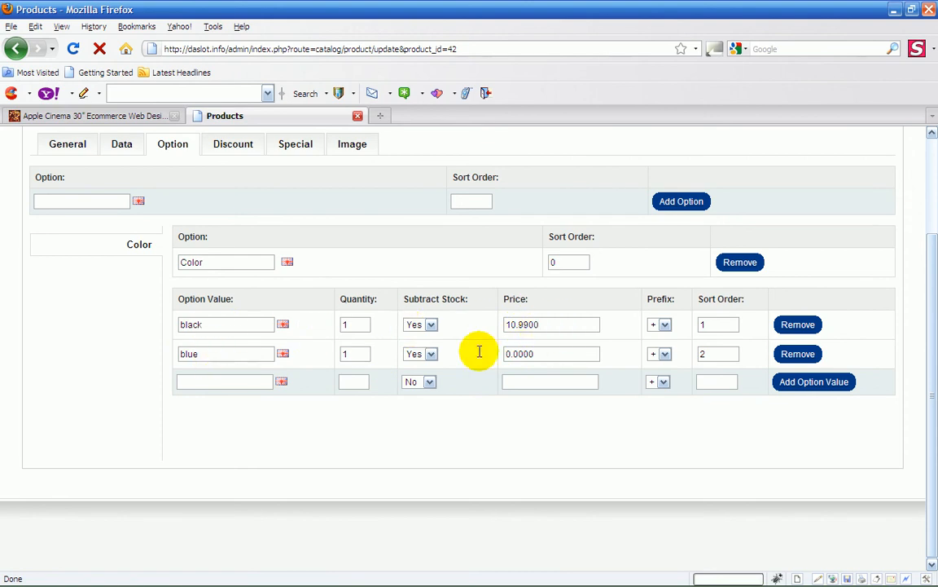
mouse_move(719, 324)
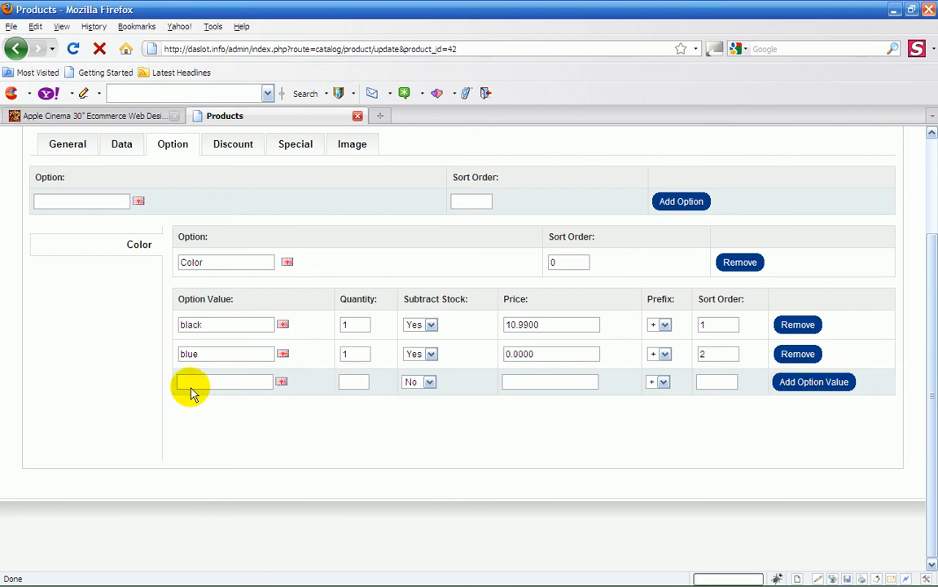
Add a yellow Color value with quantity 1, subtract stock Yes, price 0.0 and sort order 3
type("x")
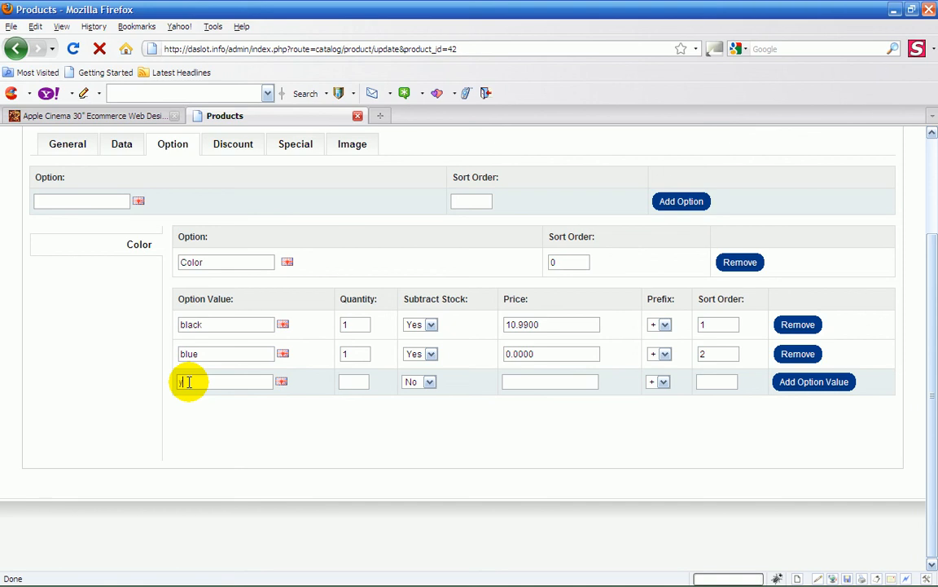
type("ellow")
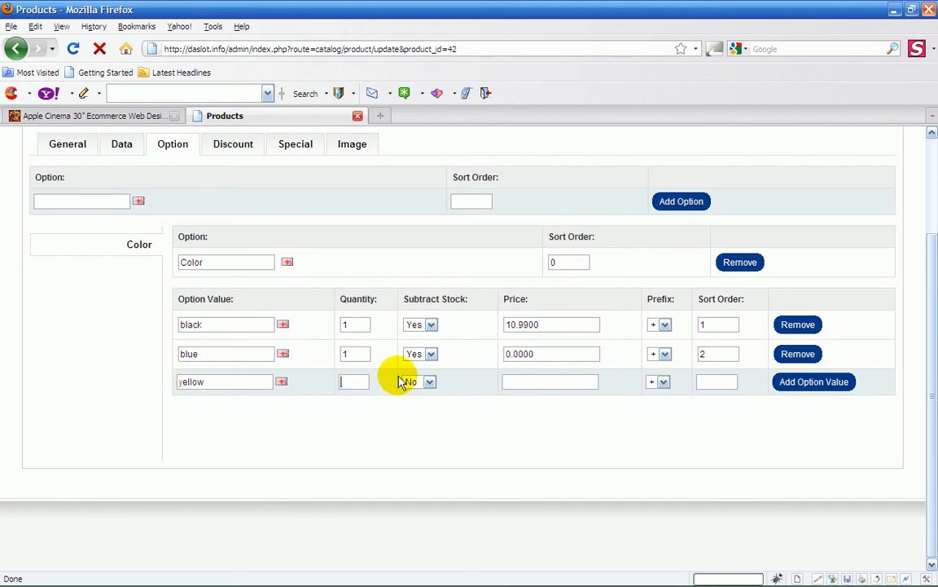
left_click(429, 381)
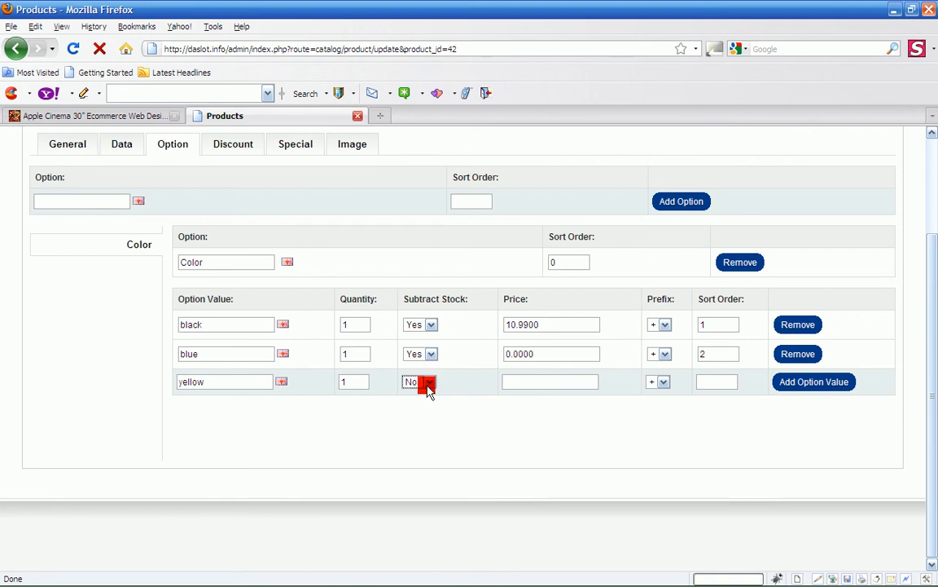
left_click(420, 381)
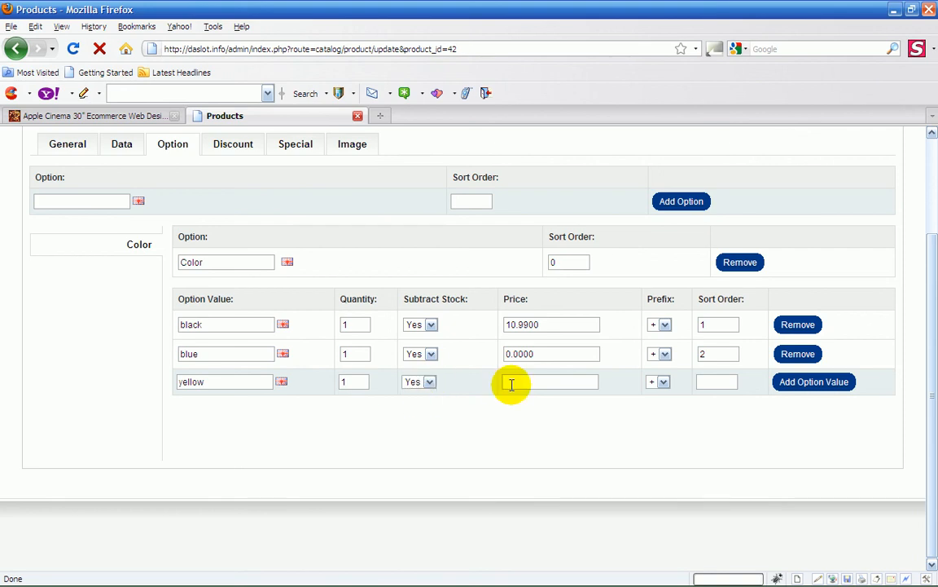
type("0.0000")
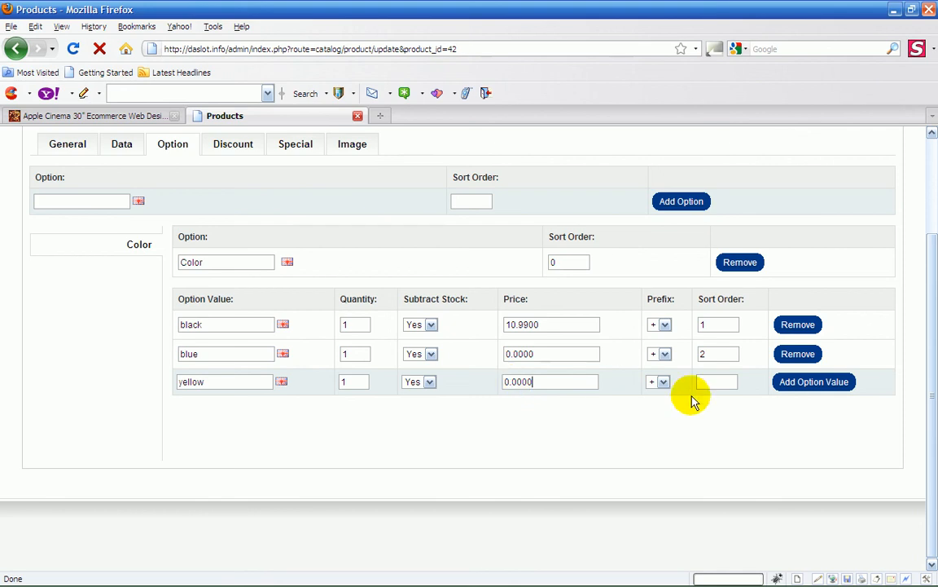
left_click(717, 382)
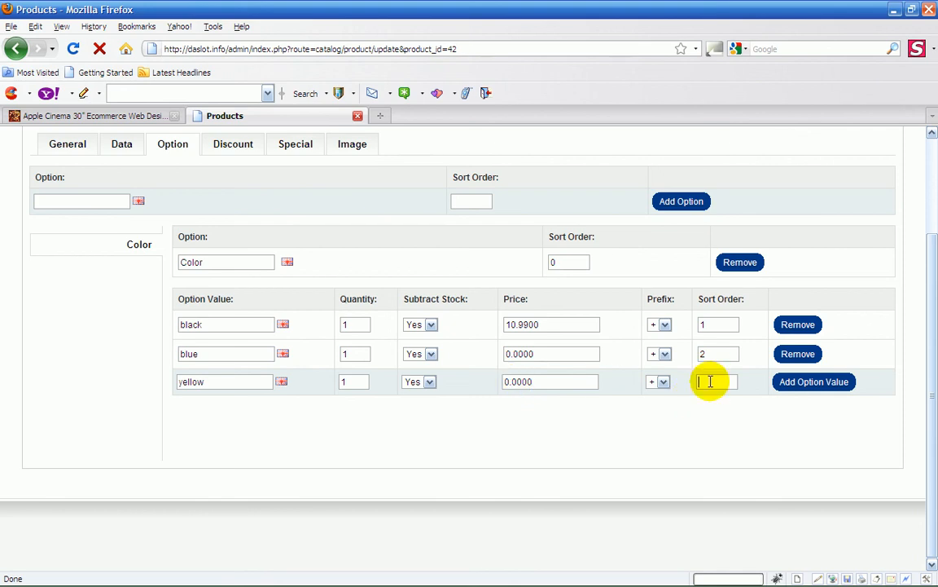
left_click(814, 381)
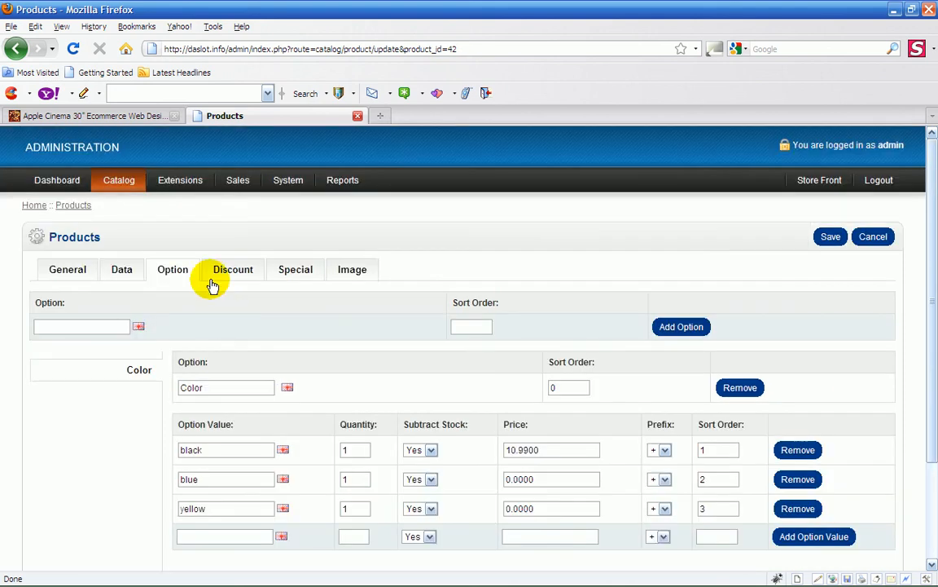
mouse_move(234, 276)
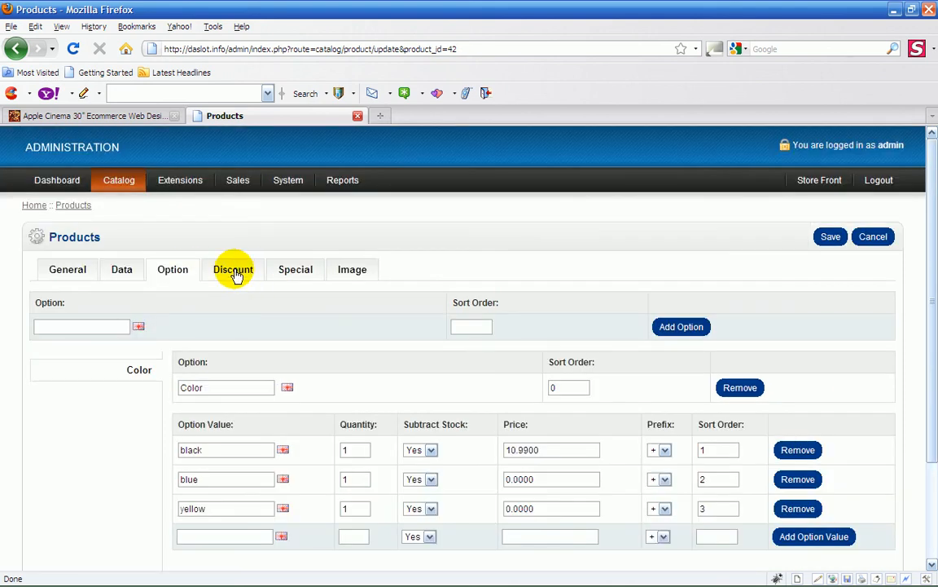
Review the product's Discount, Special and Image tabs, finding no entries
left_click(233, 269)
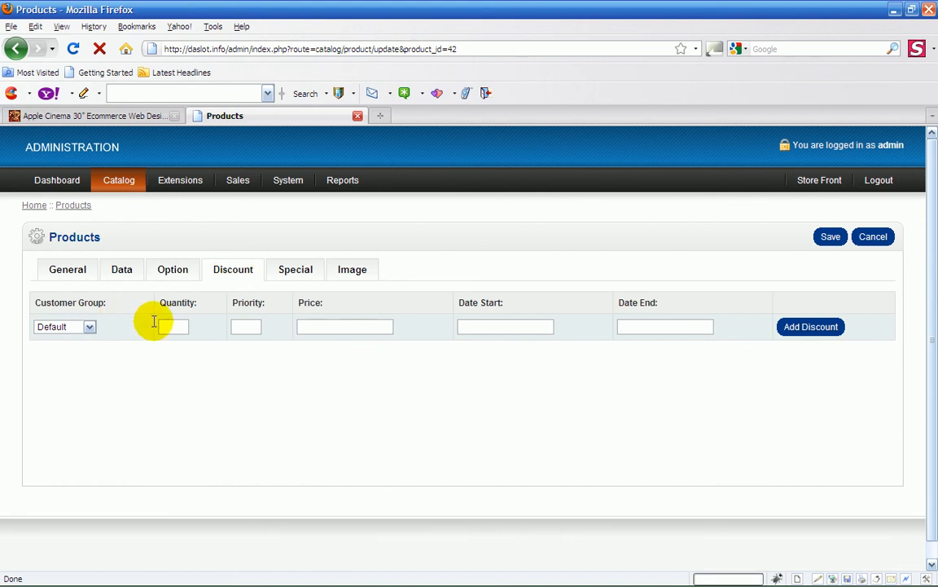
mouse_move(246, 326)
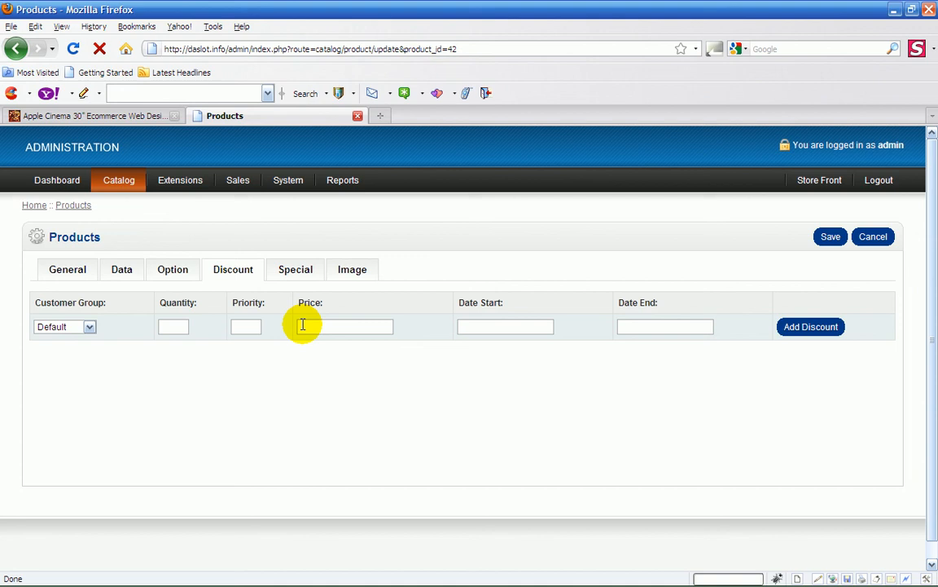
mouse_move(484, 327)
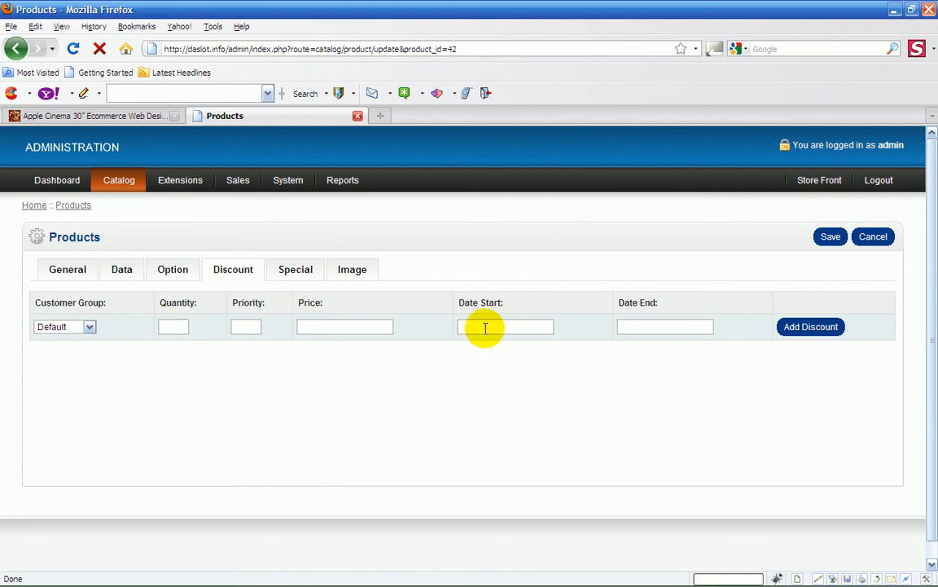
mouse_move(448, 316)
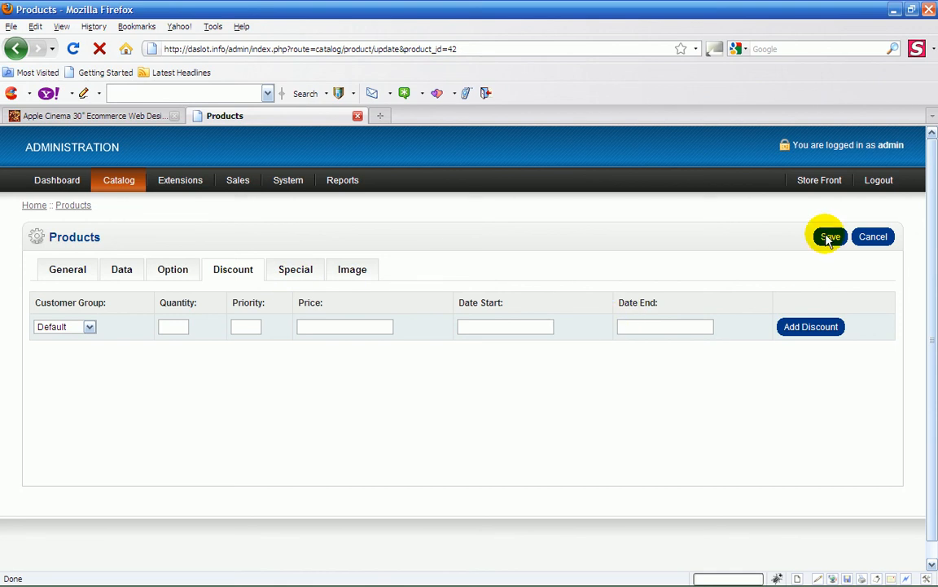
mouse_move(232, 272)
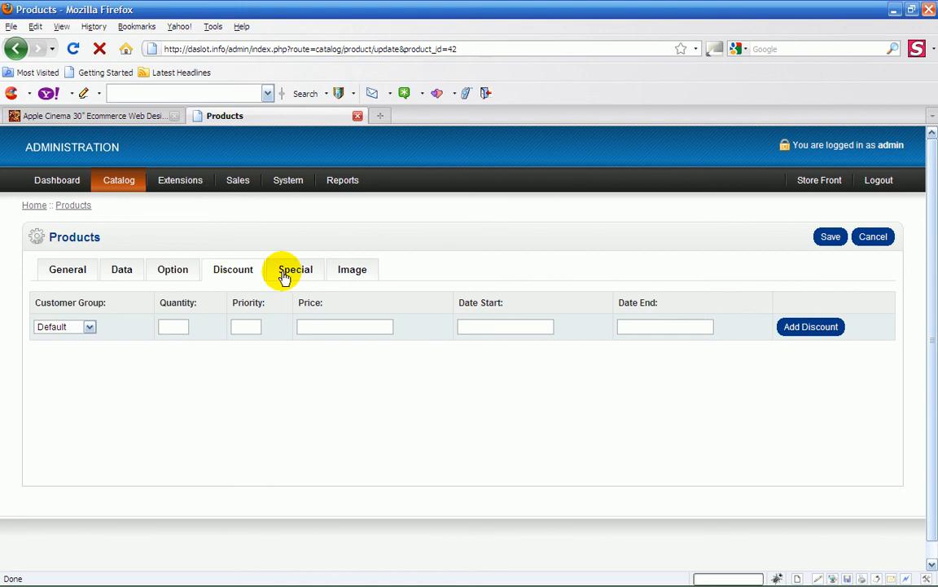
left_click(295, 269)
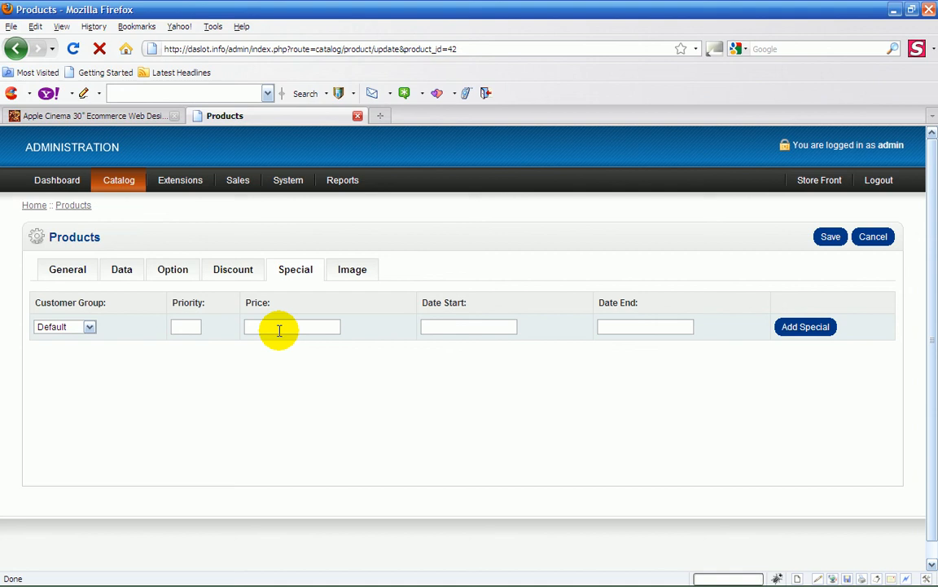
mouse_move(248, 328)
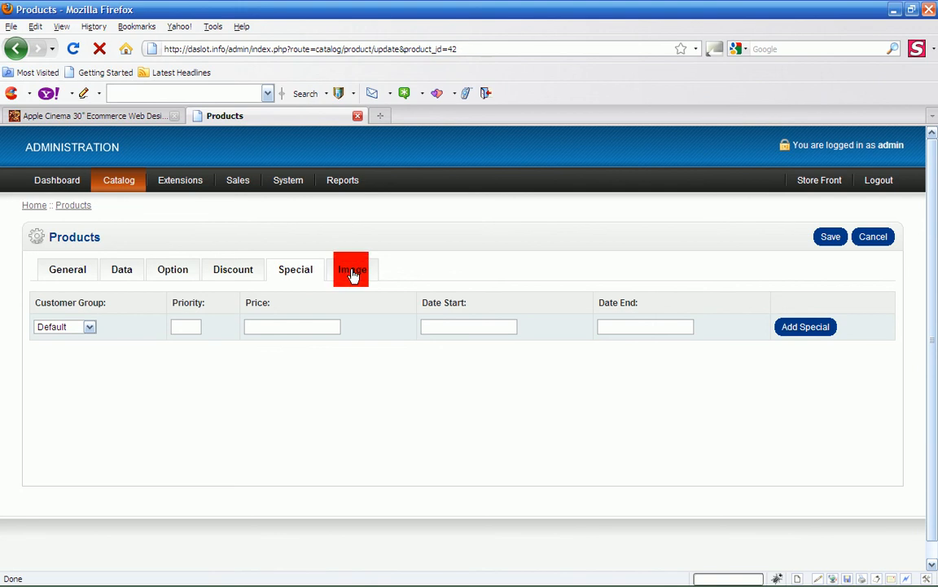
left_click(352, 268)
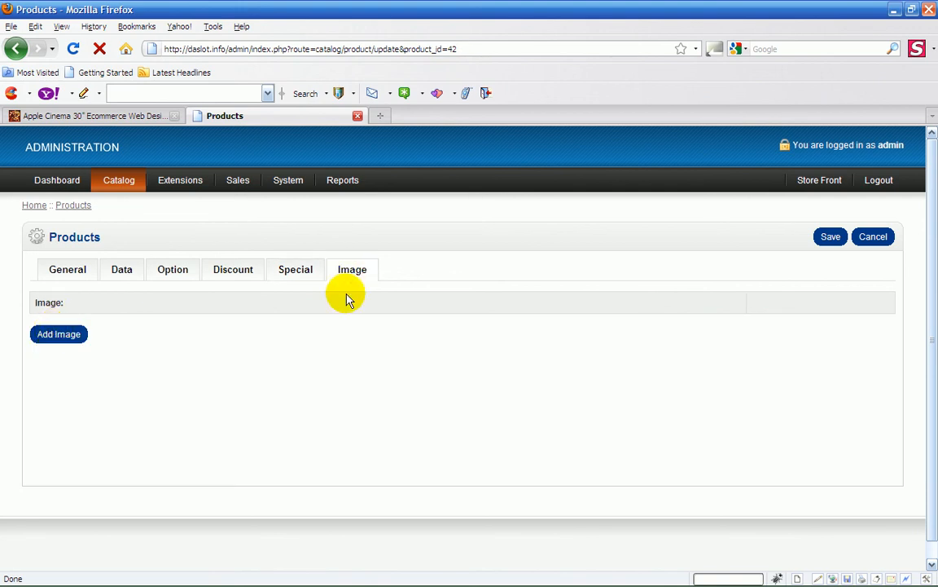
mouse_move(395, 277)
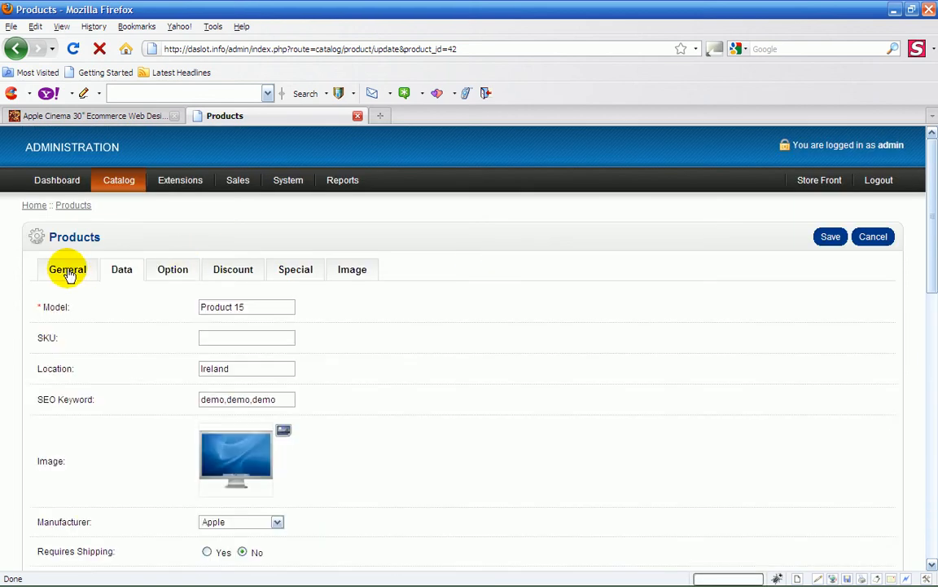
Save the edited Apple Cinema product and return to its storefront page
left_click(67, 269)
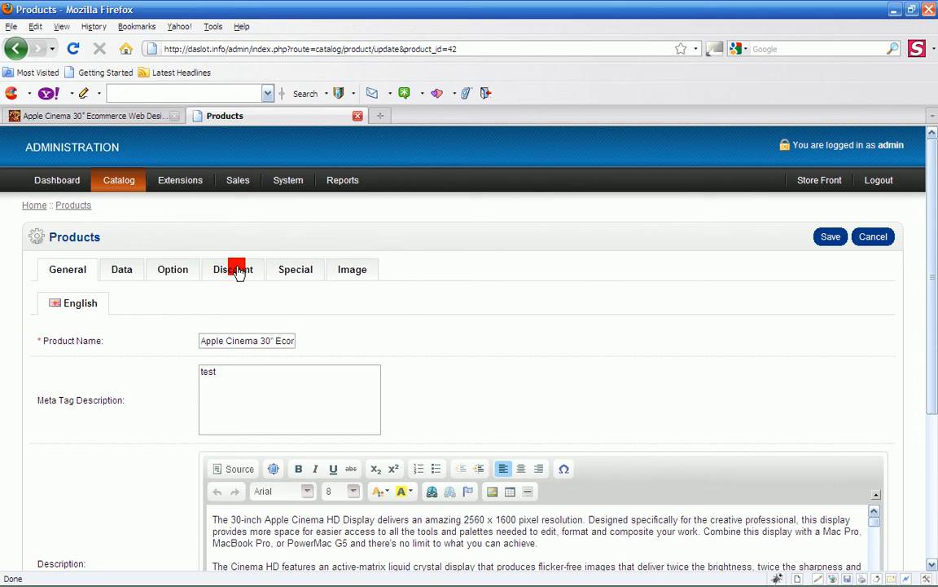
left_click(232, 269)
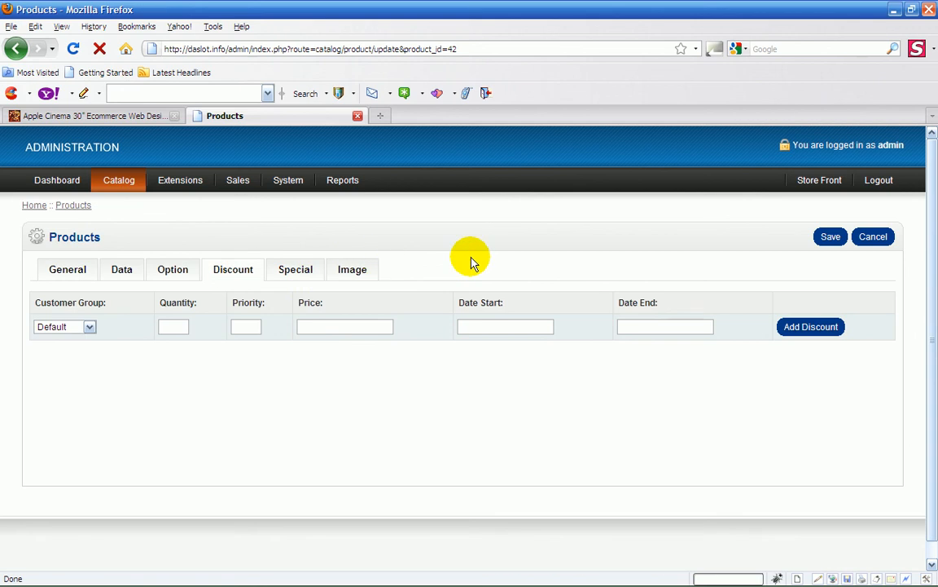
mouse_move(121, 269)
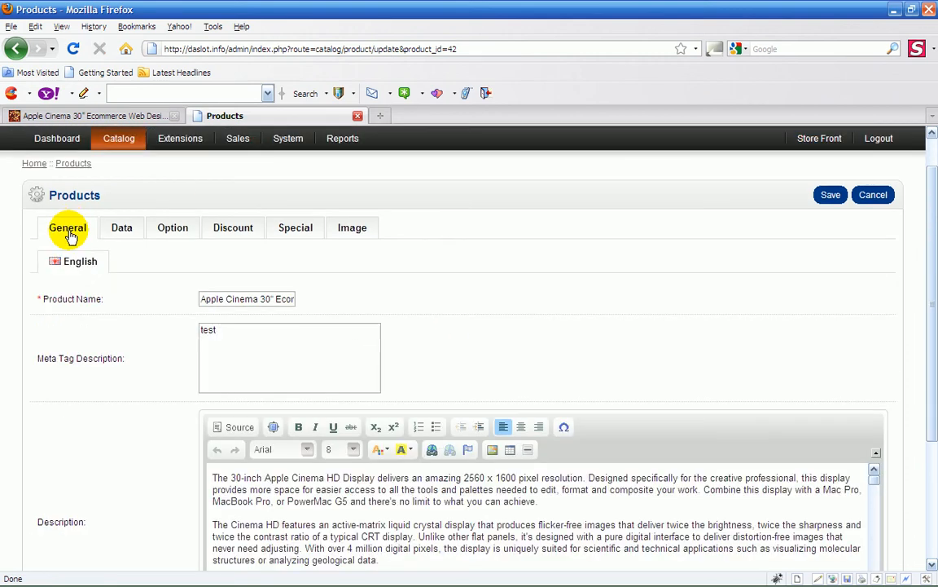
mouse_move(544, 229)
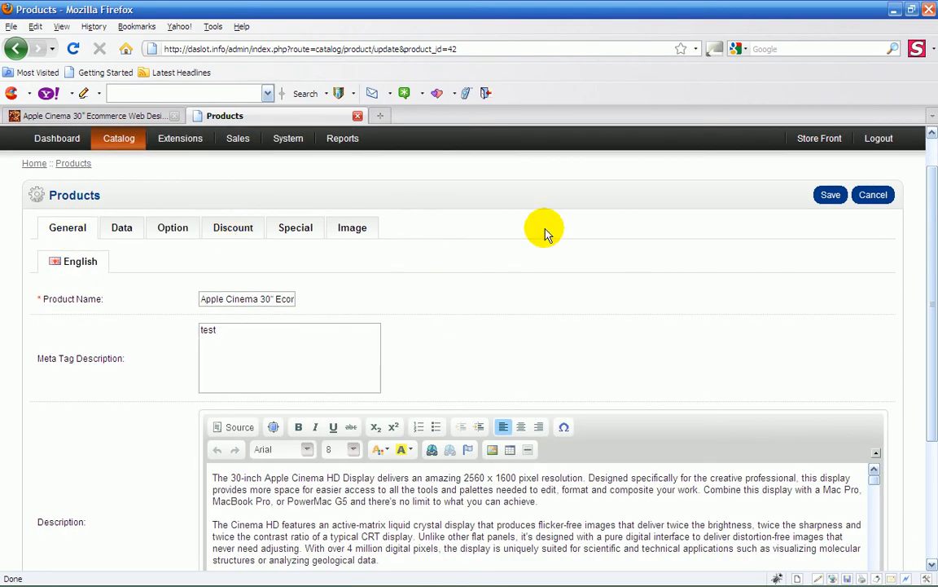
mouse_move(491, 226)
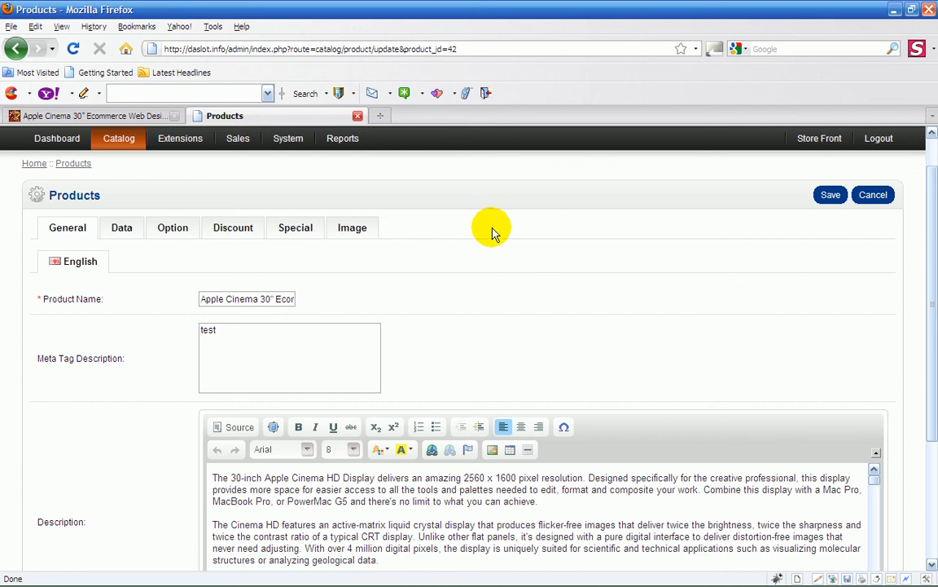
mouse_move(785, 204)
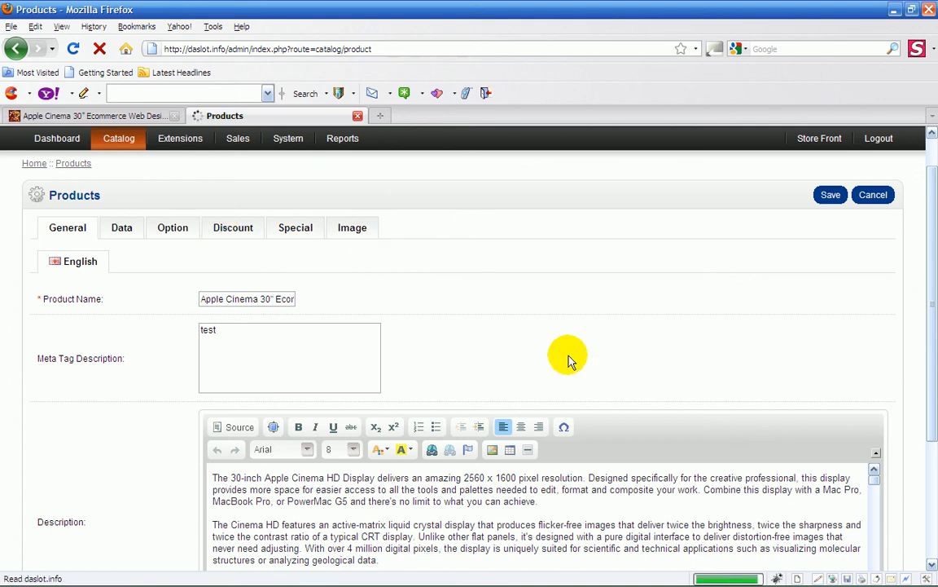
left_click(830, 195)
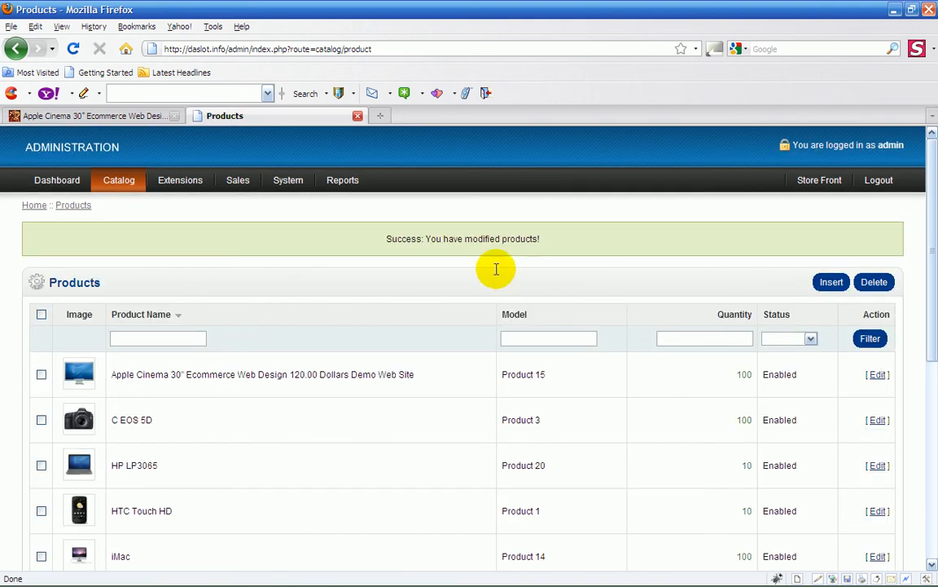
mouse_move(589, 226)
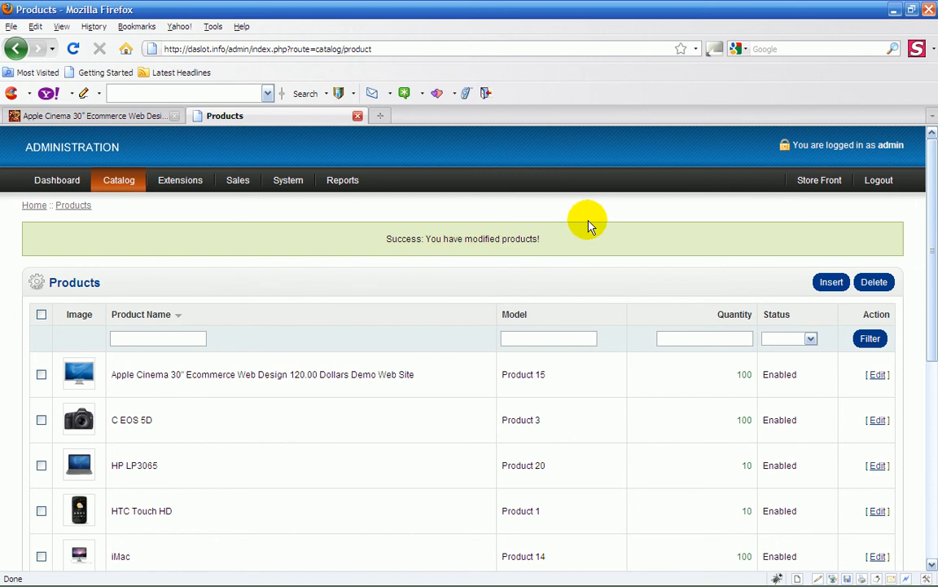
left_click(89, 115)
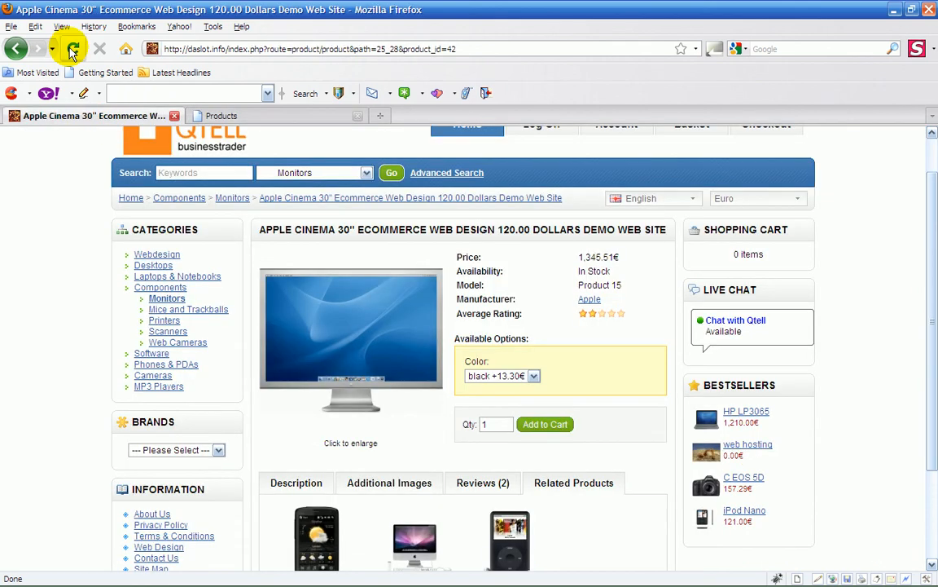
Reload the storefront product page and choose blue from the Color dropdown
left_click(72, 49)
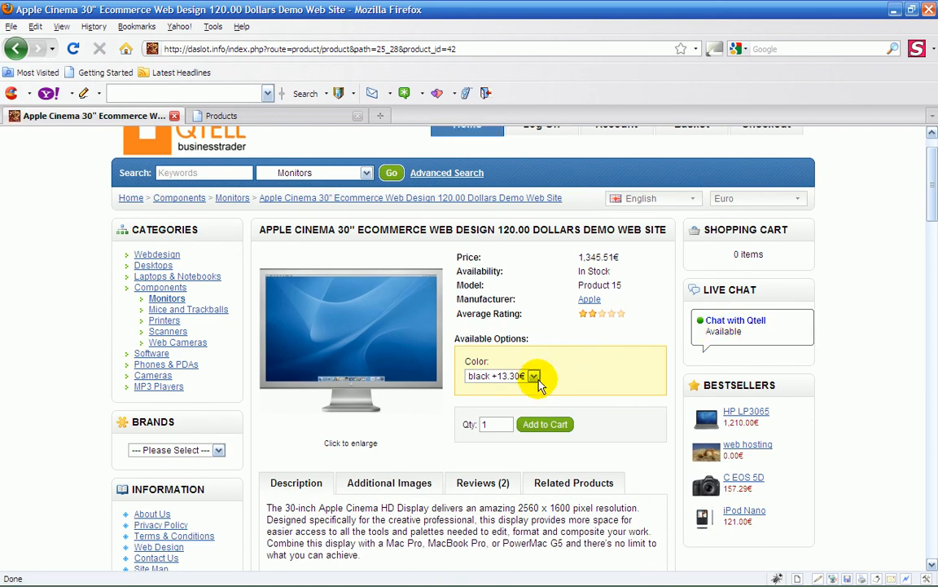
left_click(533, 376)
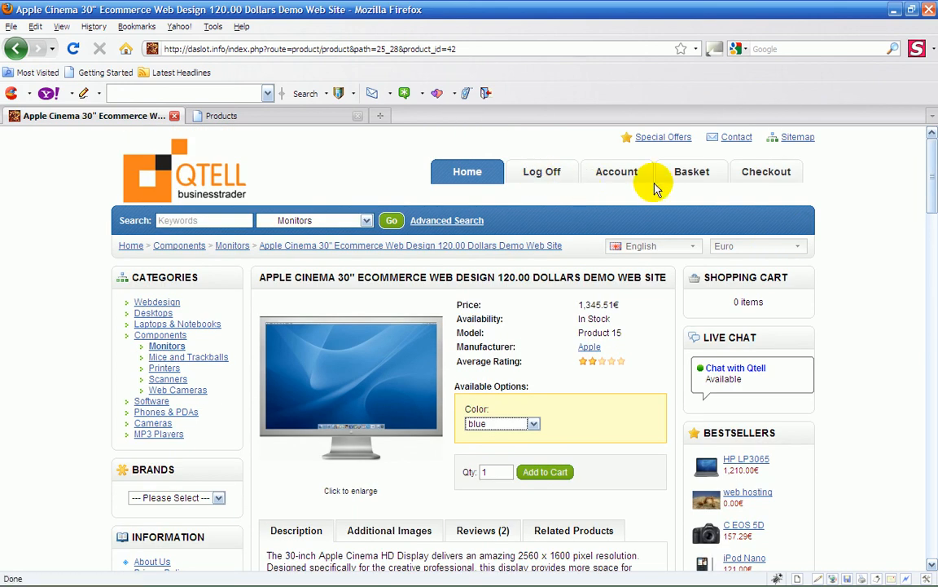
mouse_move(509, 285)
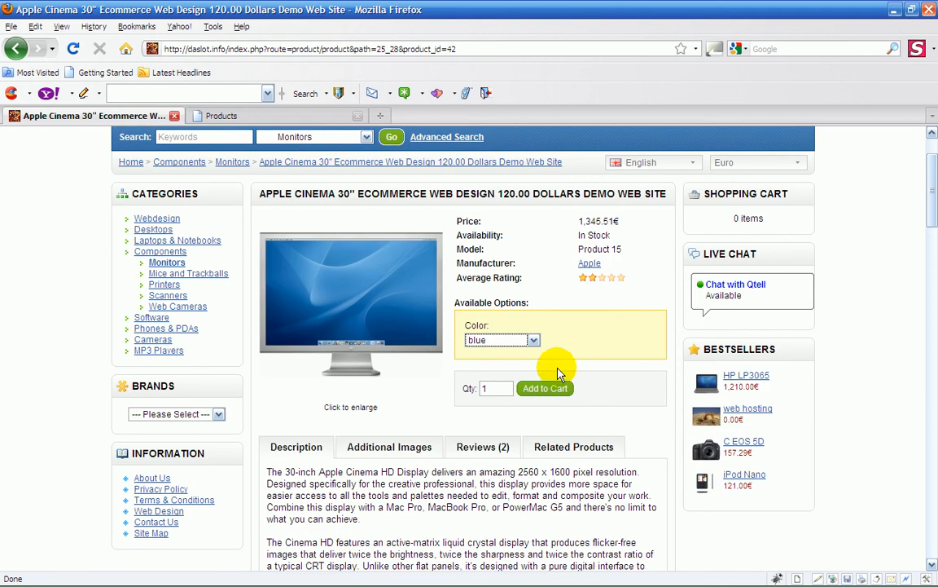
mouse_move(545, 395)
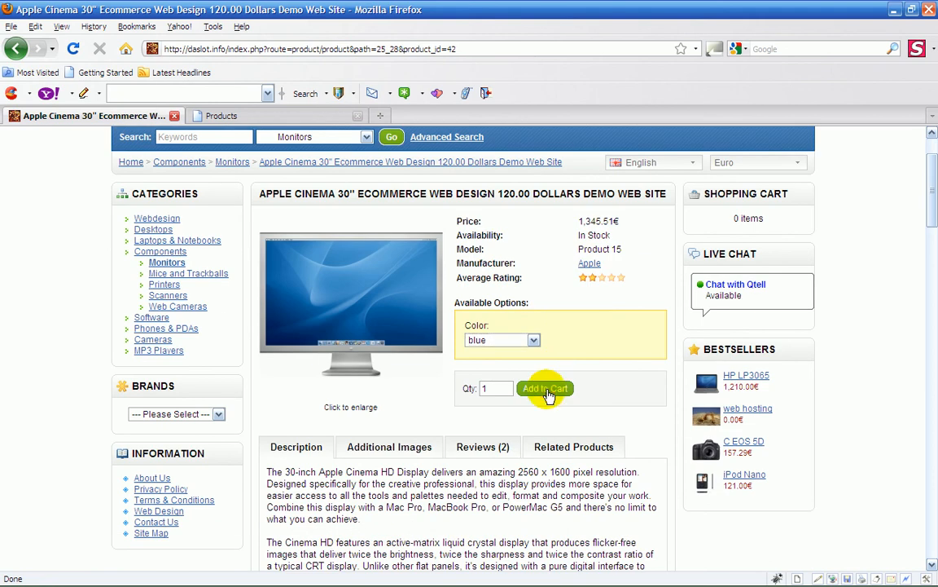
Add the blue Apple Cinema 30" to the cart for 1,345.51€
left_click(545, 387)
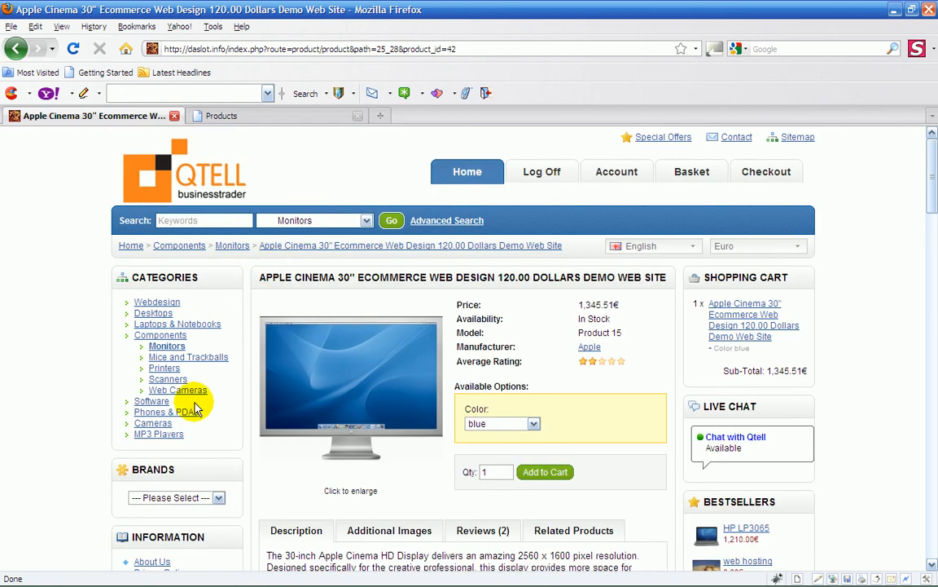
scroll("down", 3)
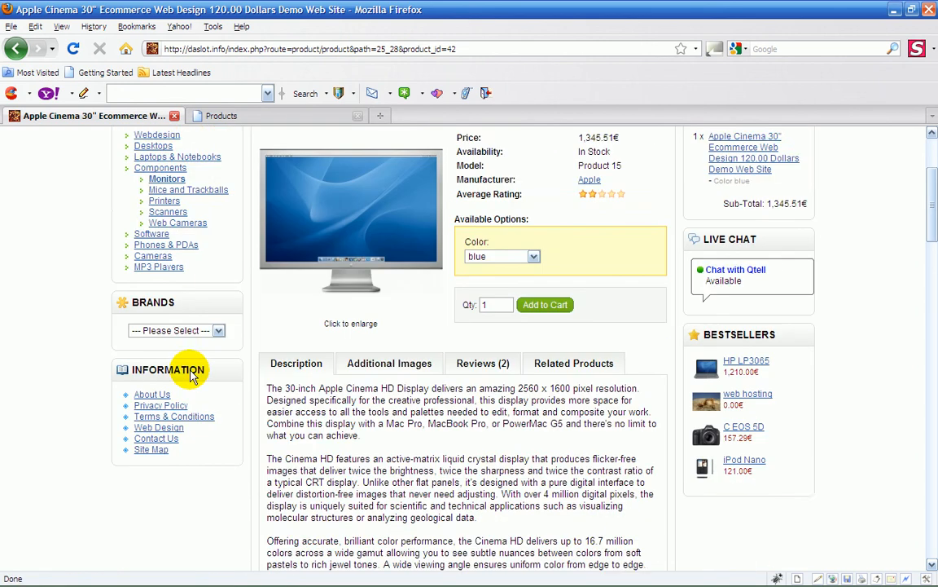
scroll("down", 3)
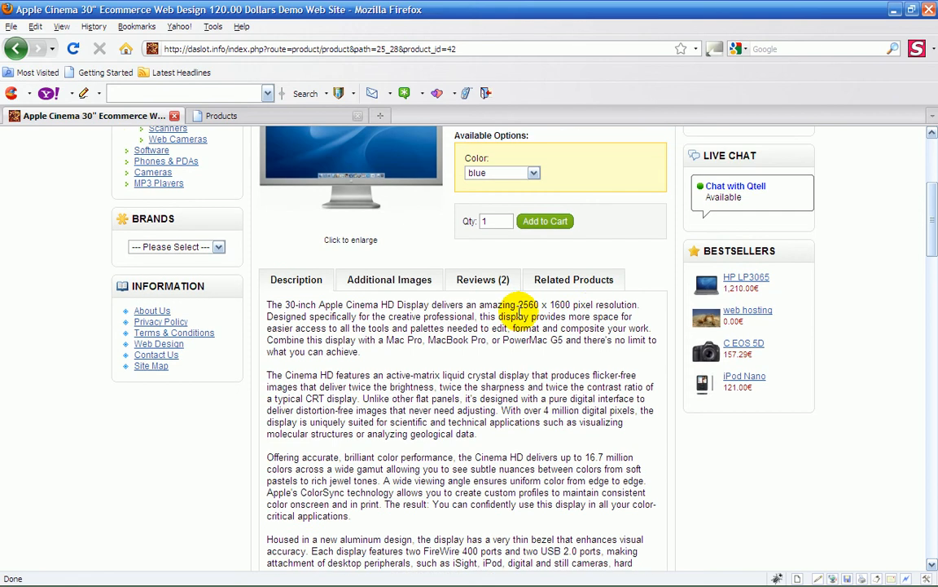
Read the product's two reviews on the Reviews tab
left_click(475, 279)
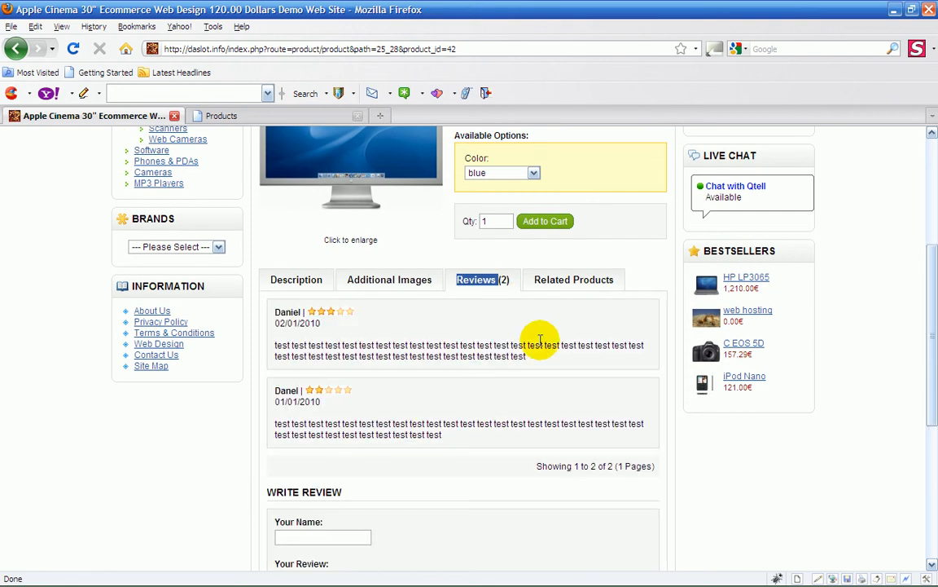
scroll("down", 3)
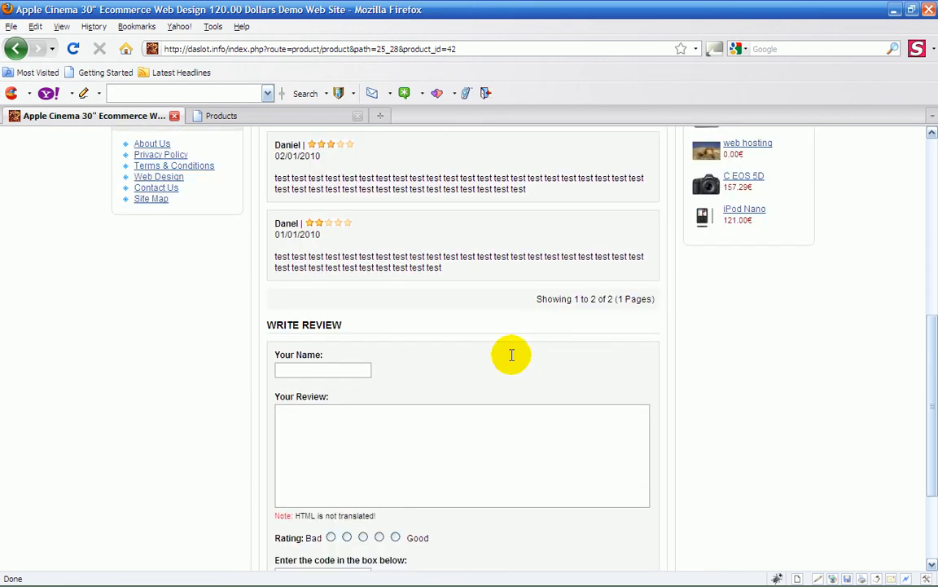
scroll("down", 3)
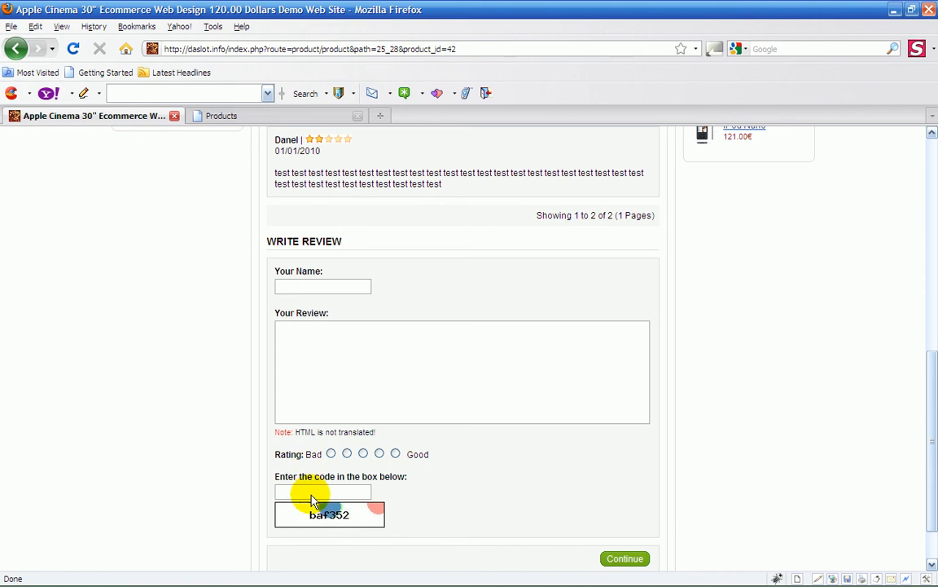
scroll("up", 3)
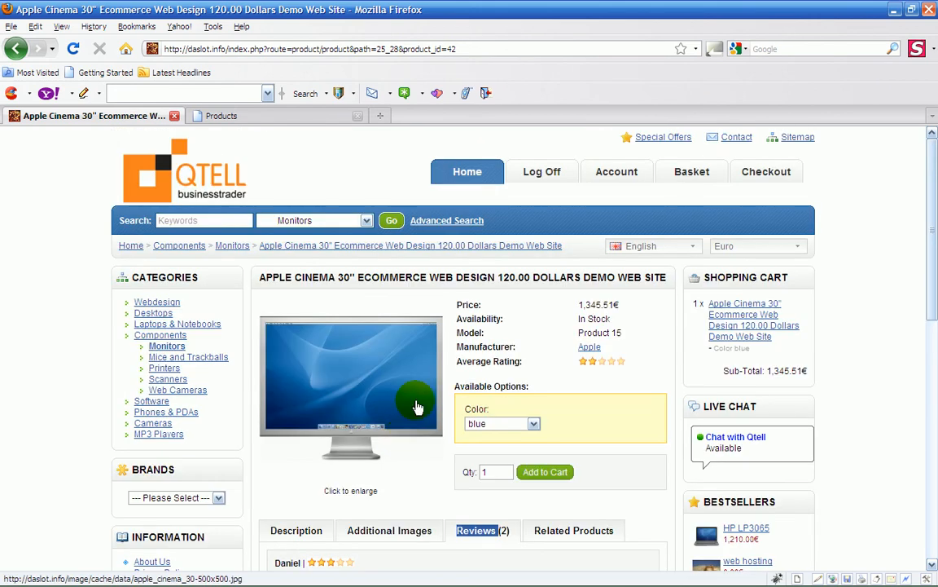
mouse_move(835, 171)
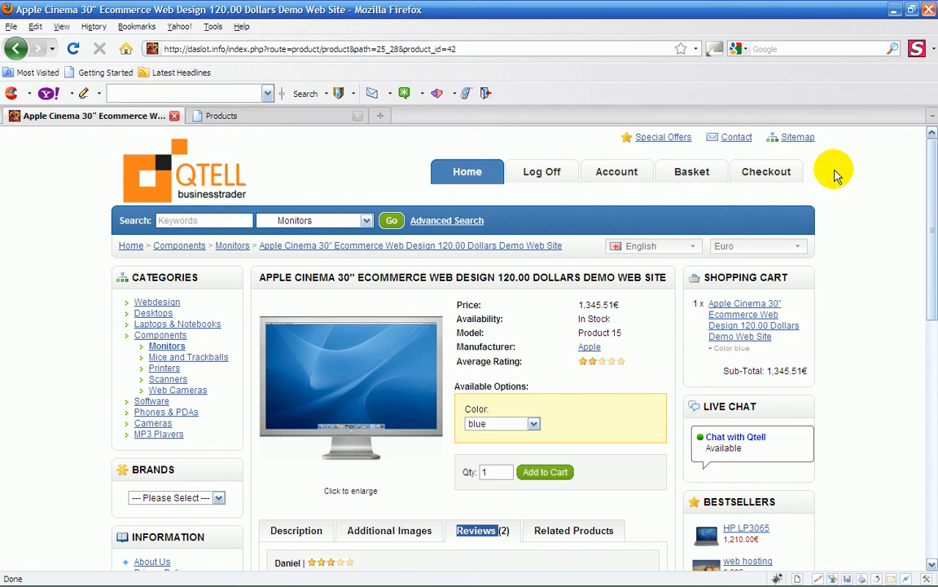
mouse_move(255, 318)
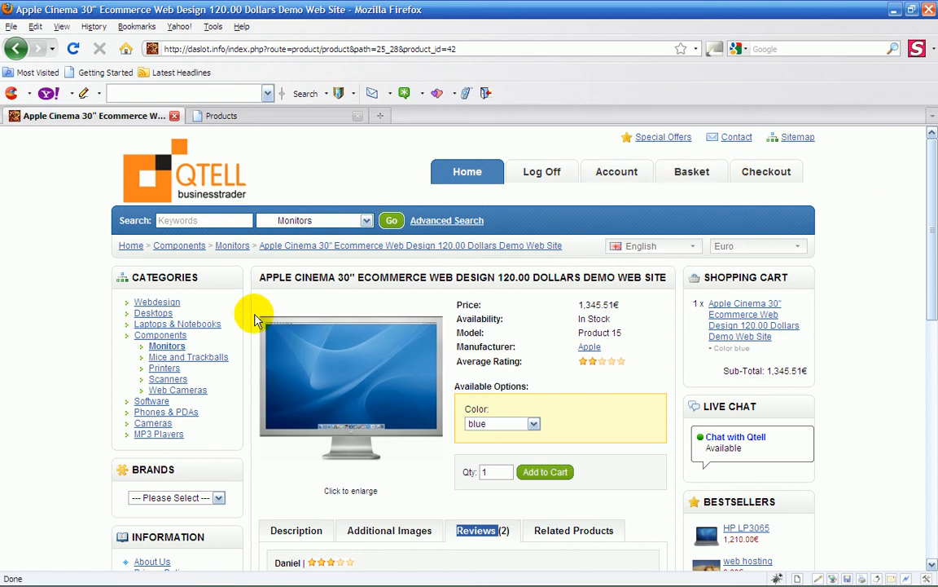
mouse_move(793, 273)
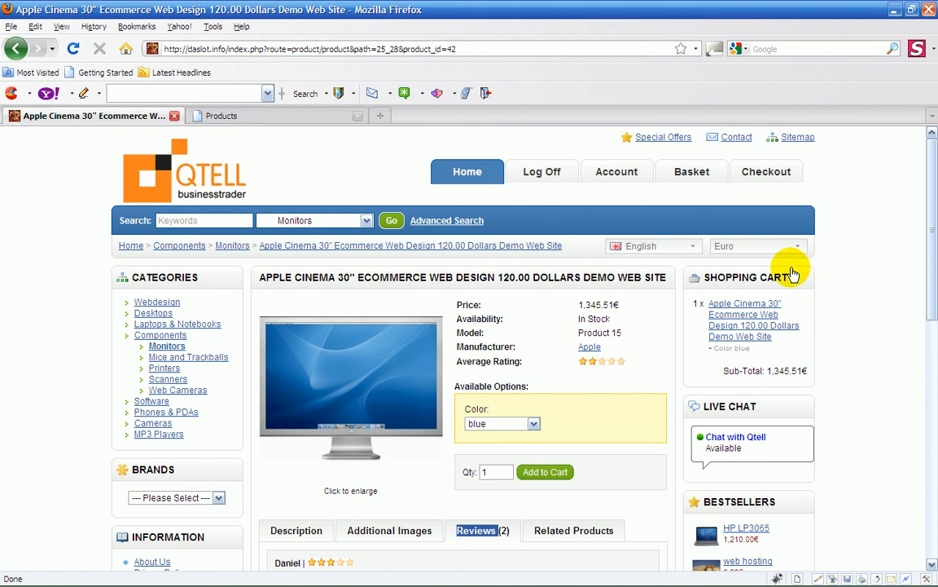
mouse_move(717, 358)
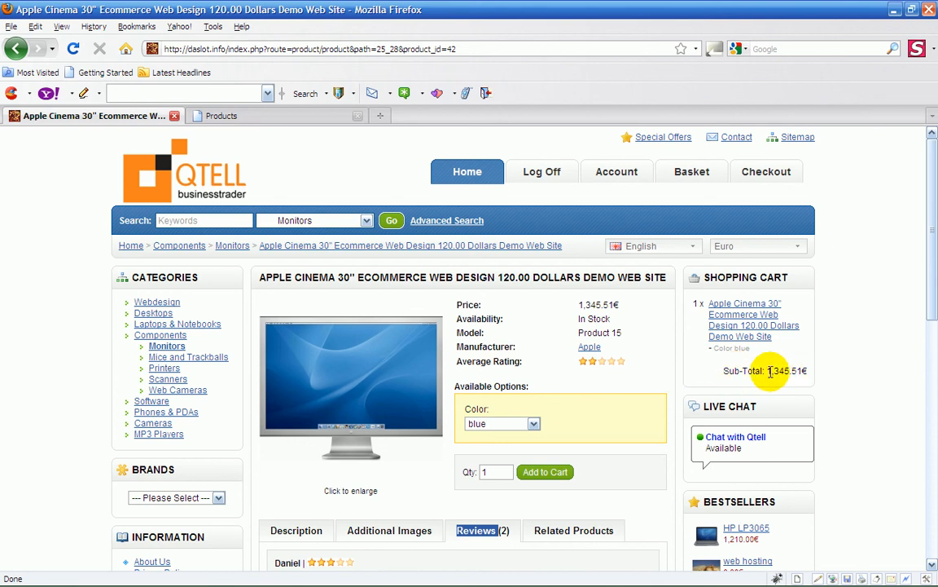
mouse_move(797, 374)
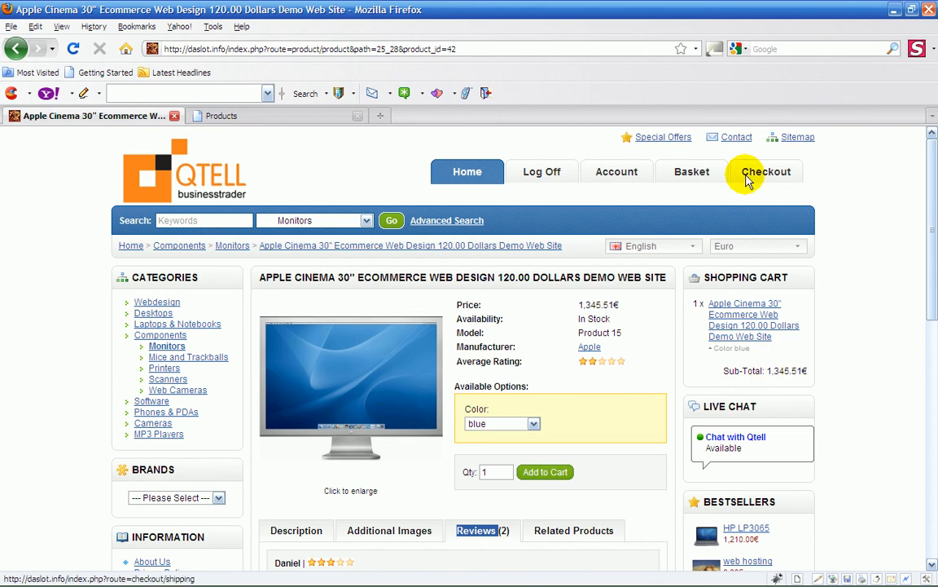
mouse_move(692, 171)
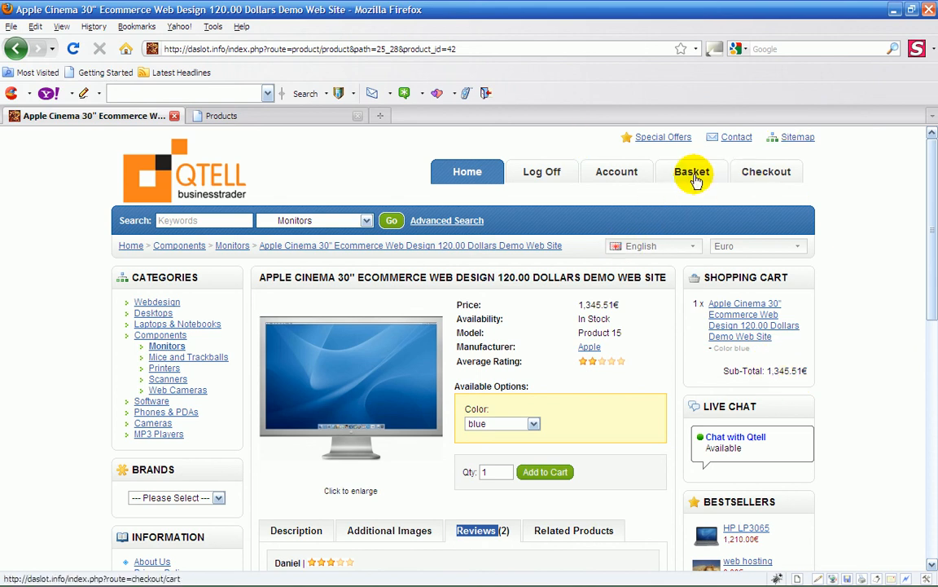
View the basket listing one blue Apple Cinema 30" at 1,345.51€
left_click(692, 171)
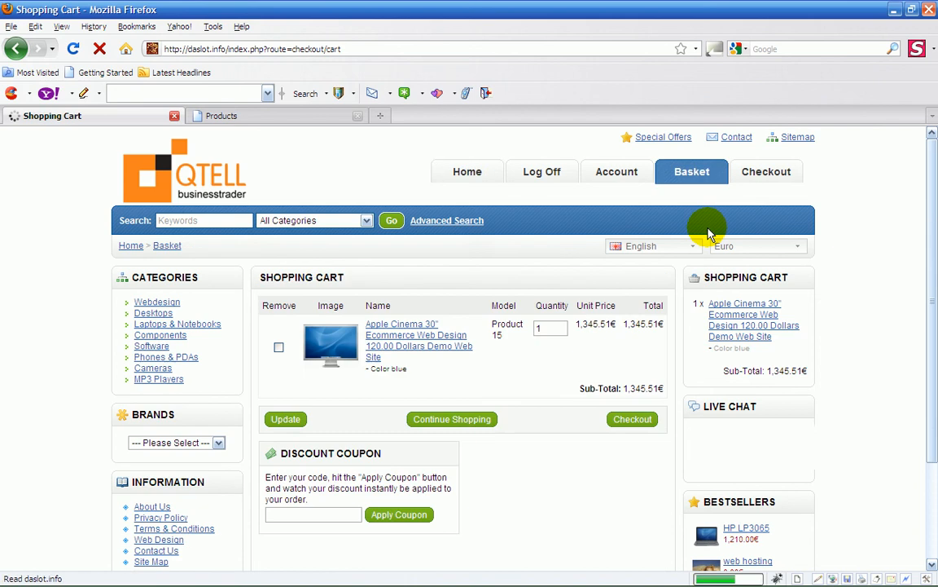
scroll("down", 3)
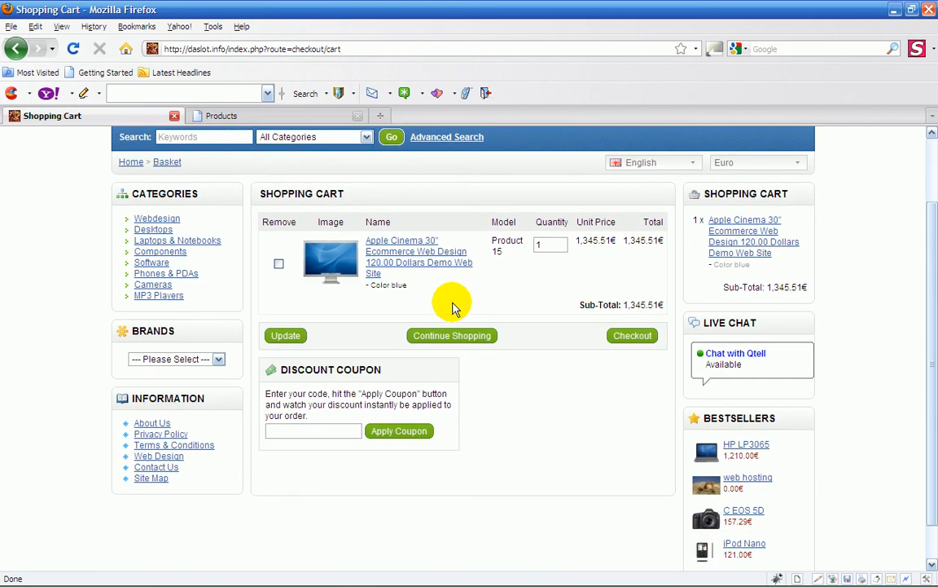
mouse_move(281, 261)
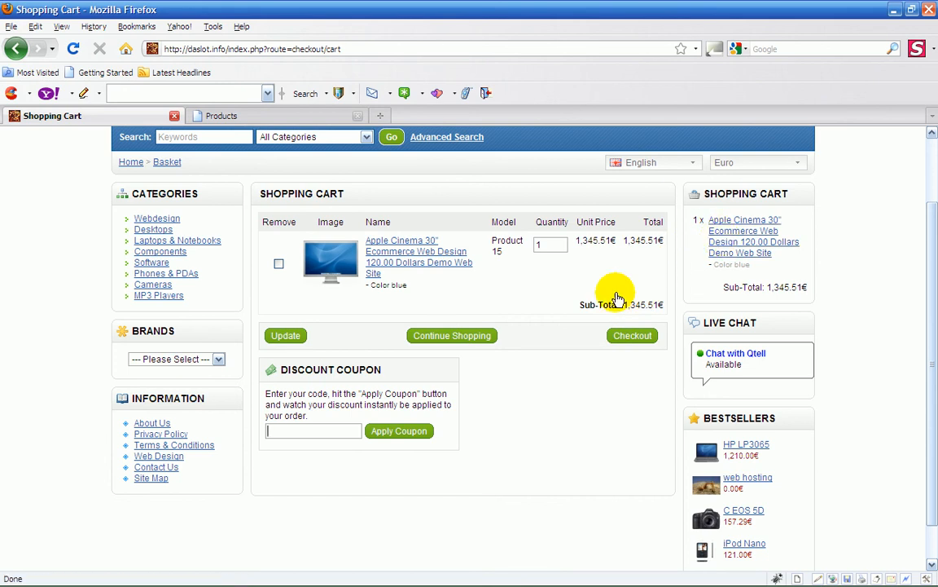
mouse_move(751, 412)
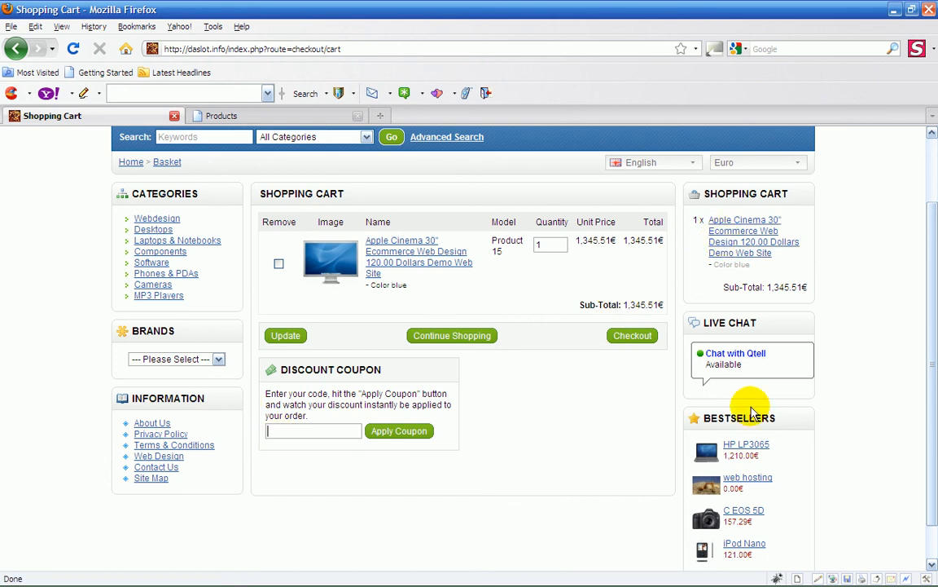
mouse_move(597, 380)
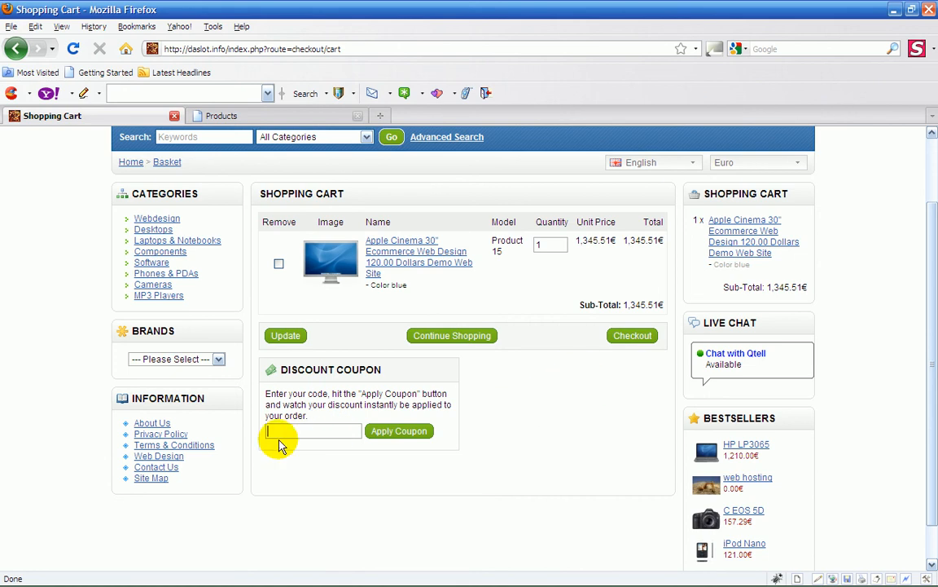
mouse_move(550, 330)
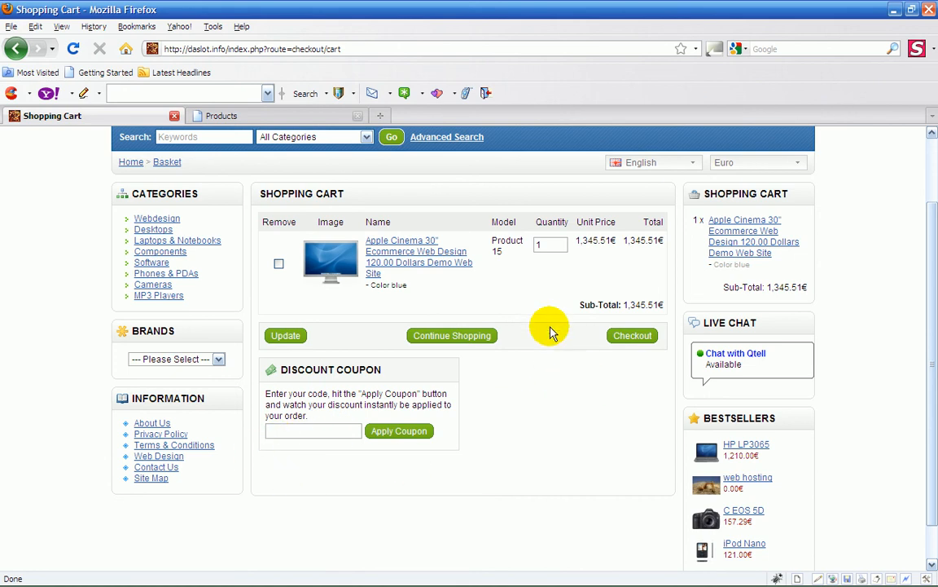